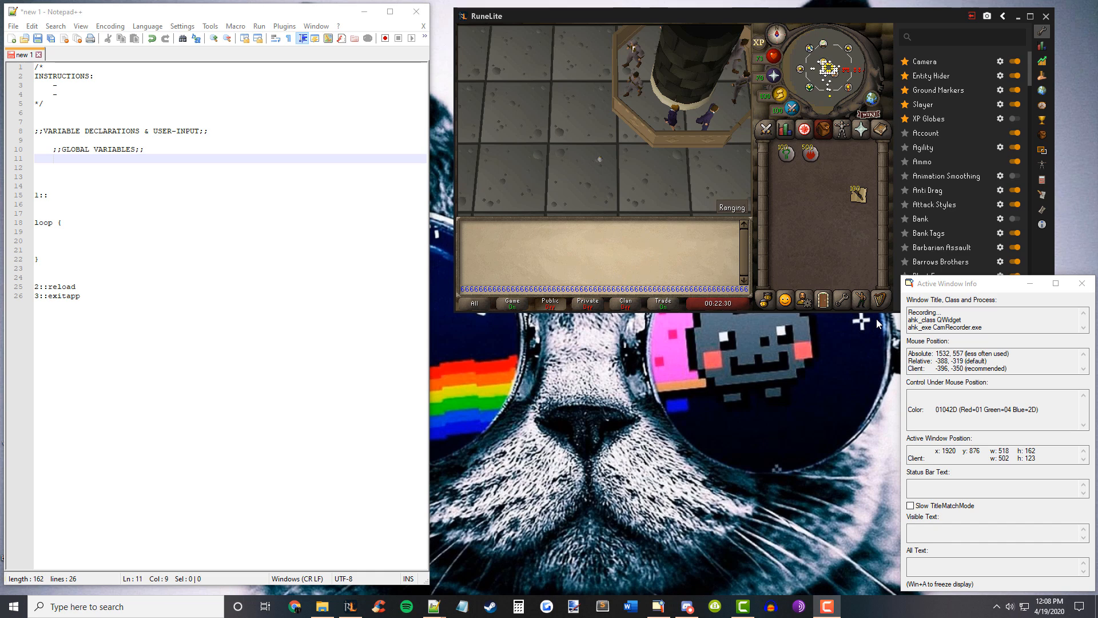
mouse_move(803, 240)
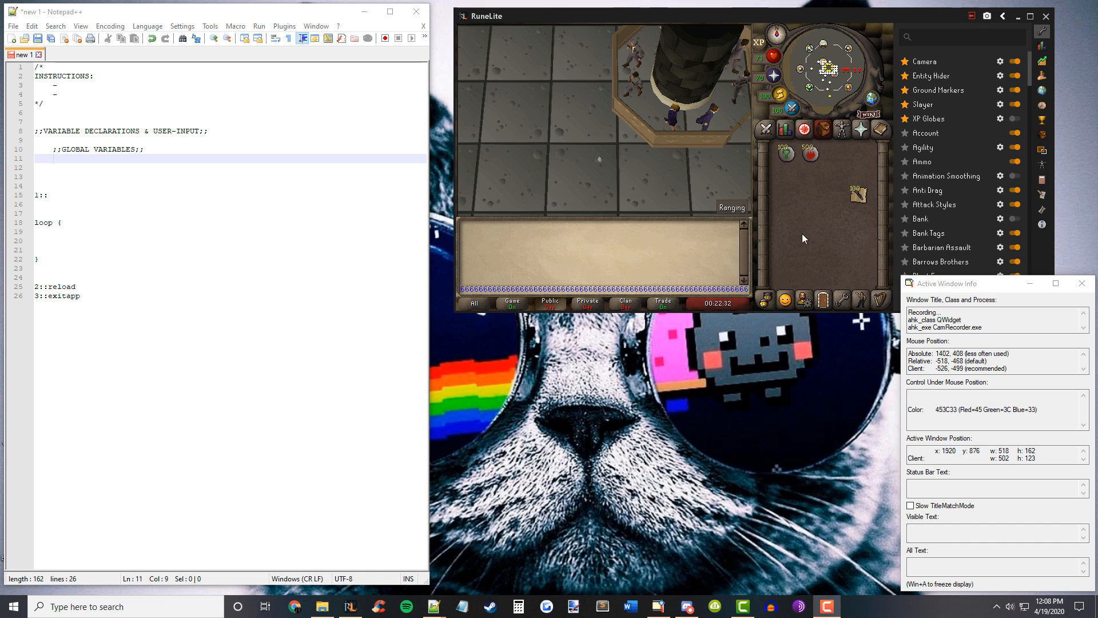
mouse_move(789, 224)
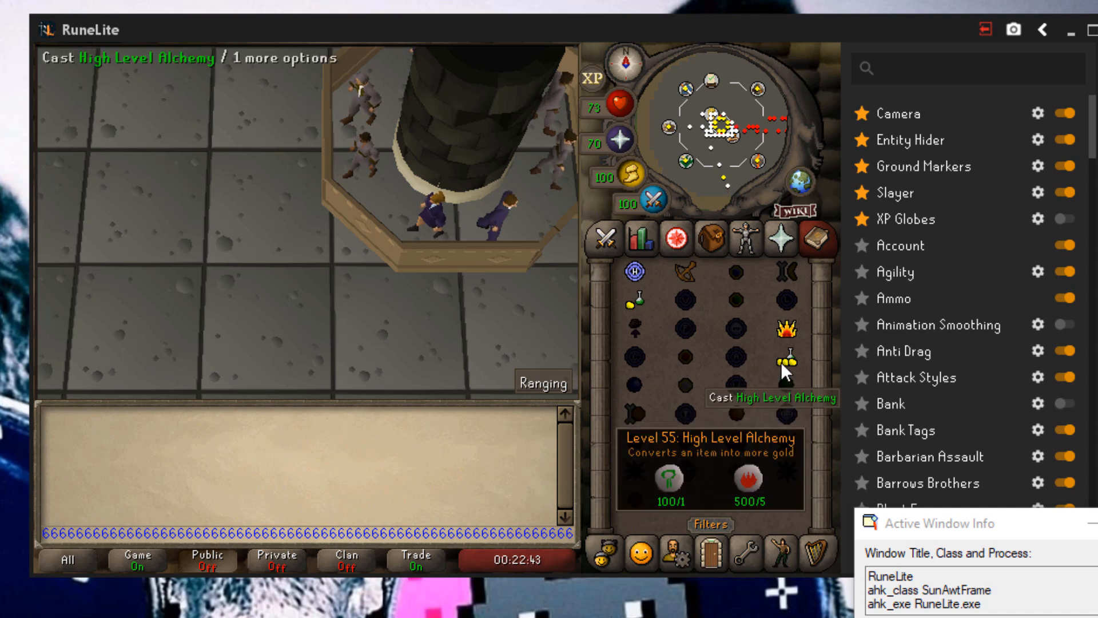
Step: Select High Level Alchemy and bring up the spell filter options in RuneLite
left_click(784, 344)
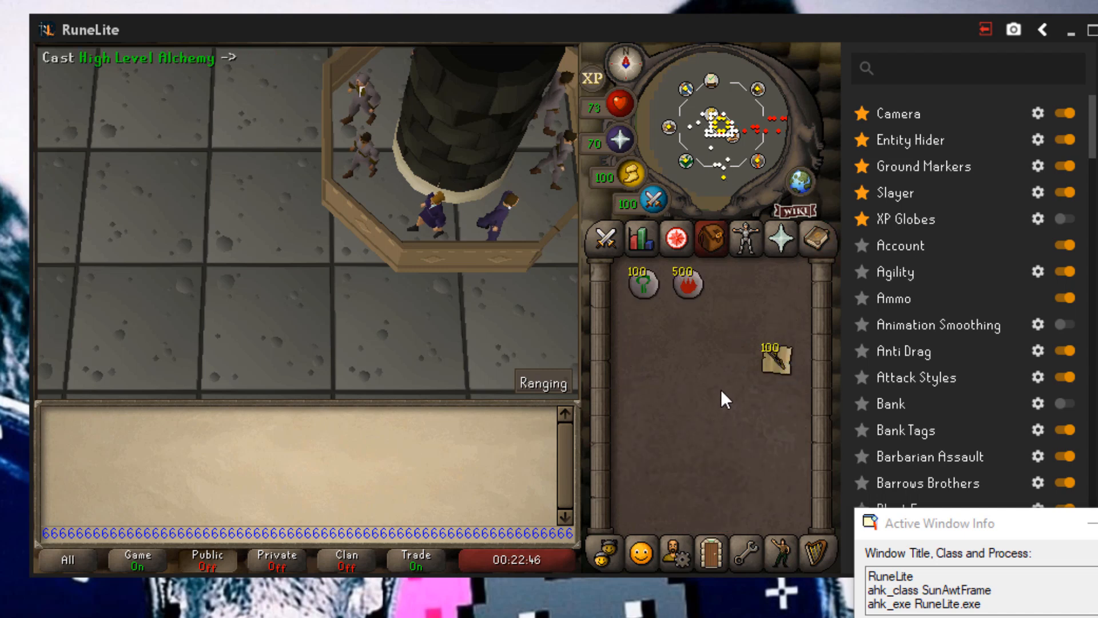
left_click(709, 524)
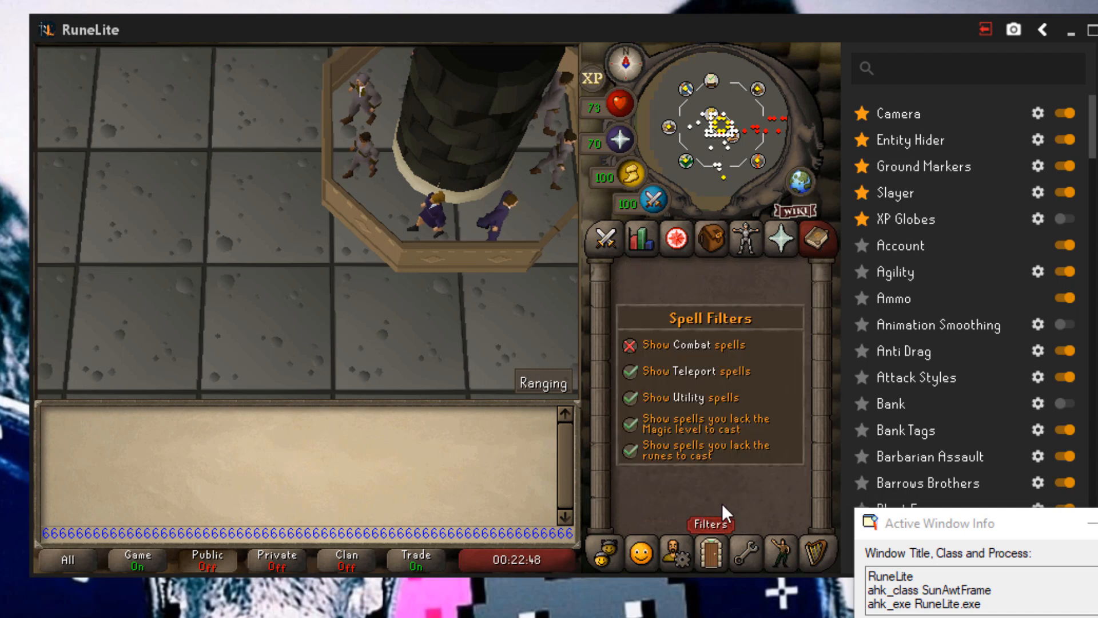
mouse_move(655, 476)
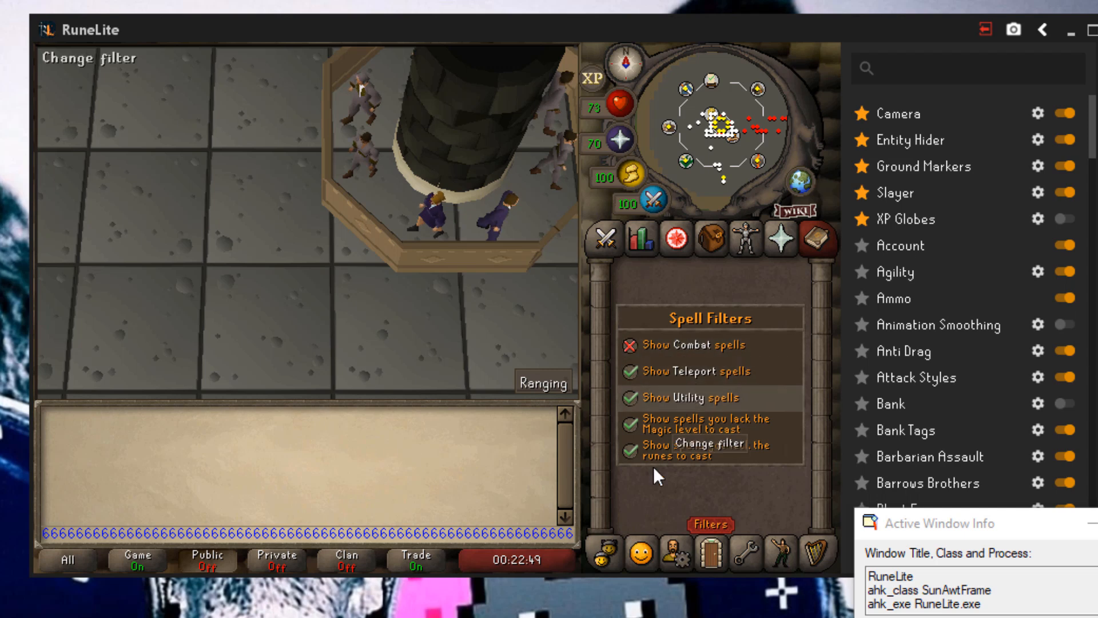
left_click(709, 524)
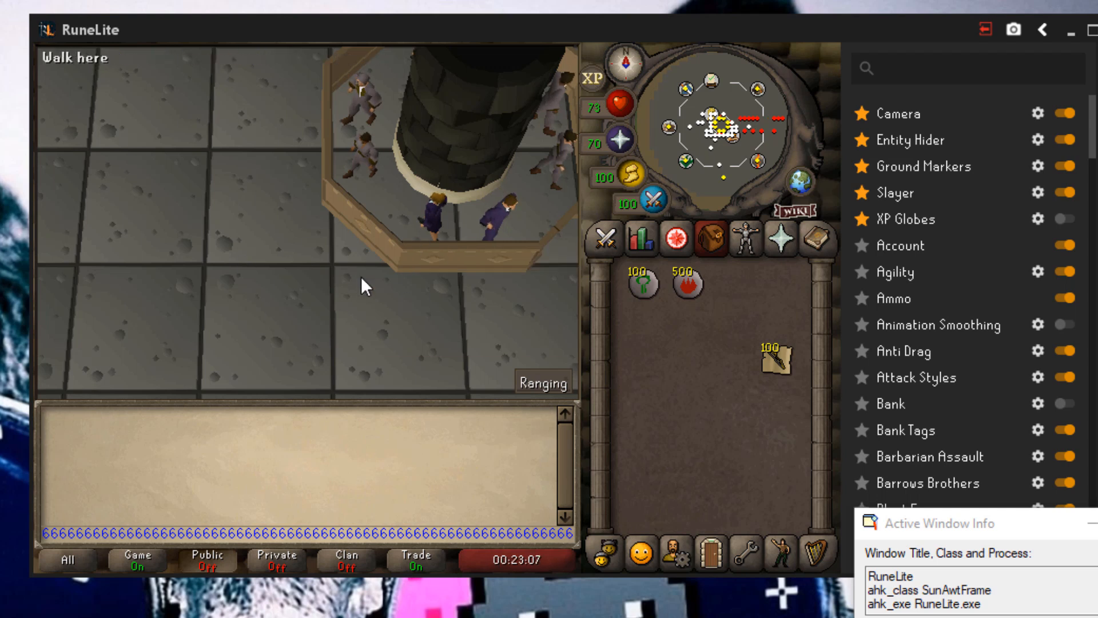
mouse_move(605, 349)
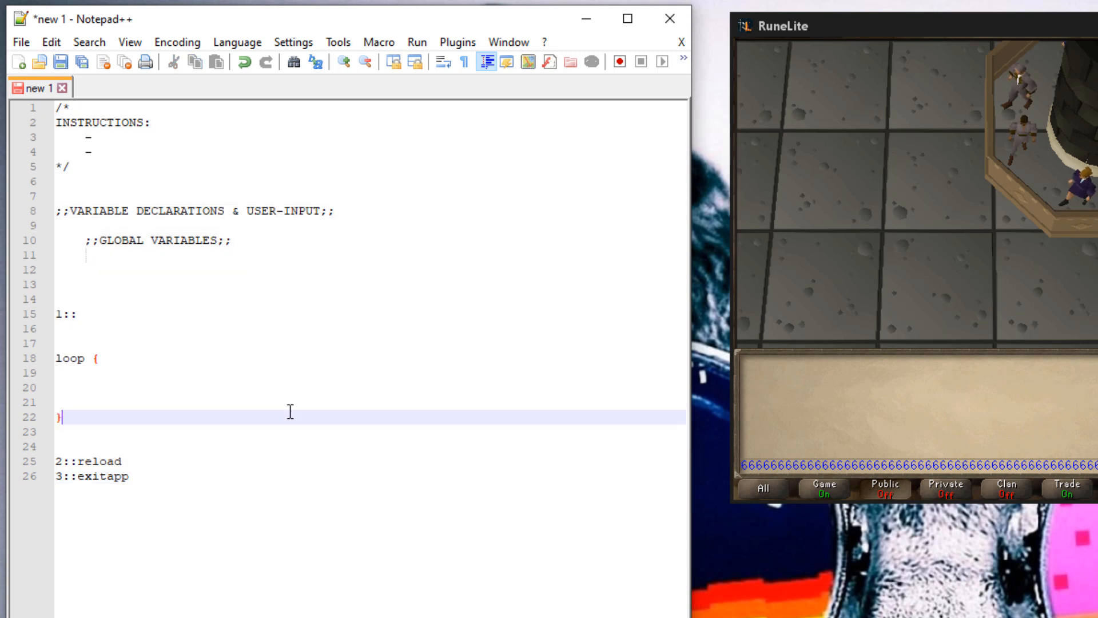
mouse_move(180, 477)
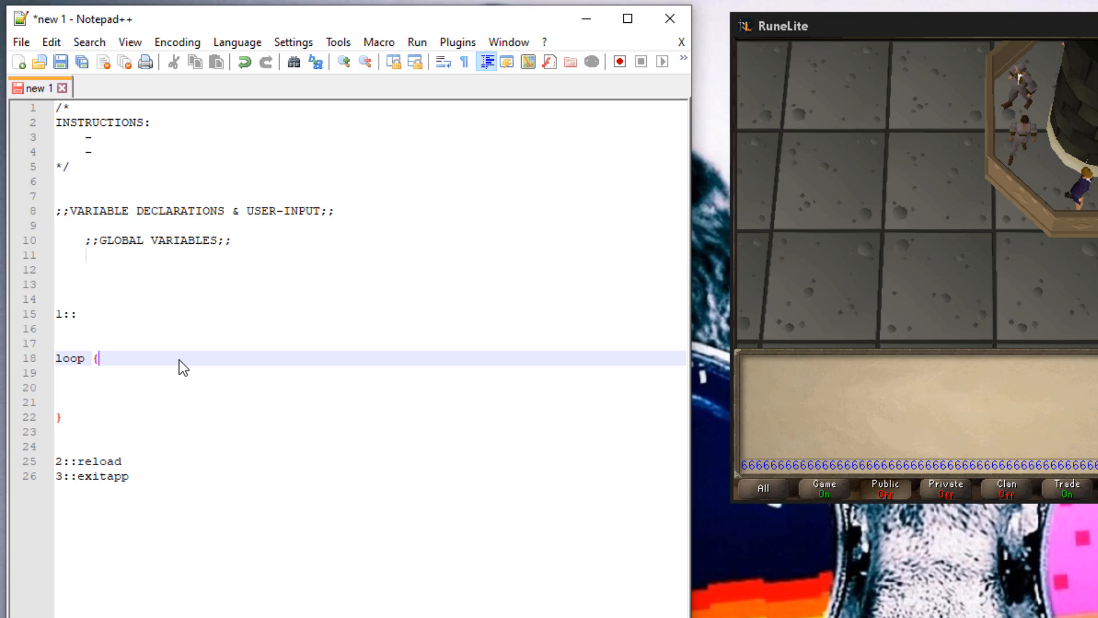
mouse_move(158, 394)
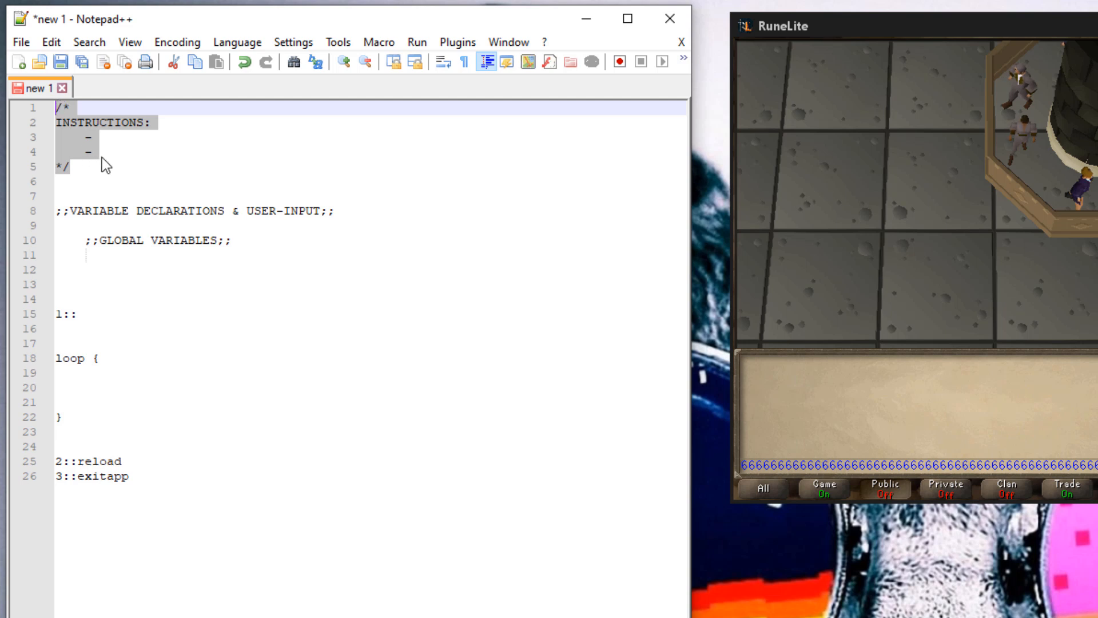
Step: Write the instructions 'Filter out combat spells in mage book' and 'Line up the alchable with the spell'
left_click(98, 153)
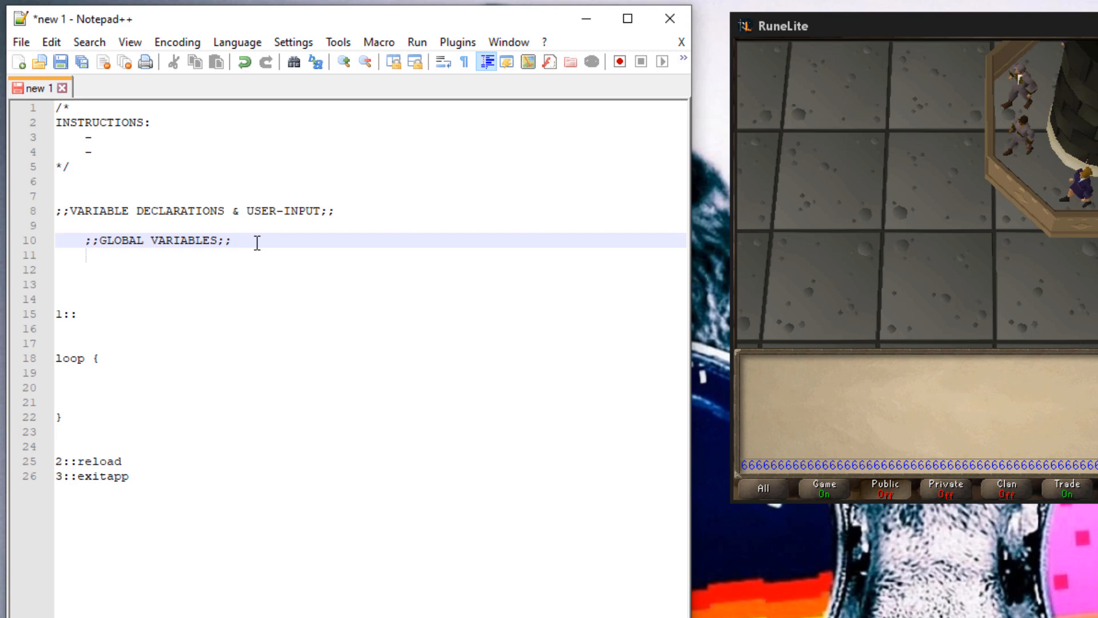
mouse_move(102, 353)
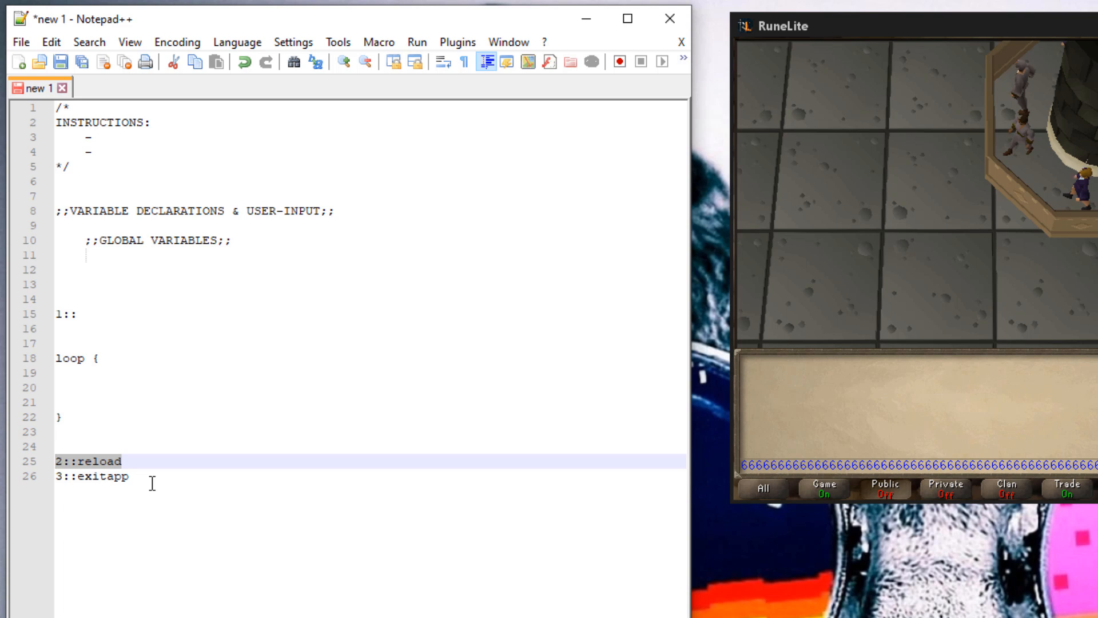
left_click(130, 478)
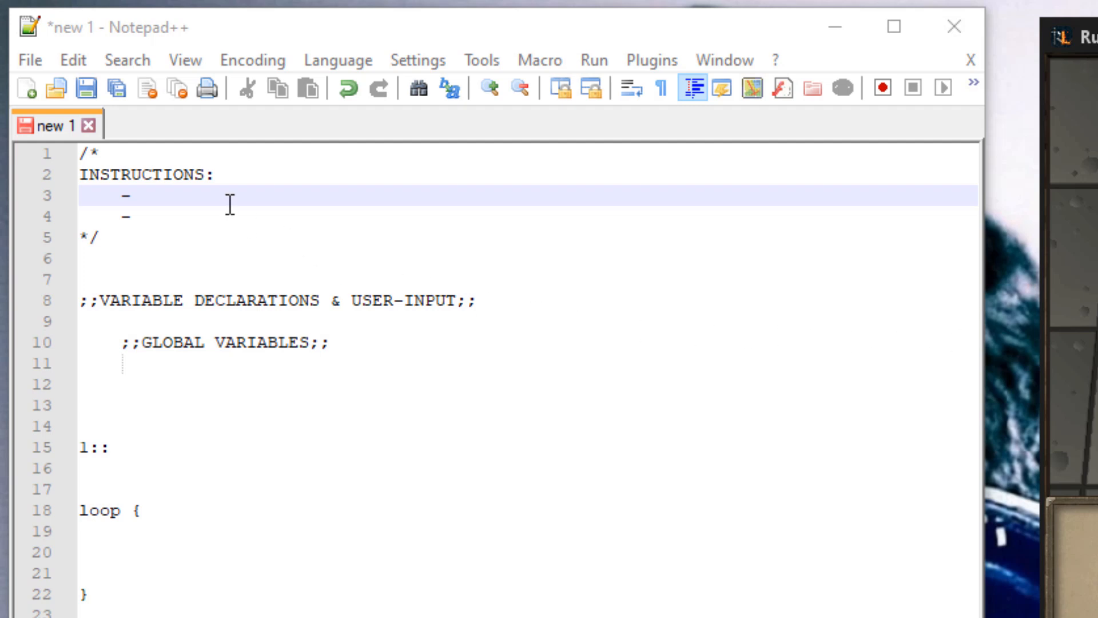
type("Filter out combat spells i")
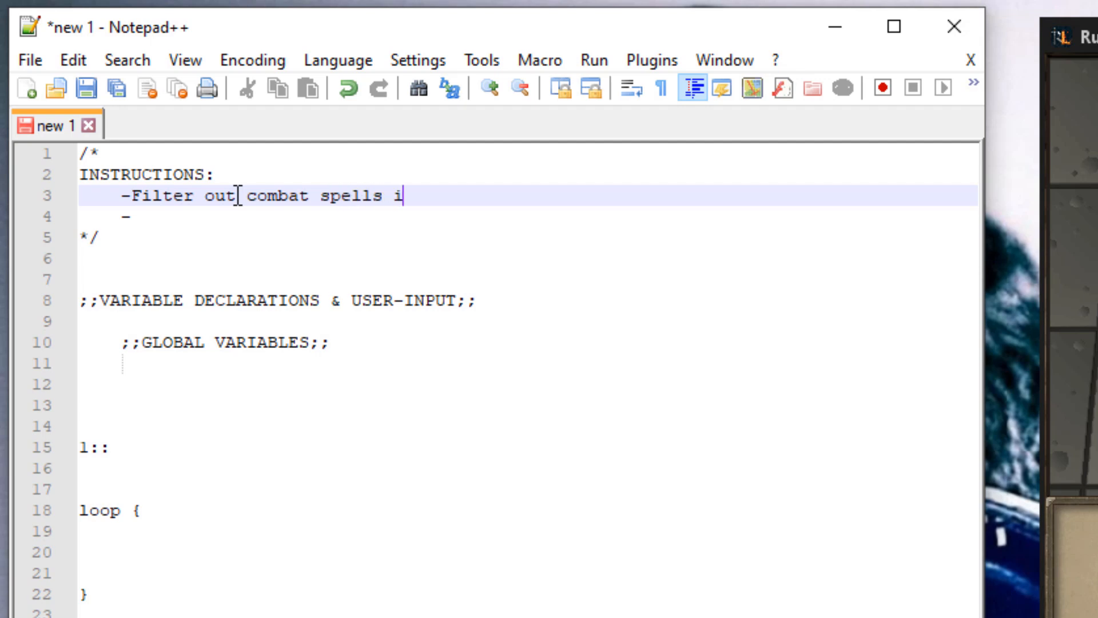
type("n mage book")
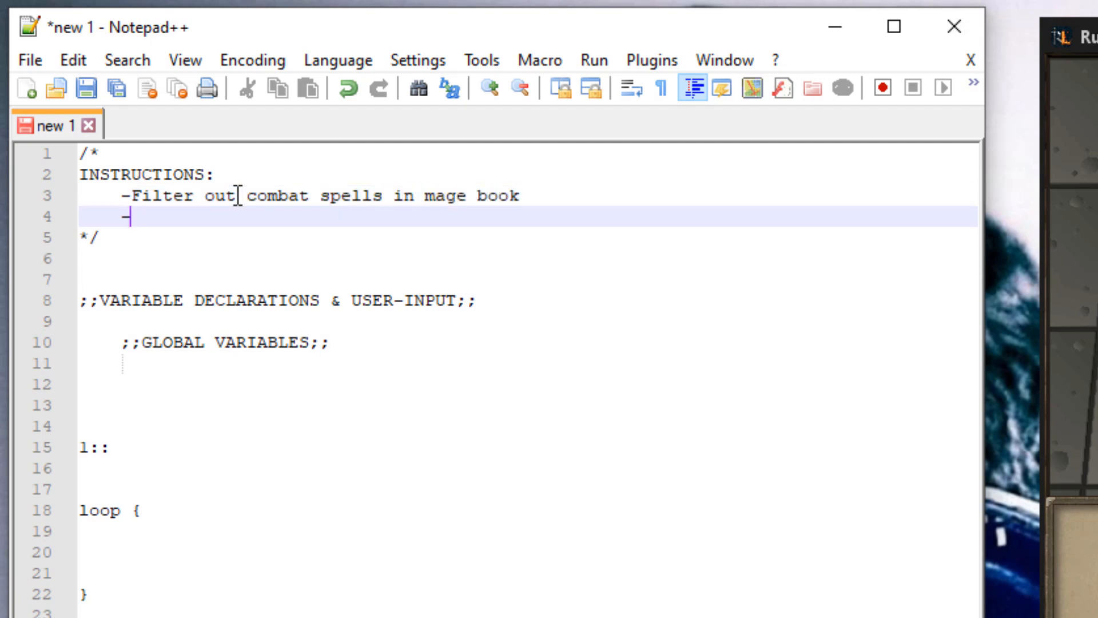
type("Line up")
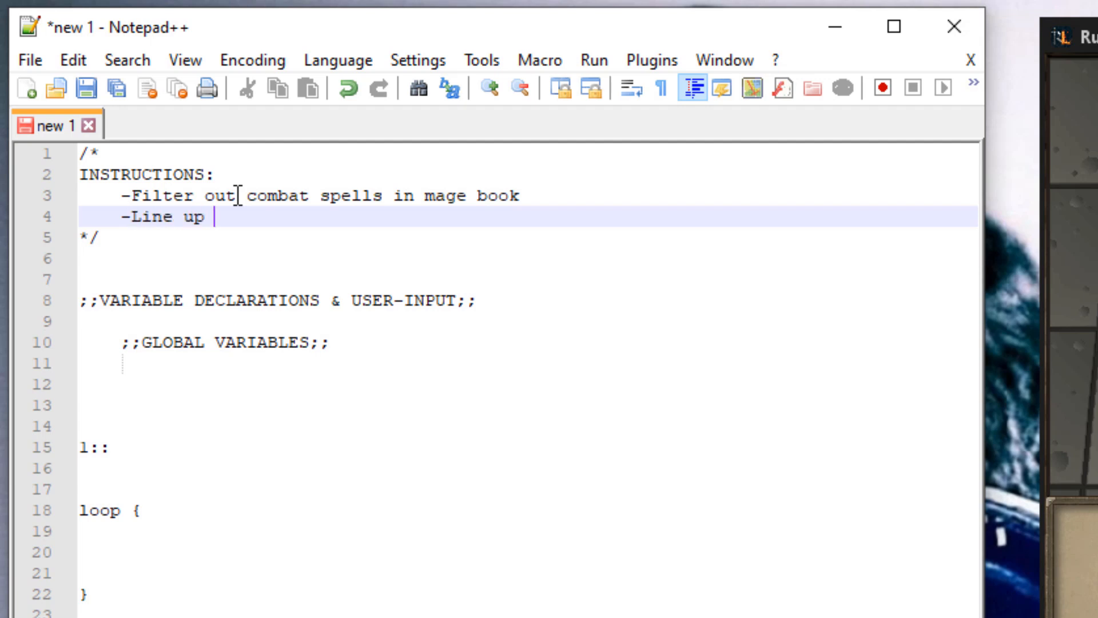
type("the alchable witht he spell")
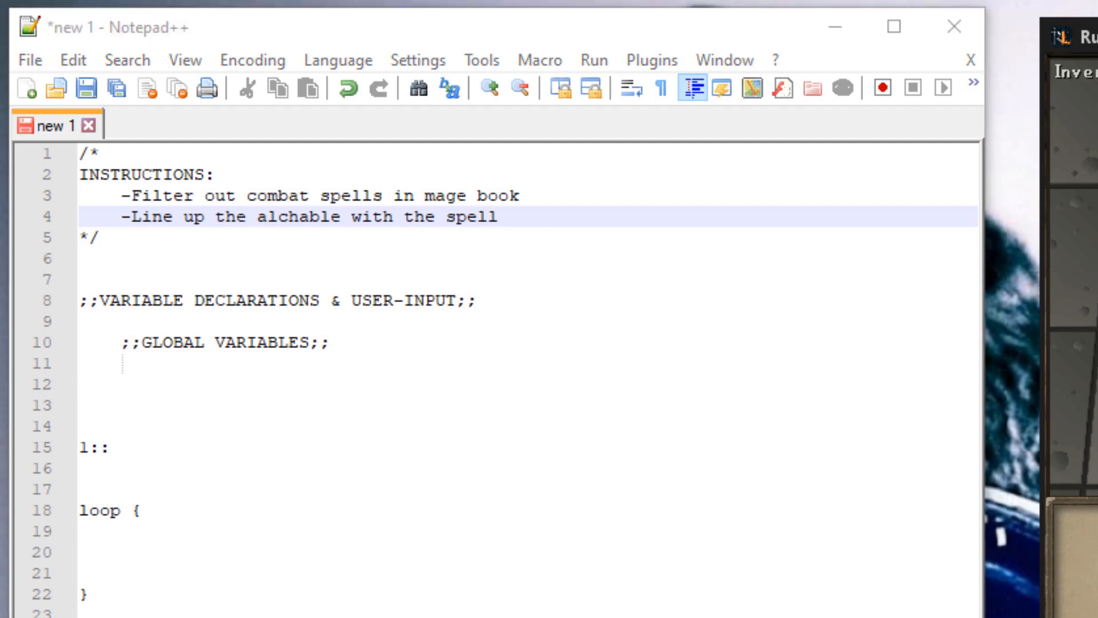
mouse_move(518, 319)
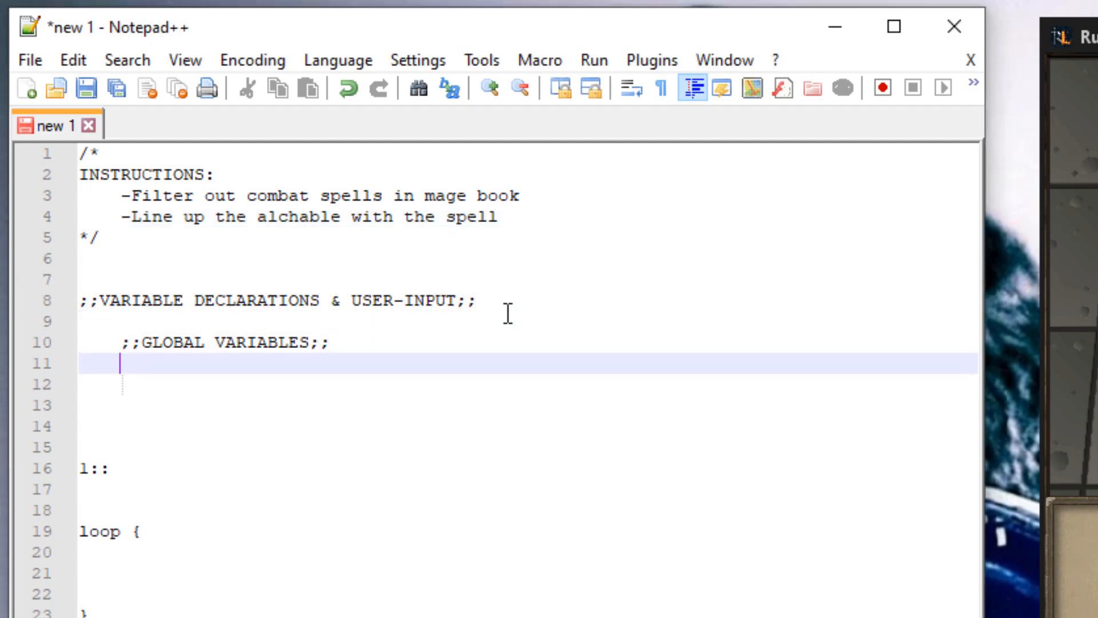
Step: Add the line 'global invCount := 0' under the ;;GLOBAL VARIABLES;; heading
key("Enter")
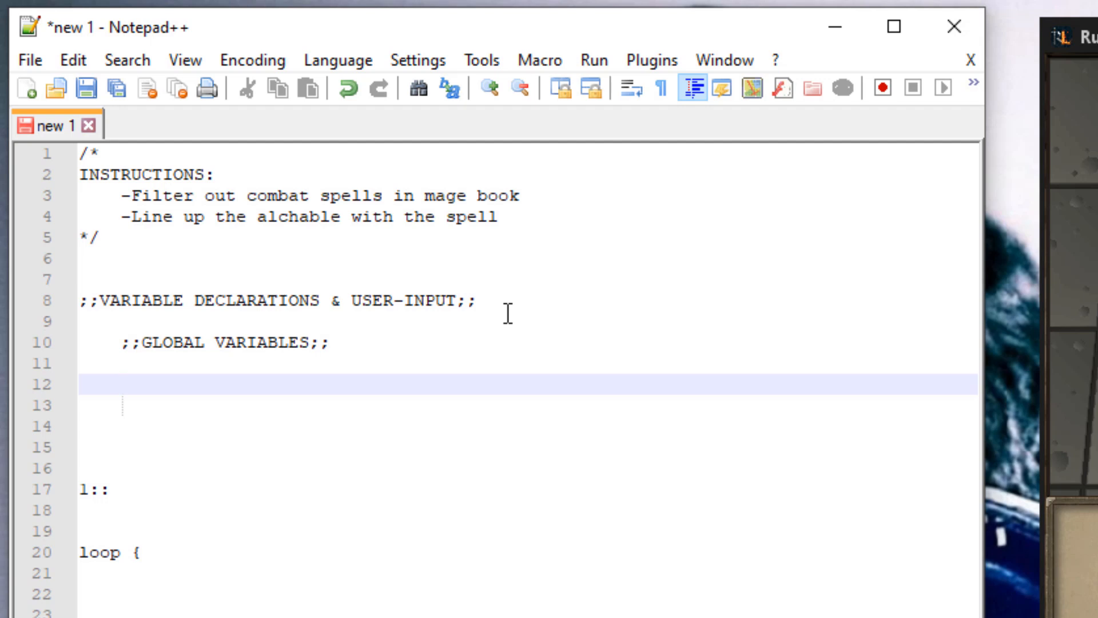
type("inv")
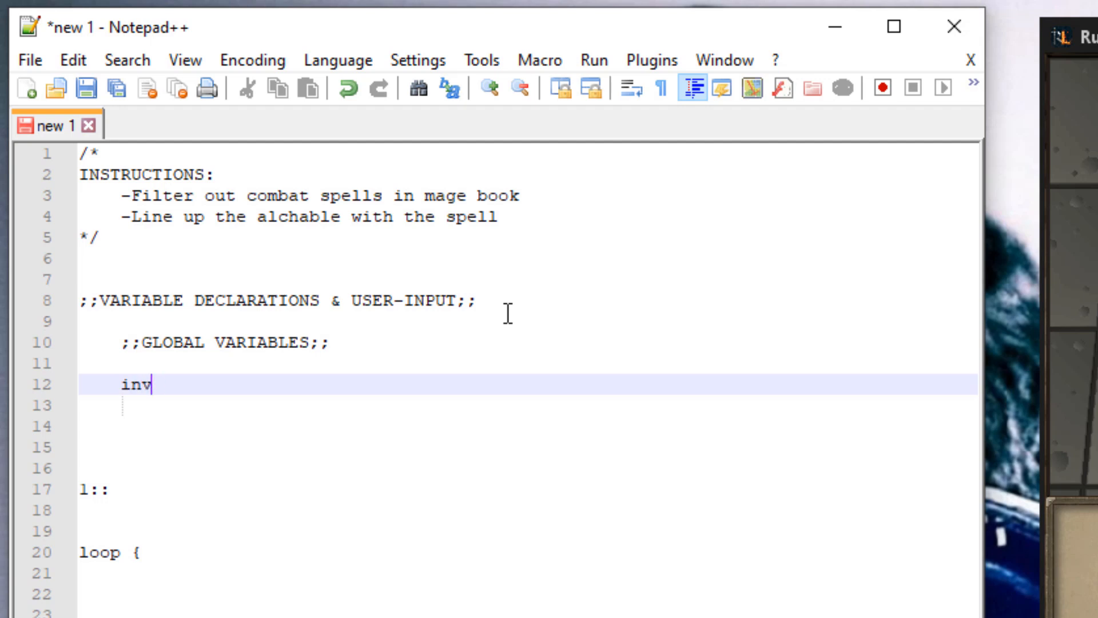
type("Count")
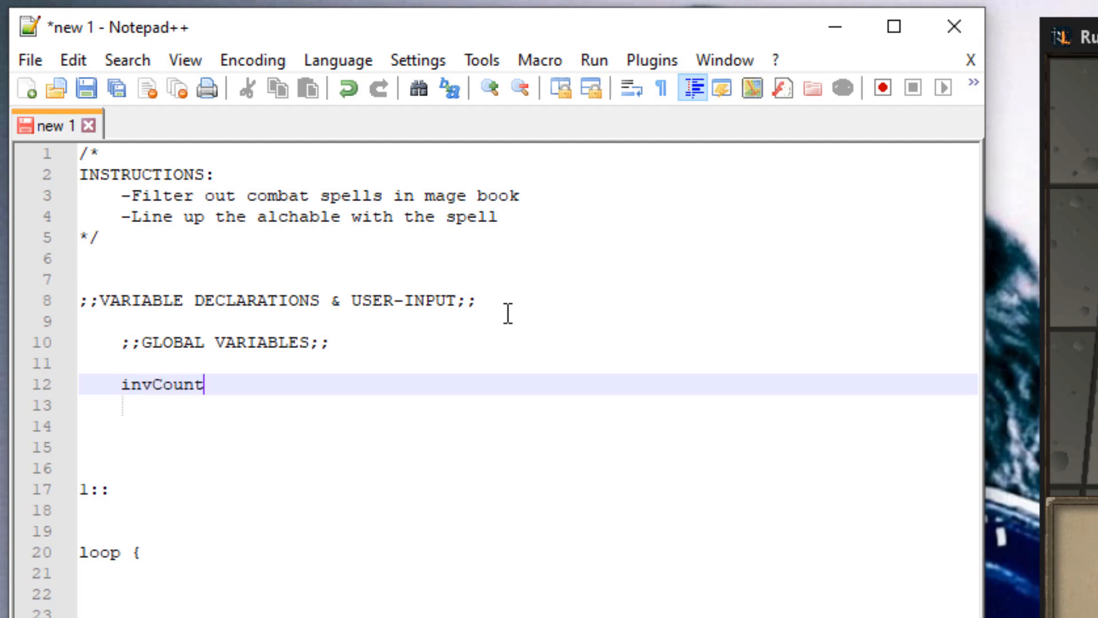
type("g")
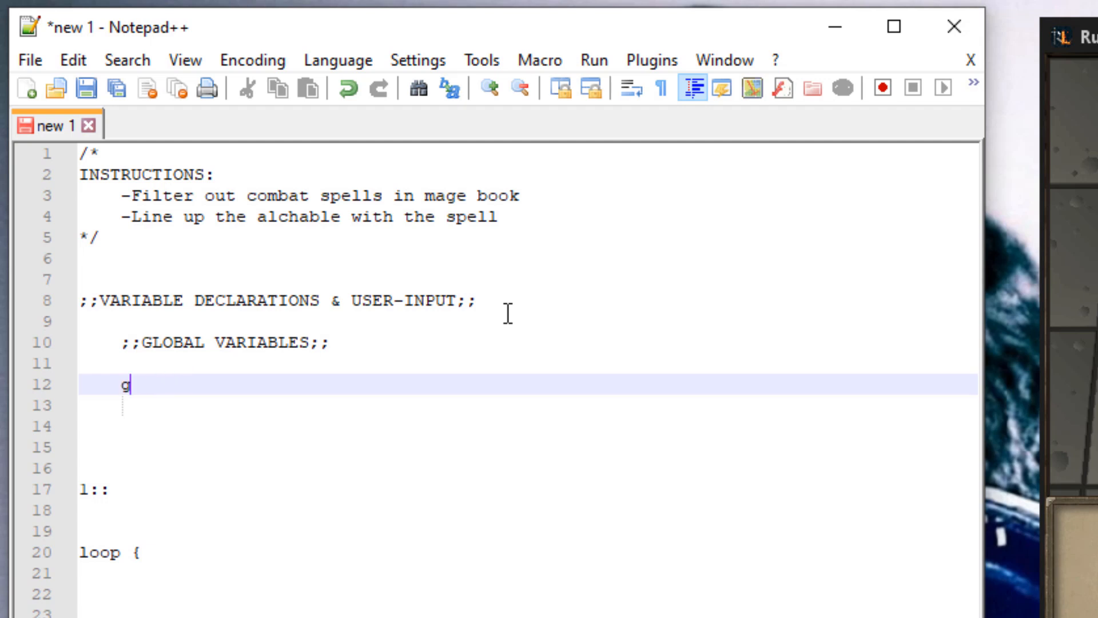
type("lobal inv")
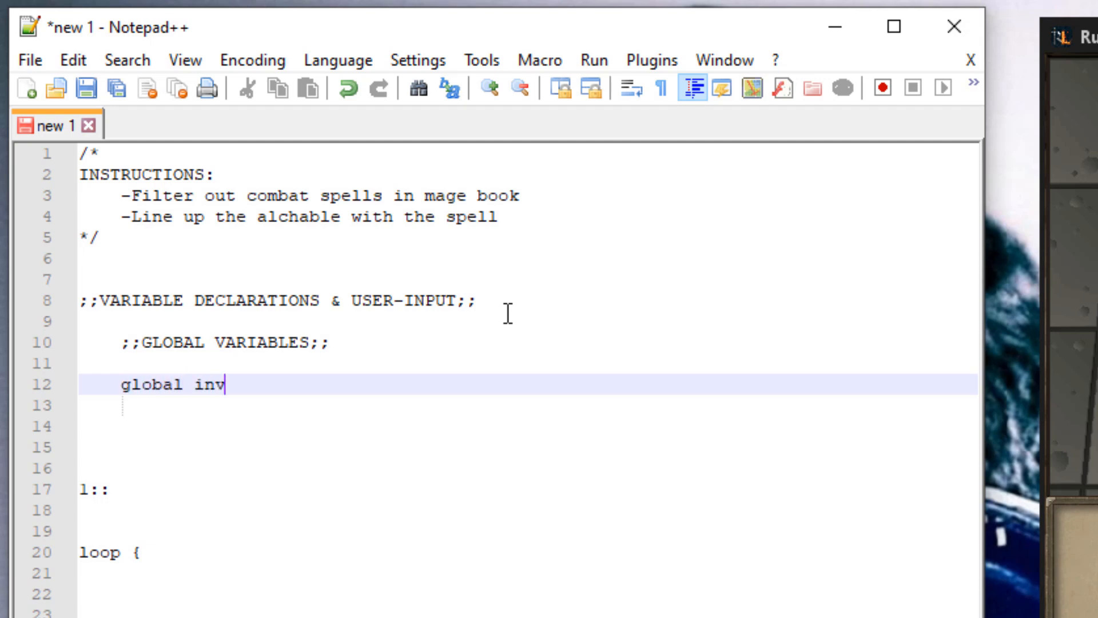
type("Count :")
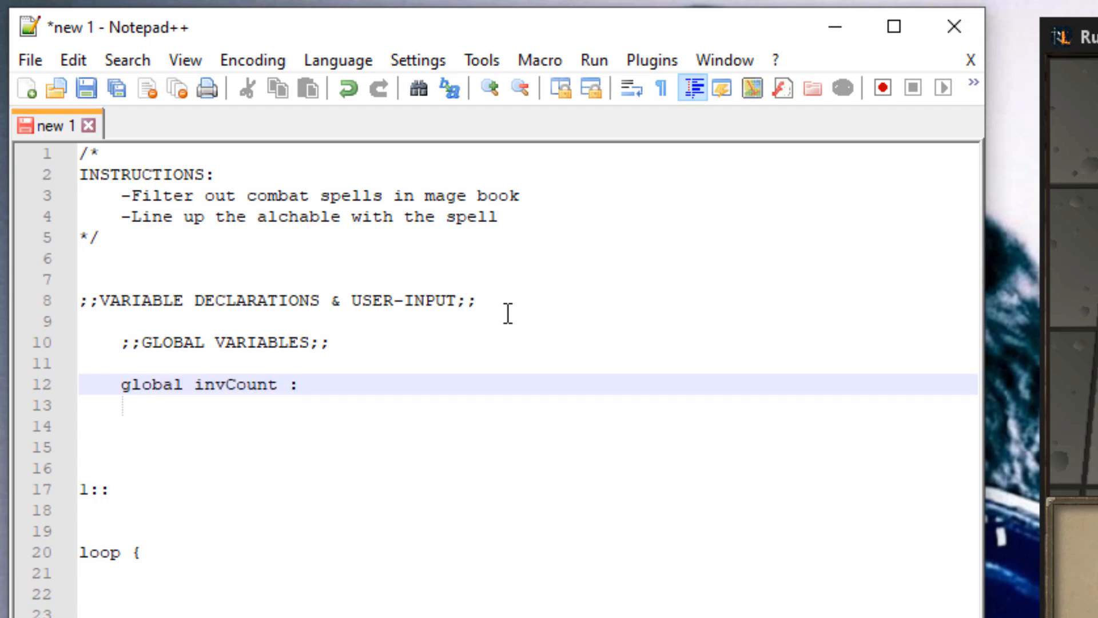
left_click(293, 384)
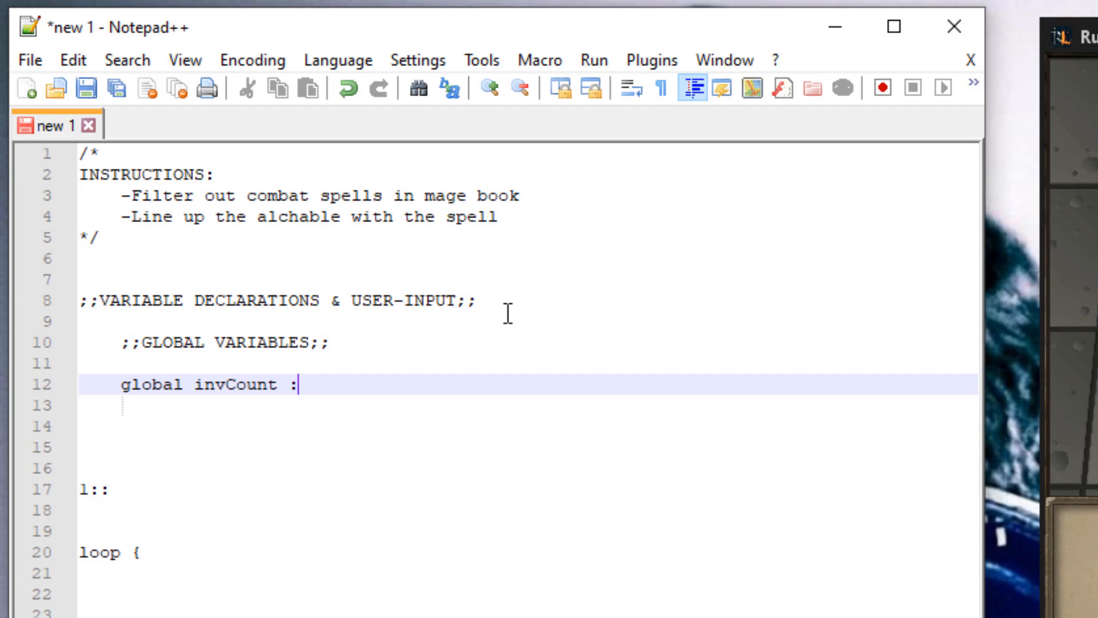
type("= 0")
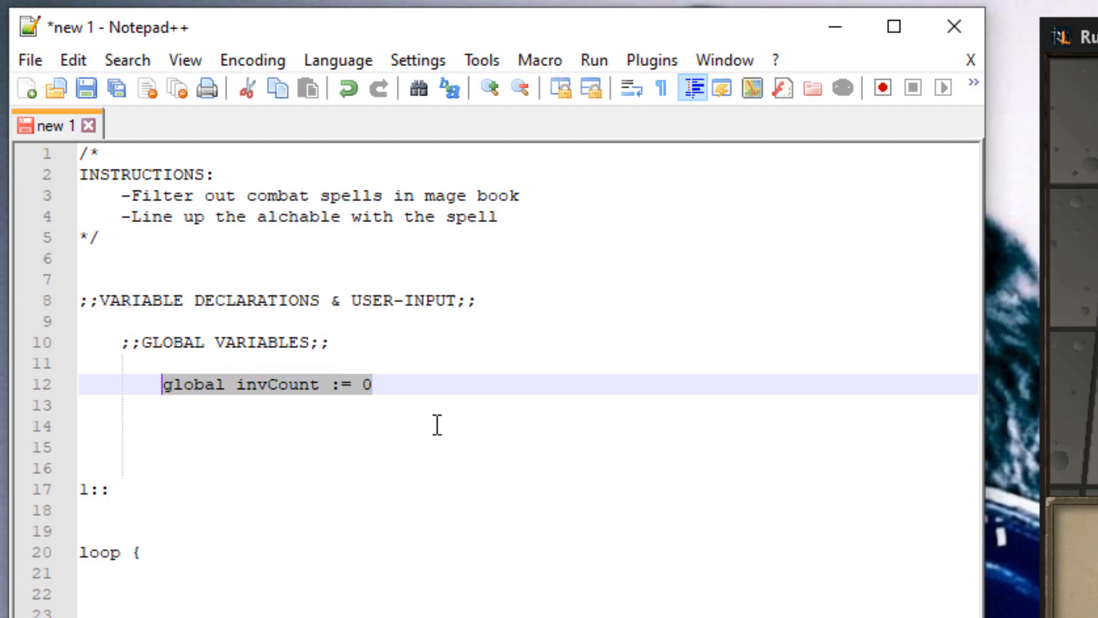
mouse_move(463, 393)
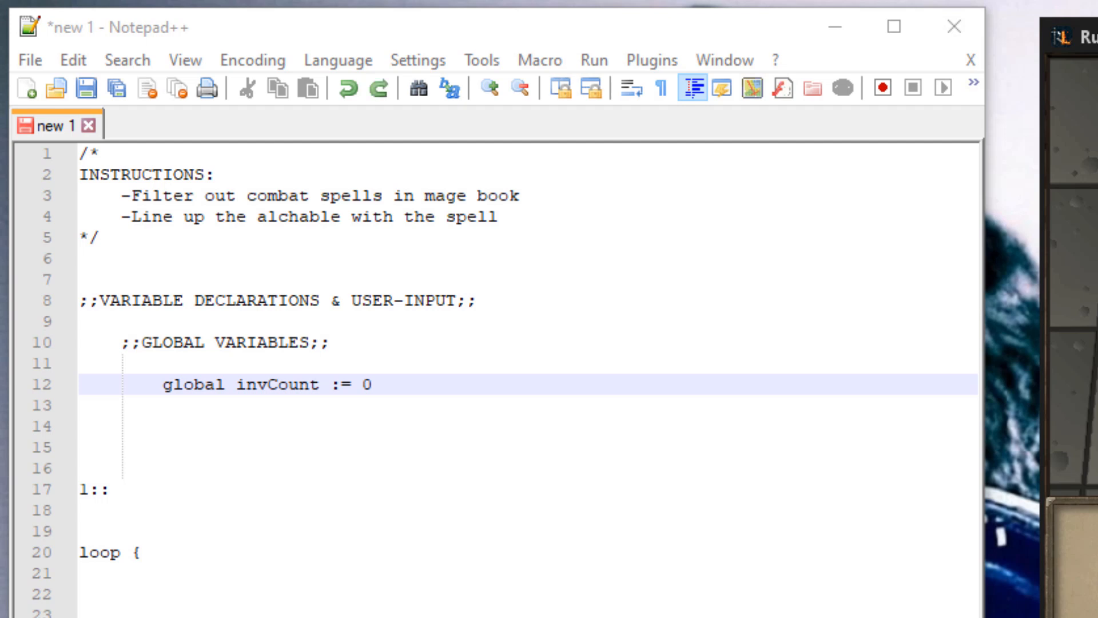
mouse_move(542, 297)
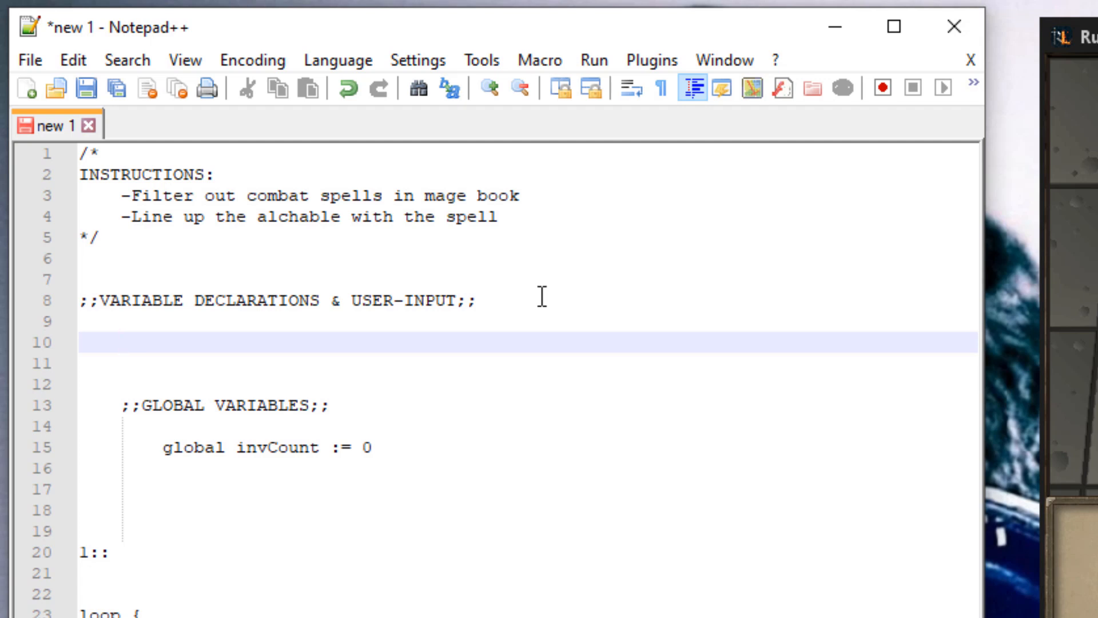
Step: Write 'InputBox, invLimit, Number of Alchs', prompting for the number of alchs to complete
type("Inpu")
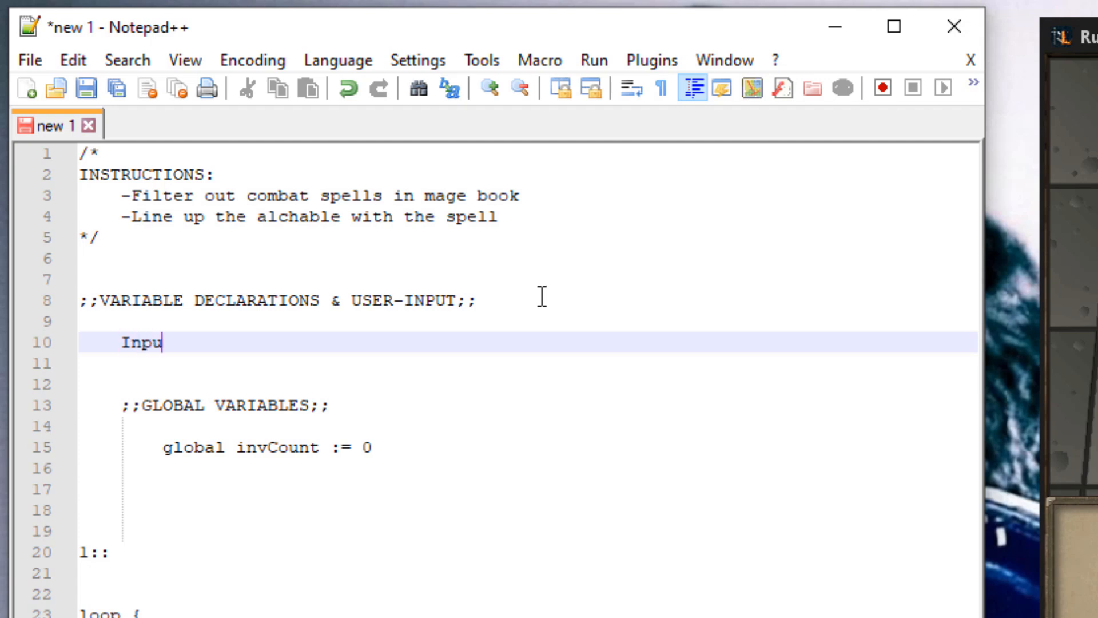
type("tBox,")
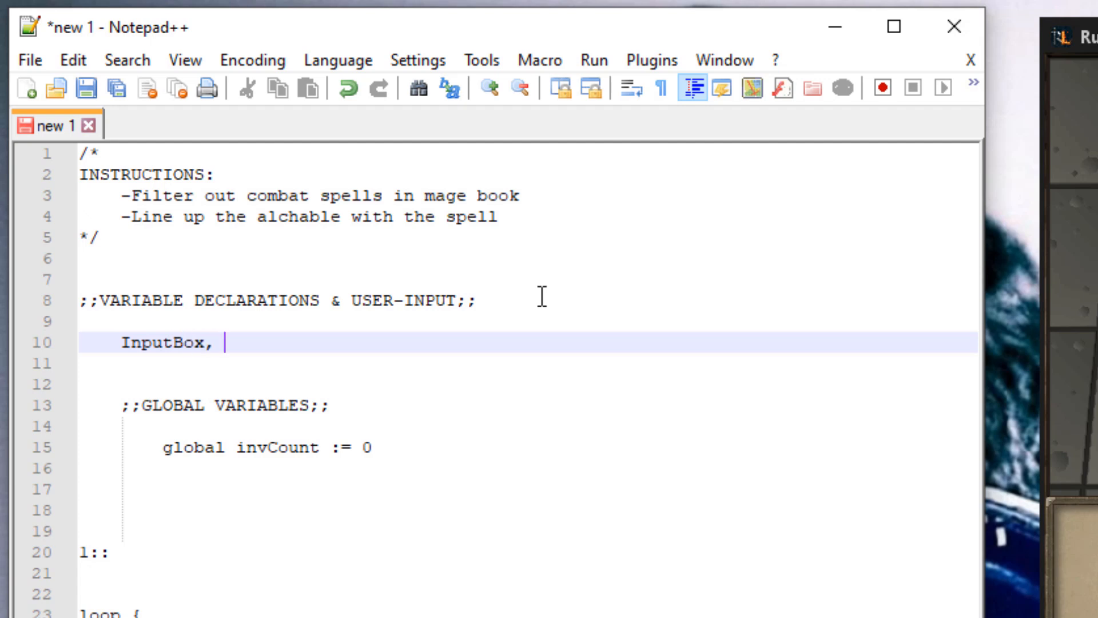
type("invLimit")
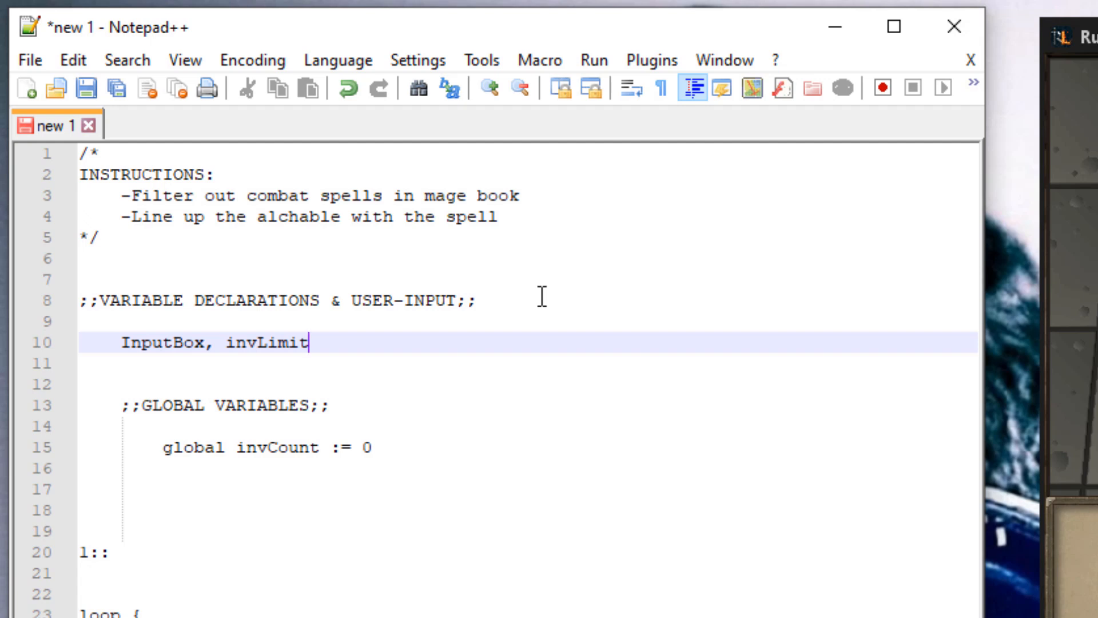
type(", Number")
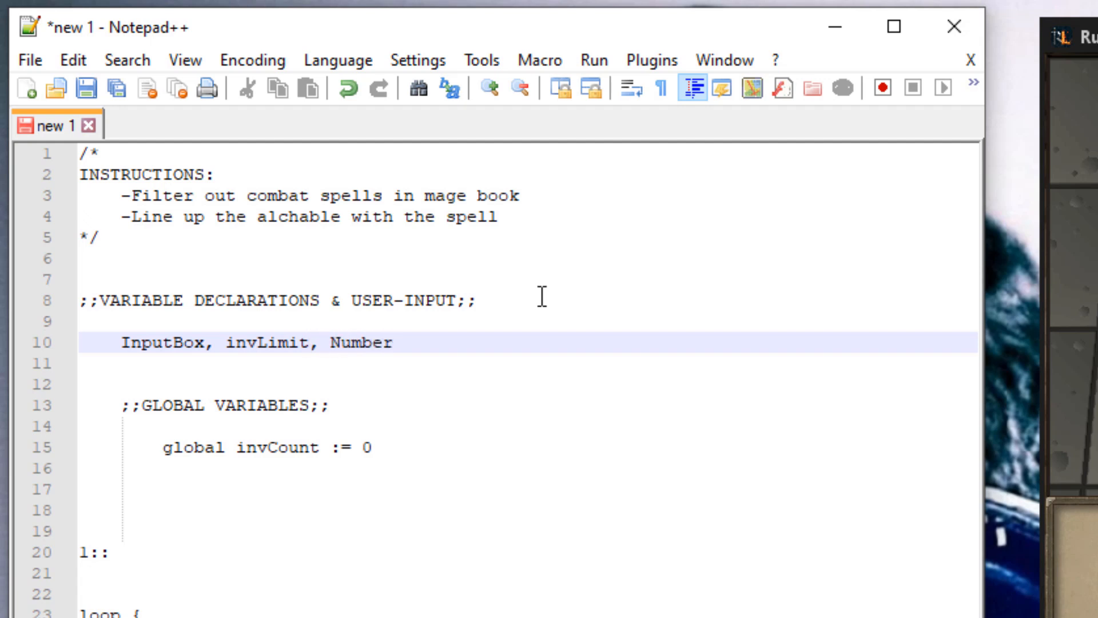
type("of Inve")
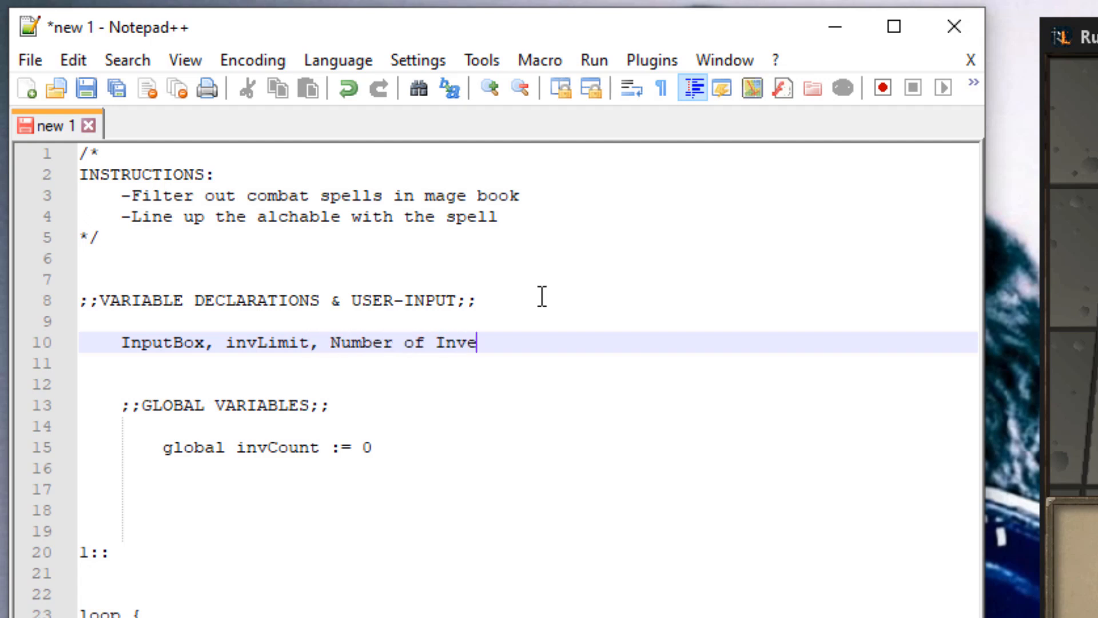
type("ntories,")
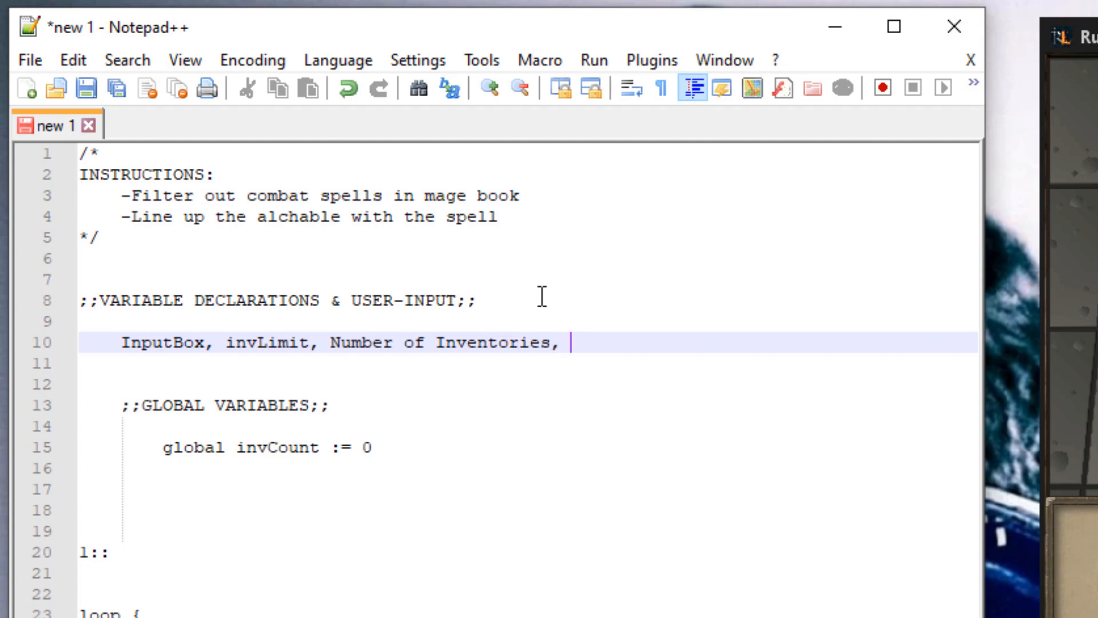
type("Enter")
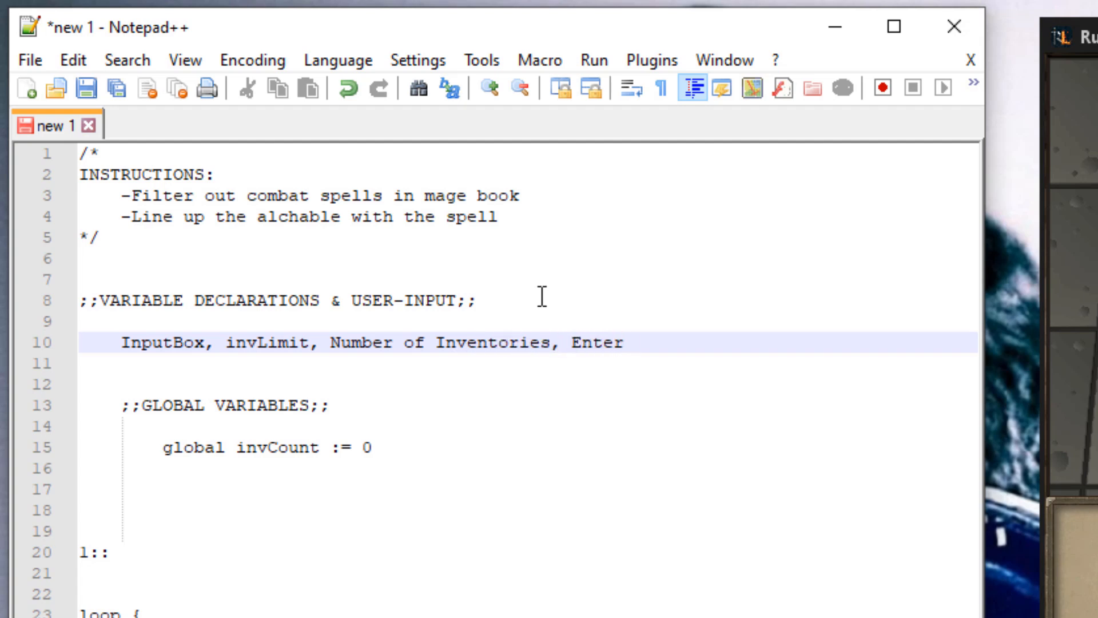
left_click(622, 344)
type("A")
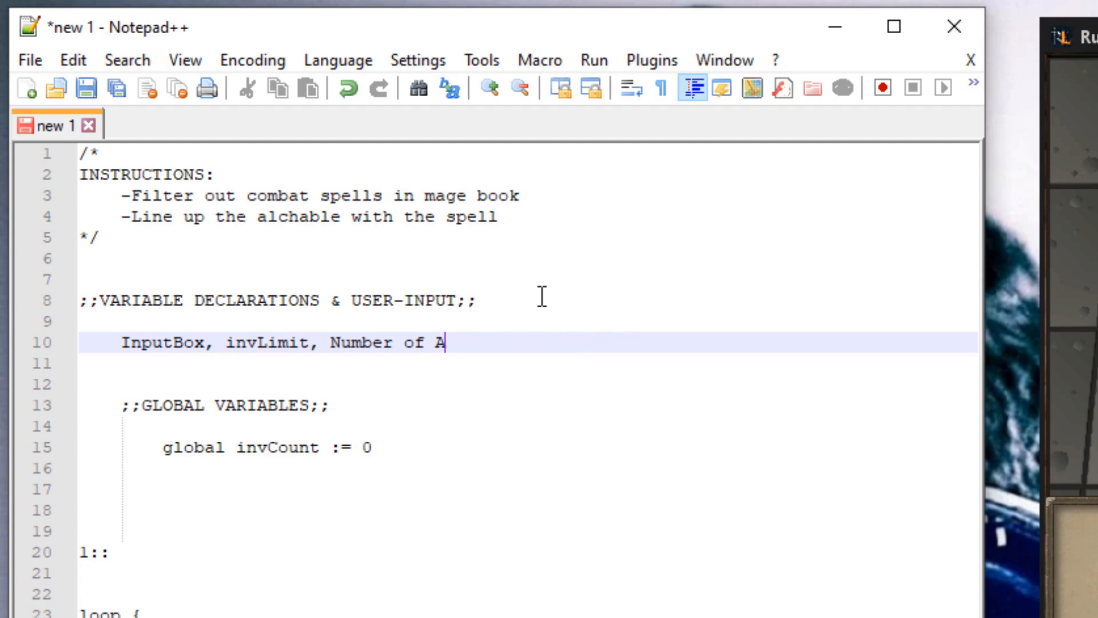
type("lchs, E")
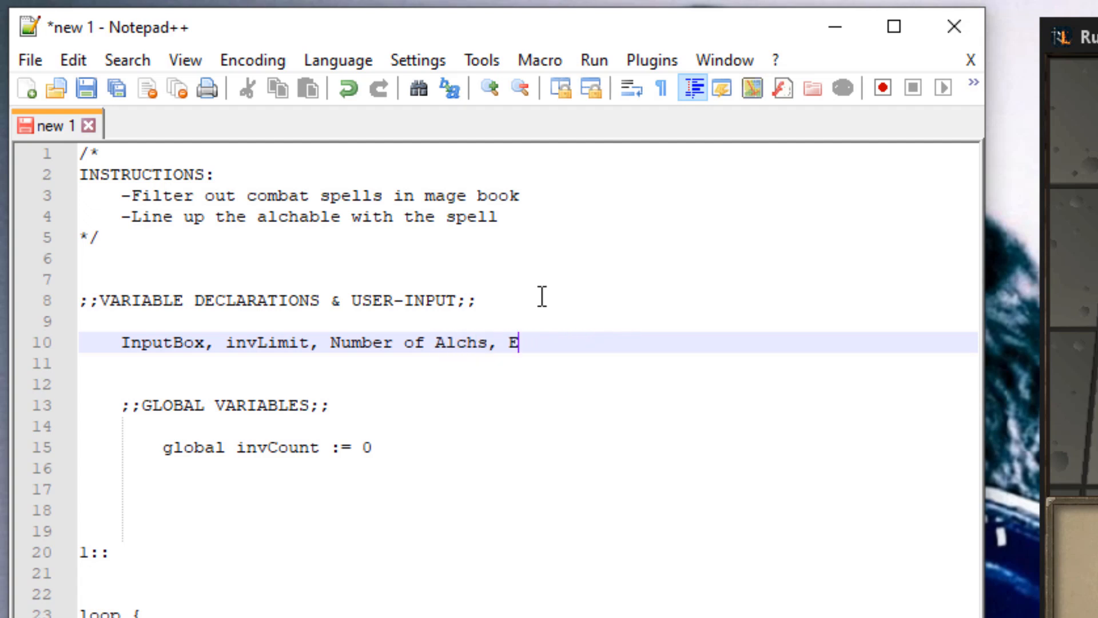
type("nter the number of alchs you'd")
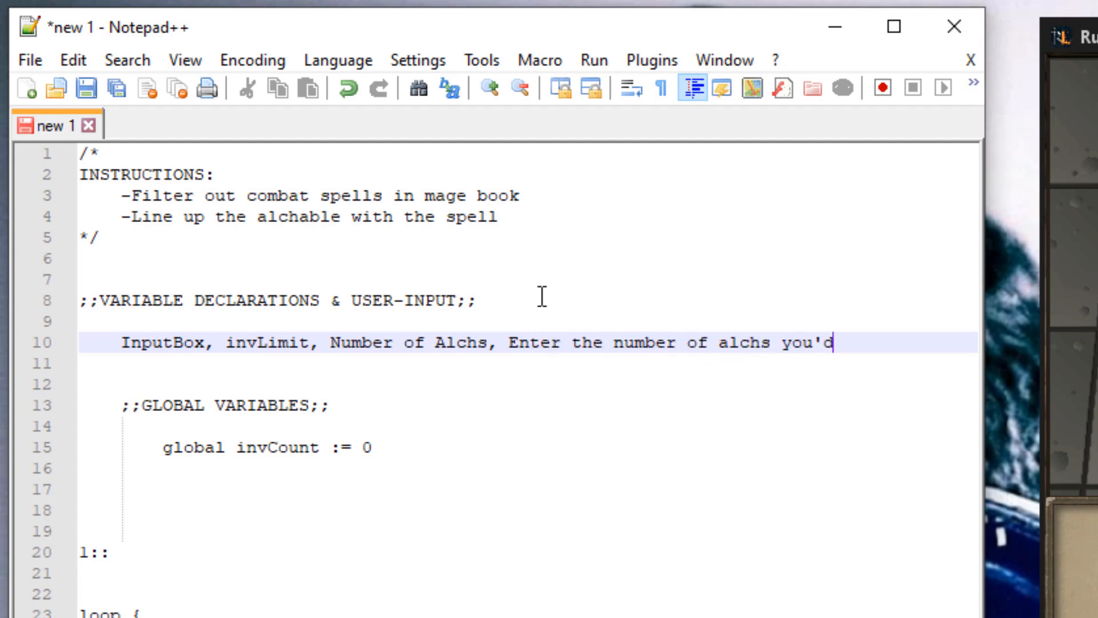
type("like to complete")
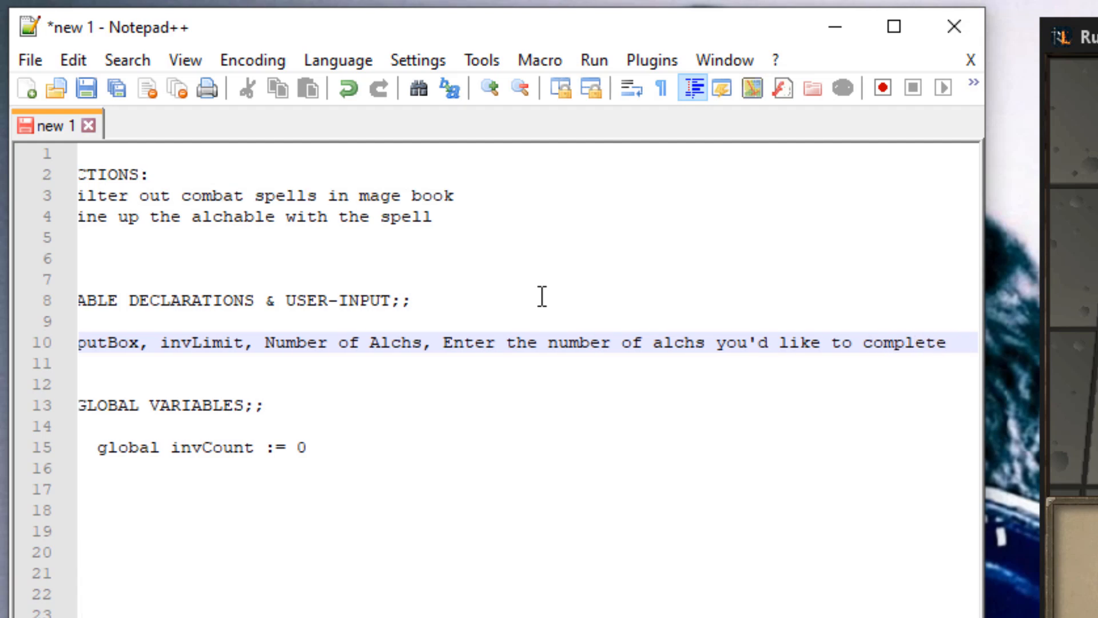
type(".")
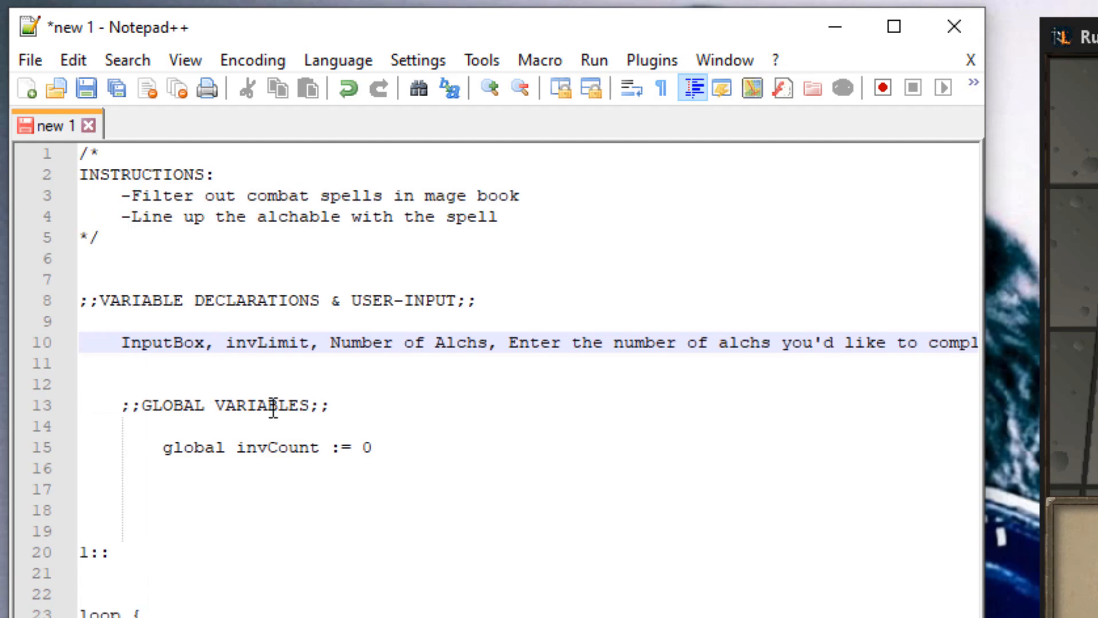
Step: Begin a #SingleInstance directive on the empty line below the globals
left_click(135, 488)
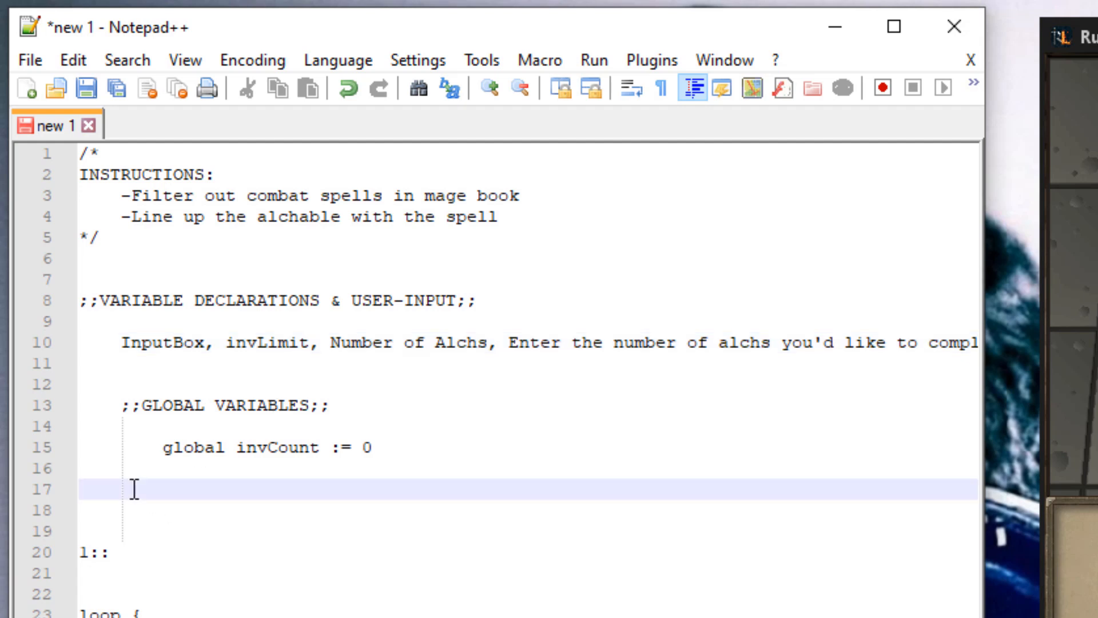
type("#")
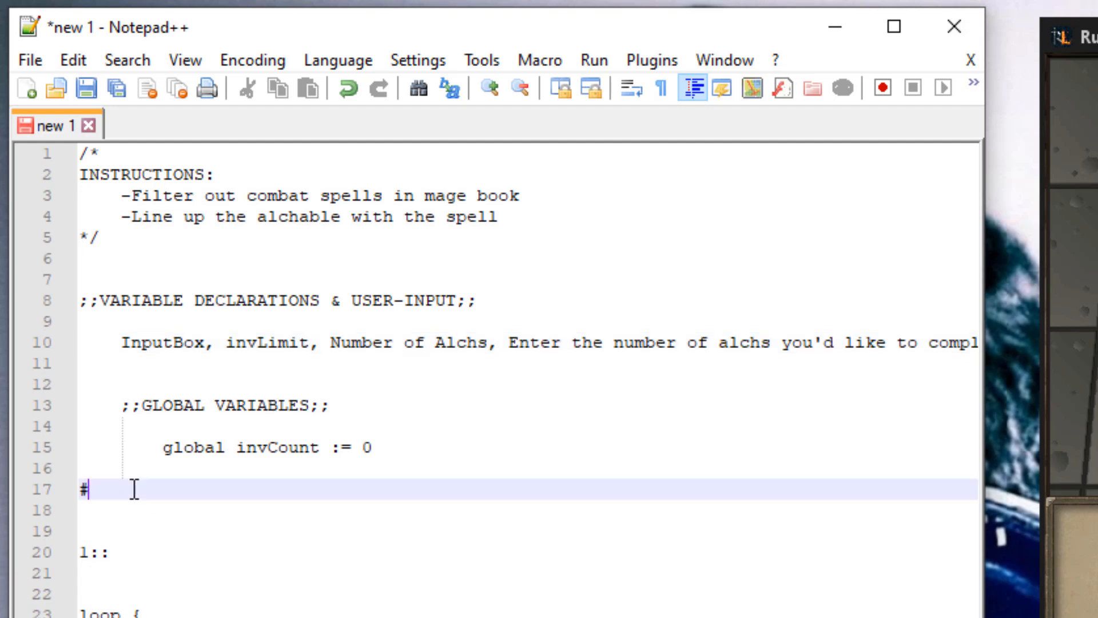
type("Singleins")
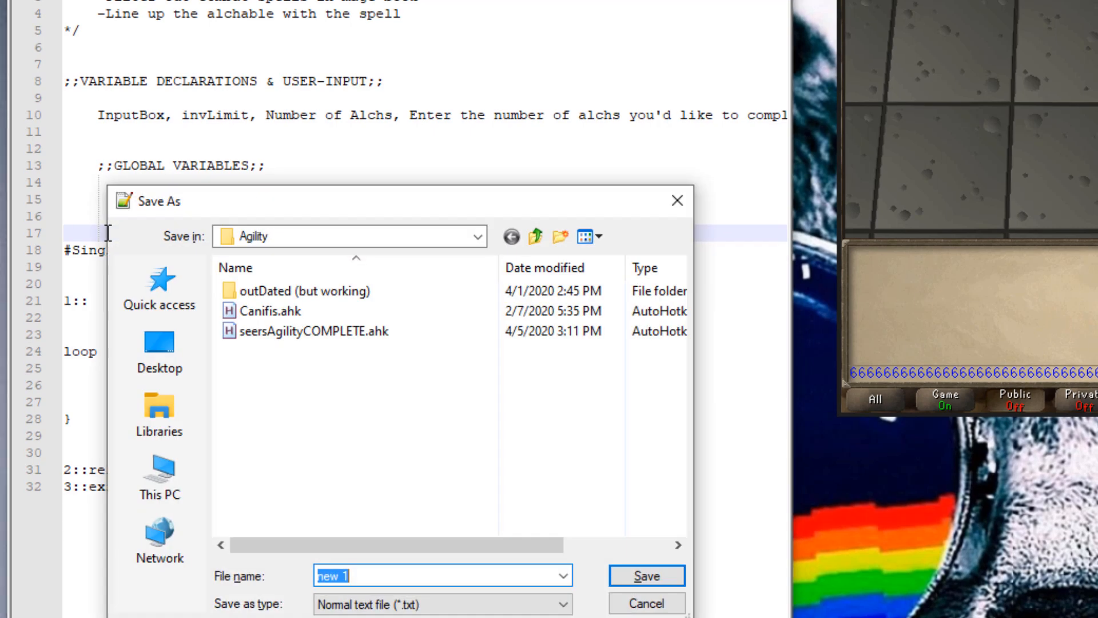
Step: Save the script to the Desktop as alching.ahk
left_click(159, 350)
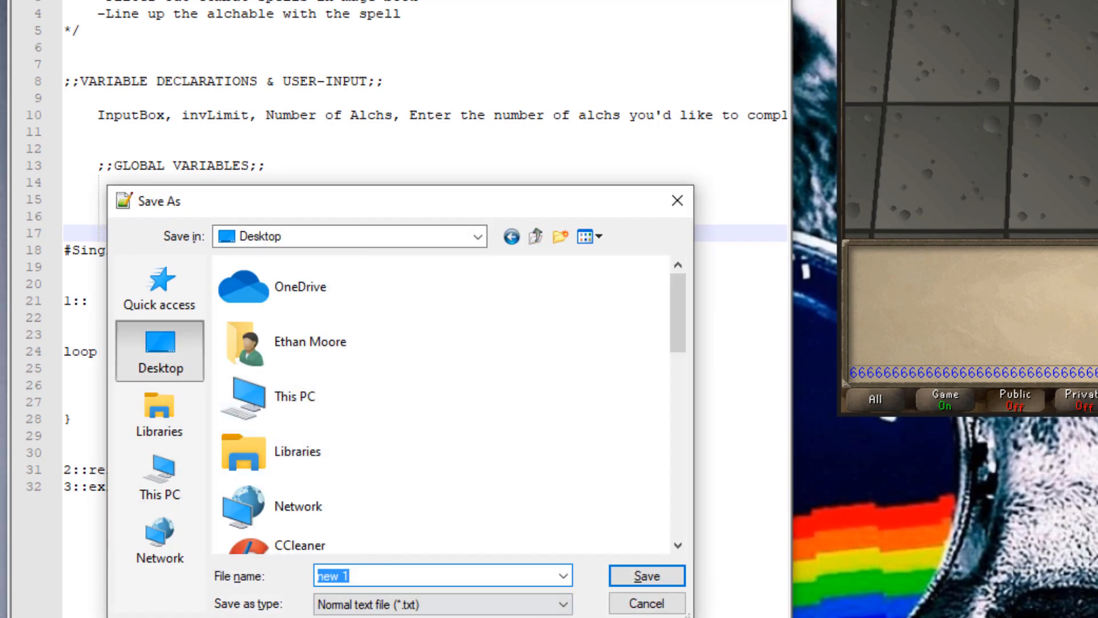
left_click(566, 604)
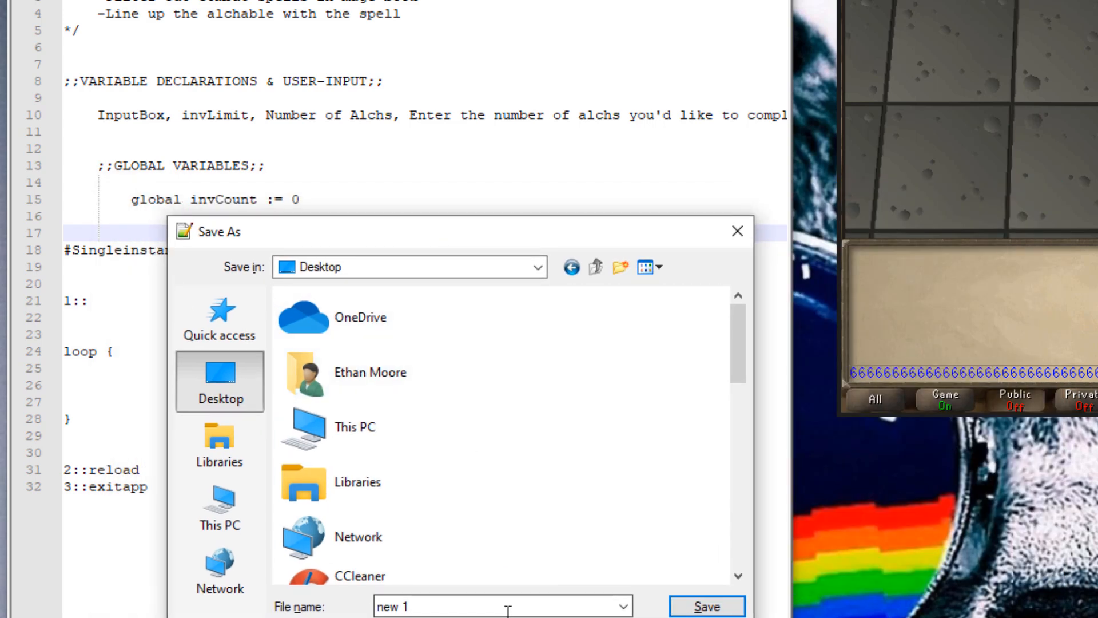
triple_click(490, 606)
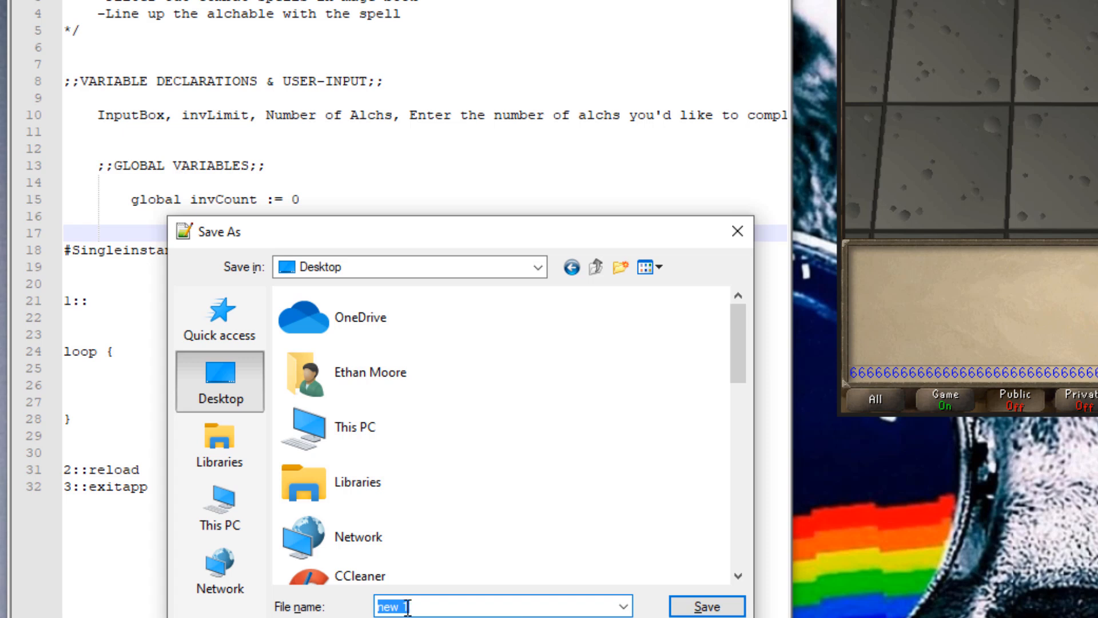
type("alching.")
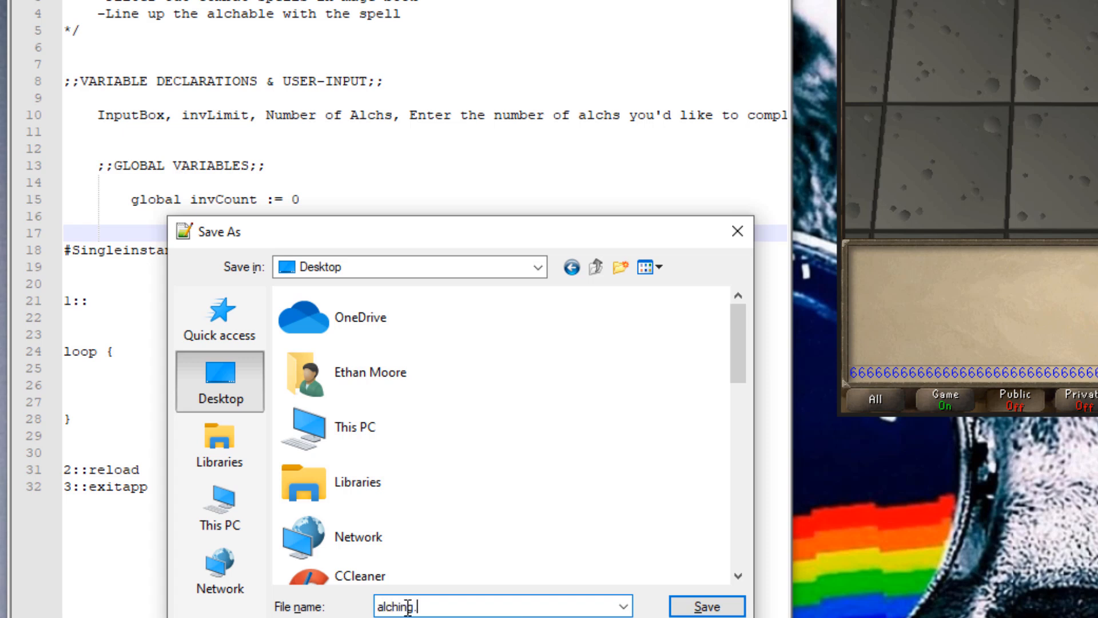
left_click(705, 607)
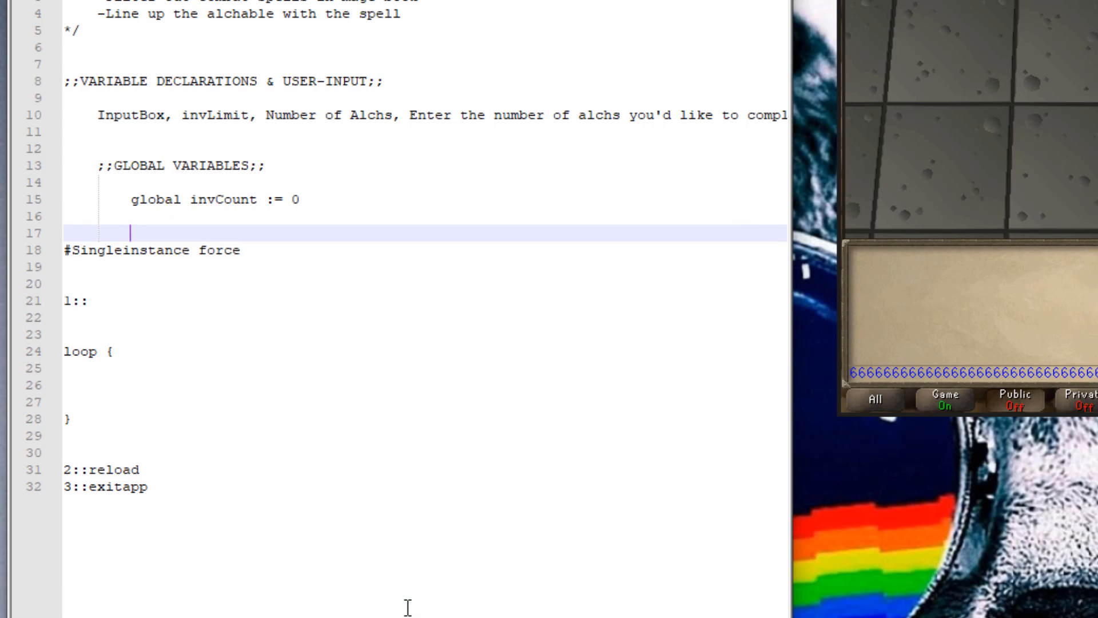
mouse_move(824, 487)
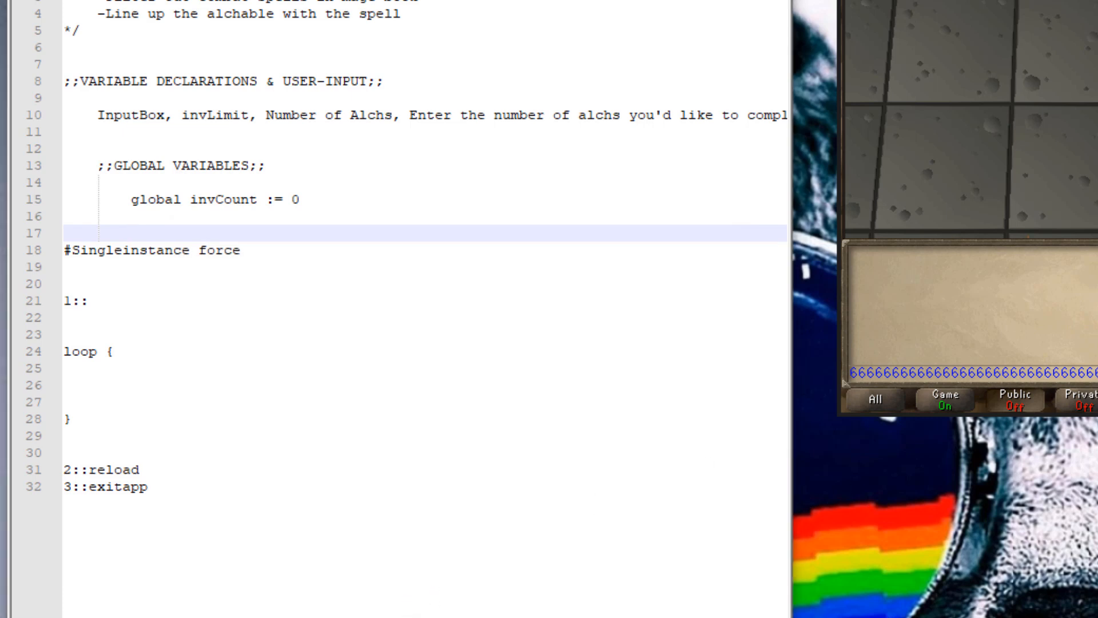
mouse_move(212, 303)
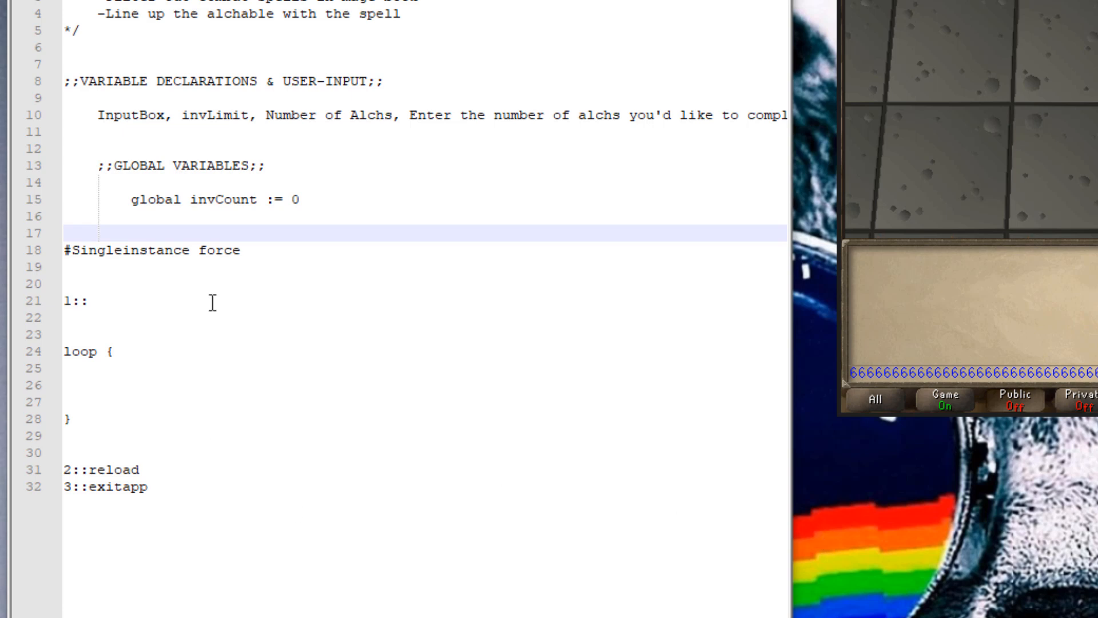
Step: Add a ;;FUNCTIONS;; heading with a ;;LOGOUT FUNCTION;; subheading beneath it
key("Enter")
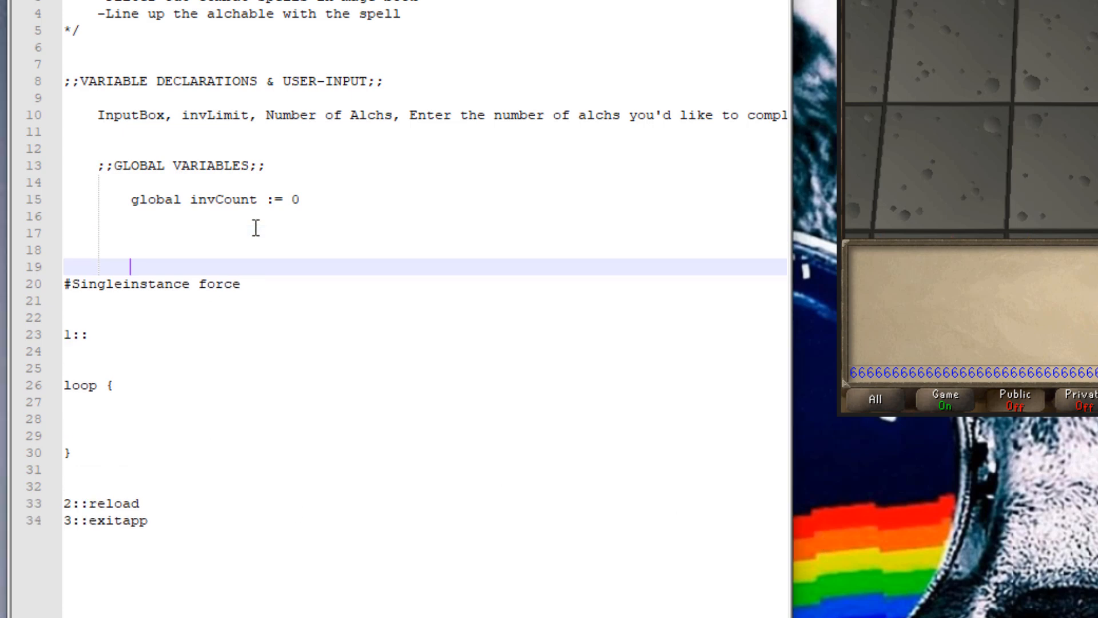
key("Up")
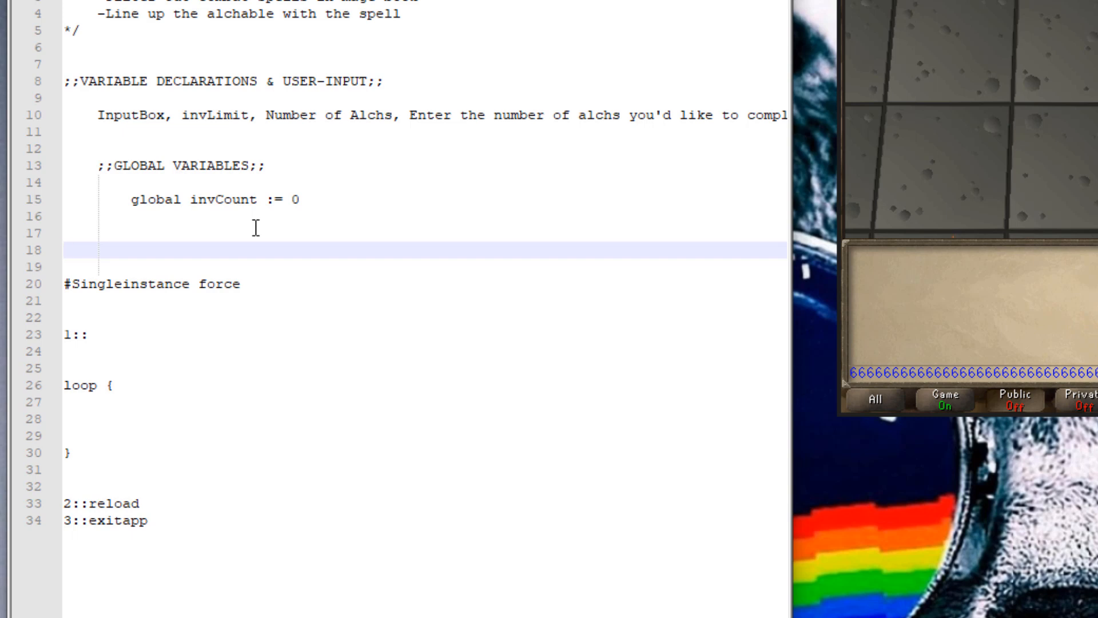
type(";;FUNCTIONS;;")
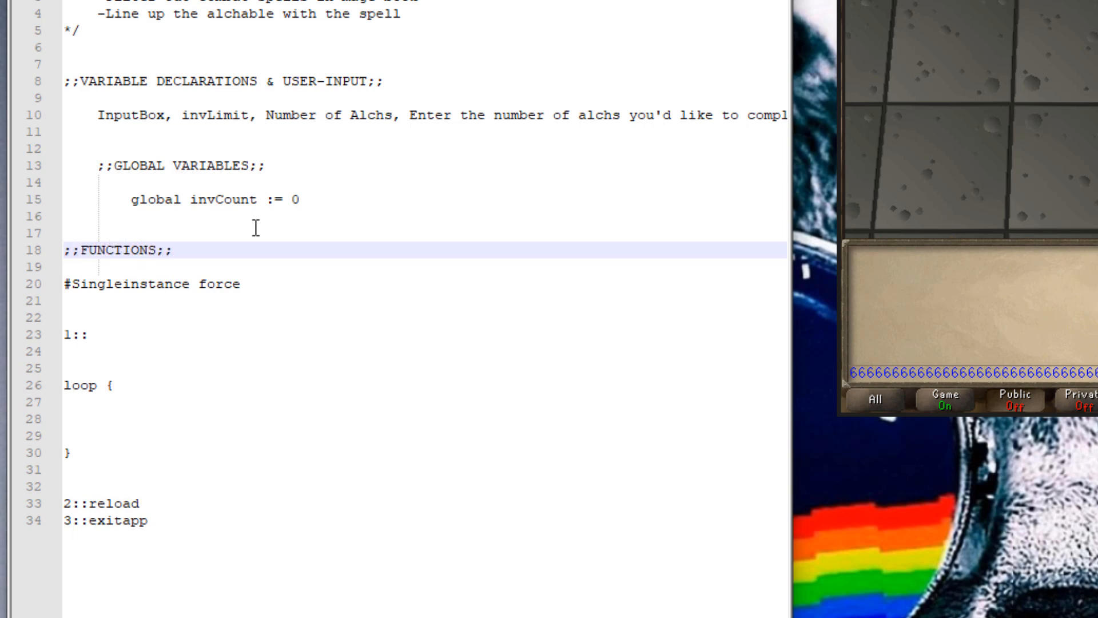
key("Return")
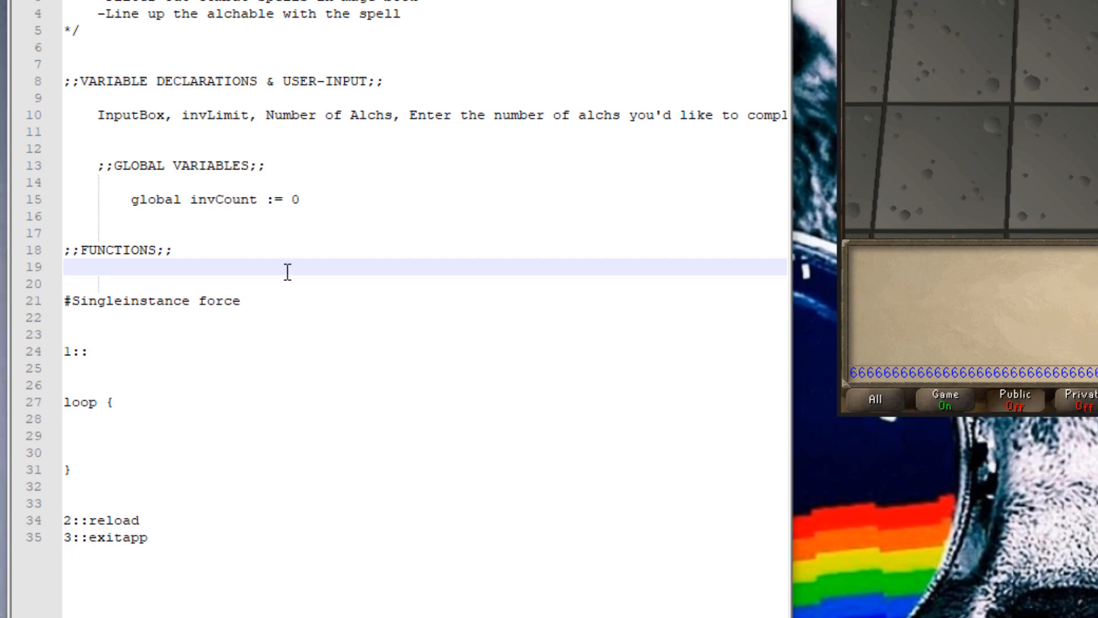
left_click(63, 268)
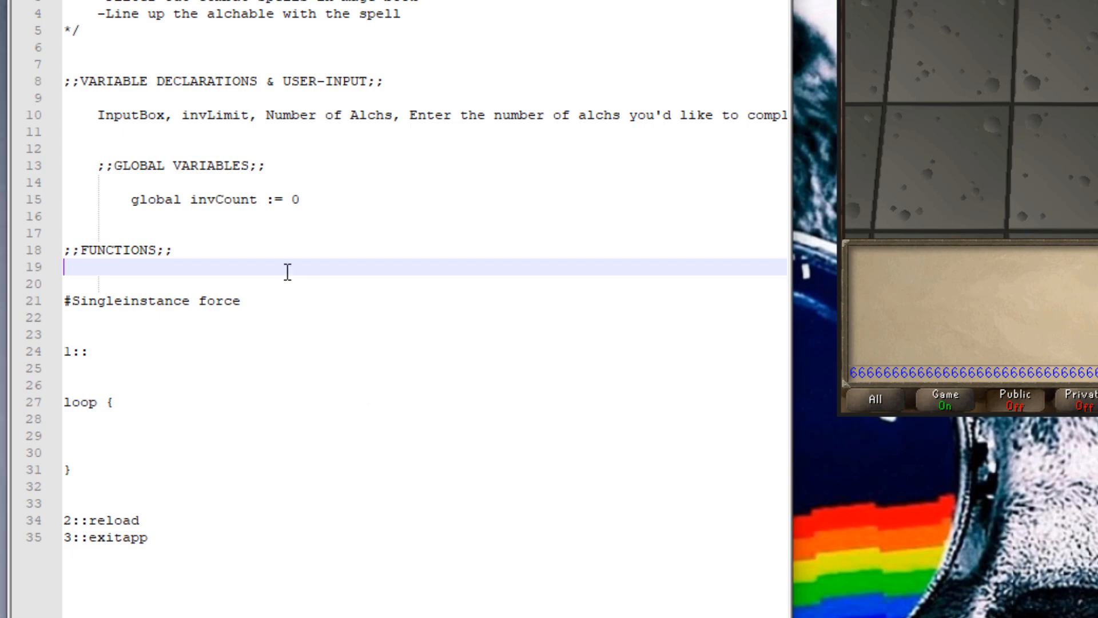
key("Return")
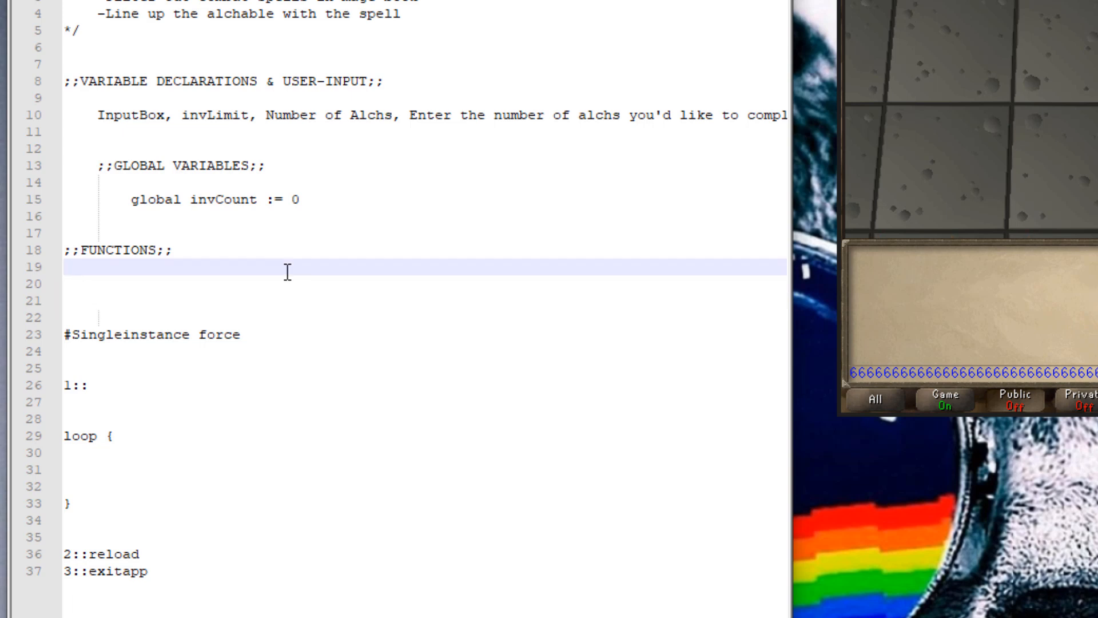
type(";;L")
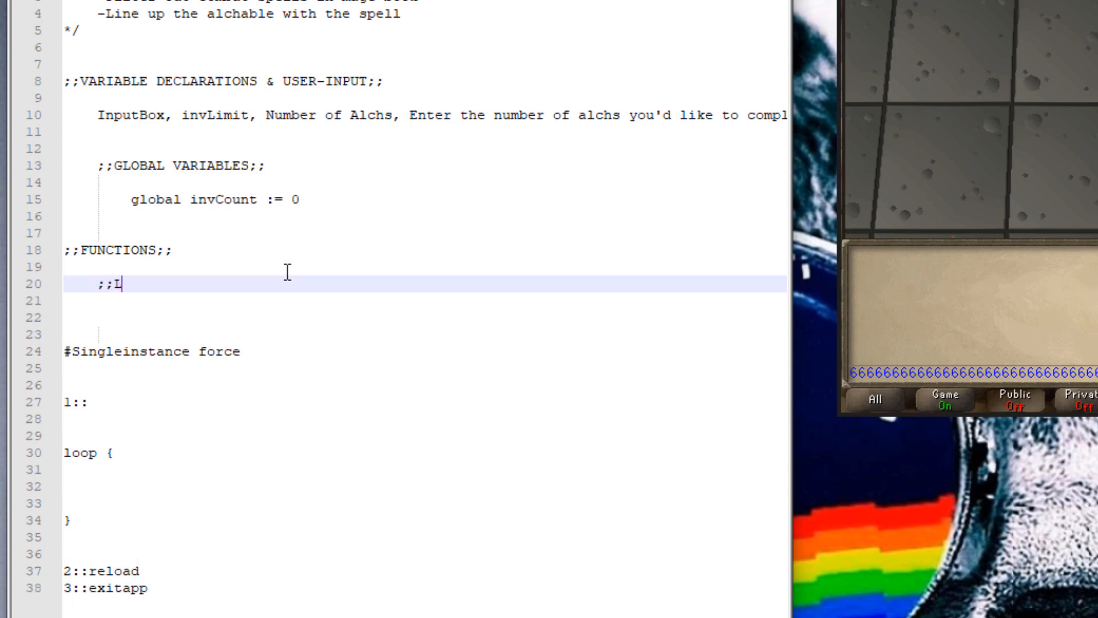
type("OGOUT FUNCTION;;")
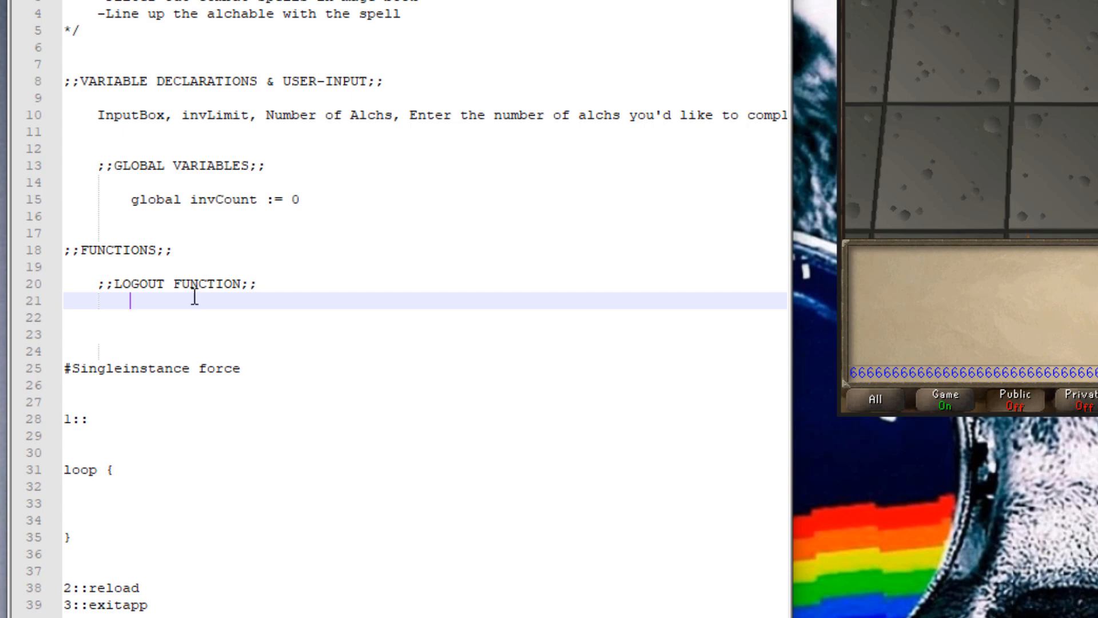
Step: Start the 'logout() {' function and open RuneLite's logout tab
type("logout() {")
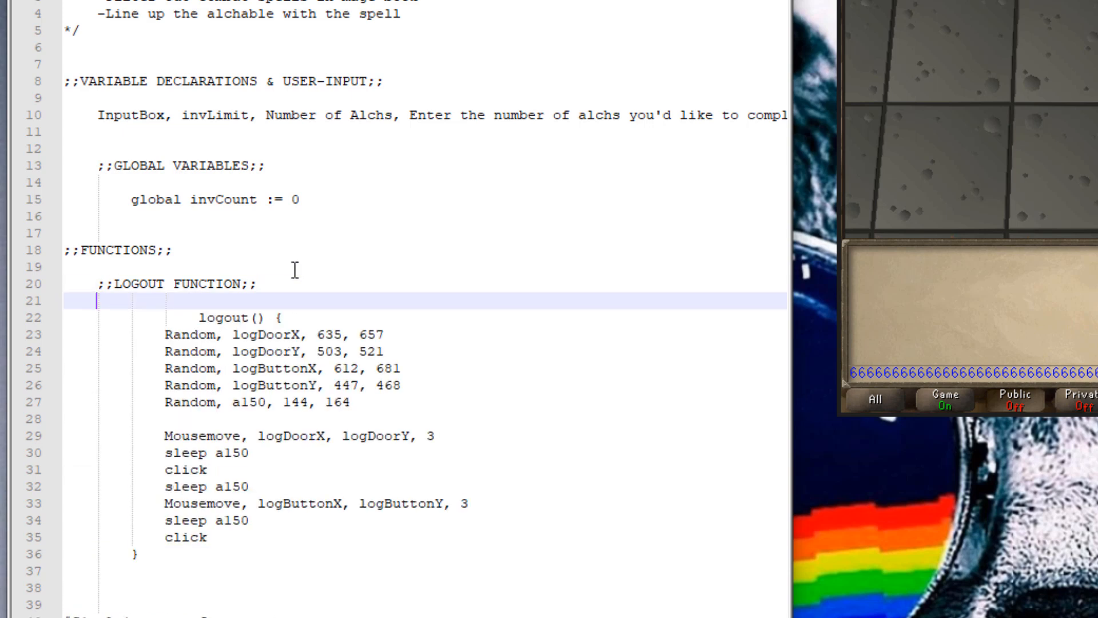
mouse_move(308, 297)
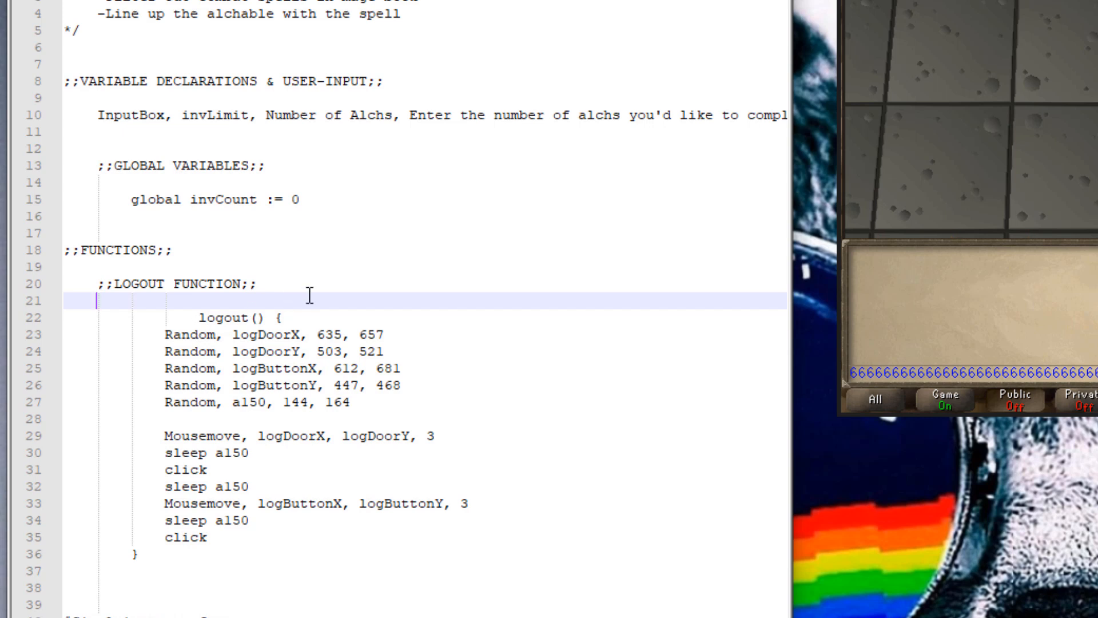
left_click(200, 316)
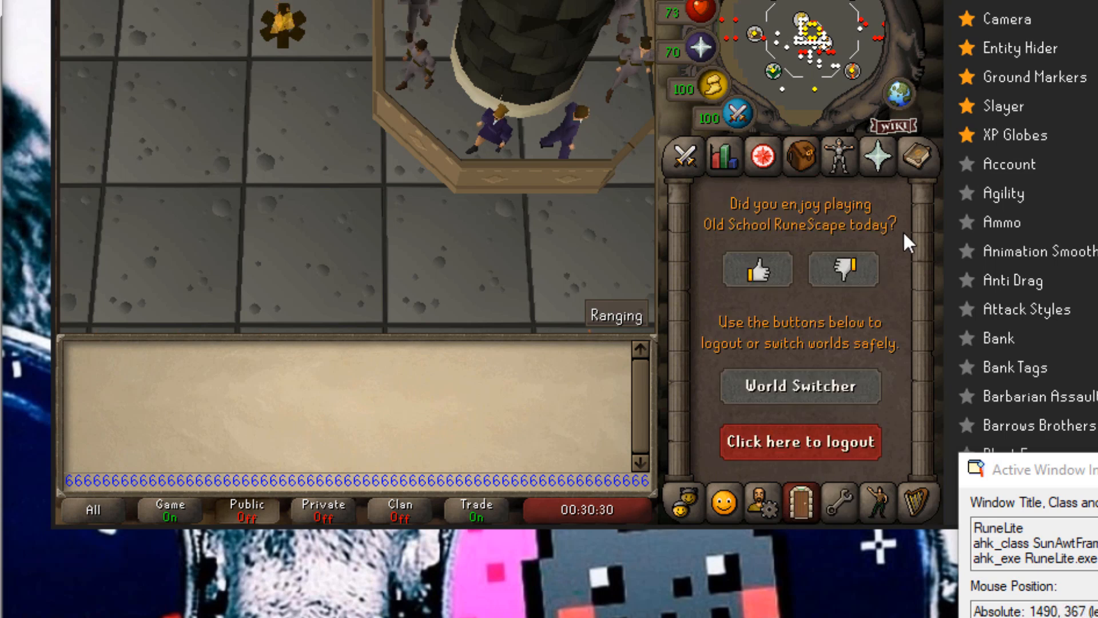
Step: Switch RuneLite's side panel to the Inventory tab
left_click(767, 157)
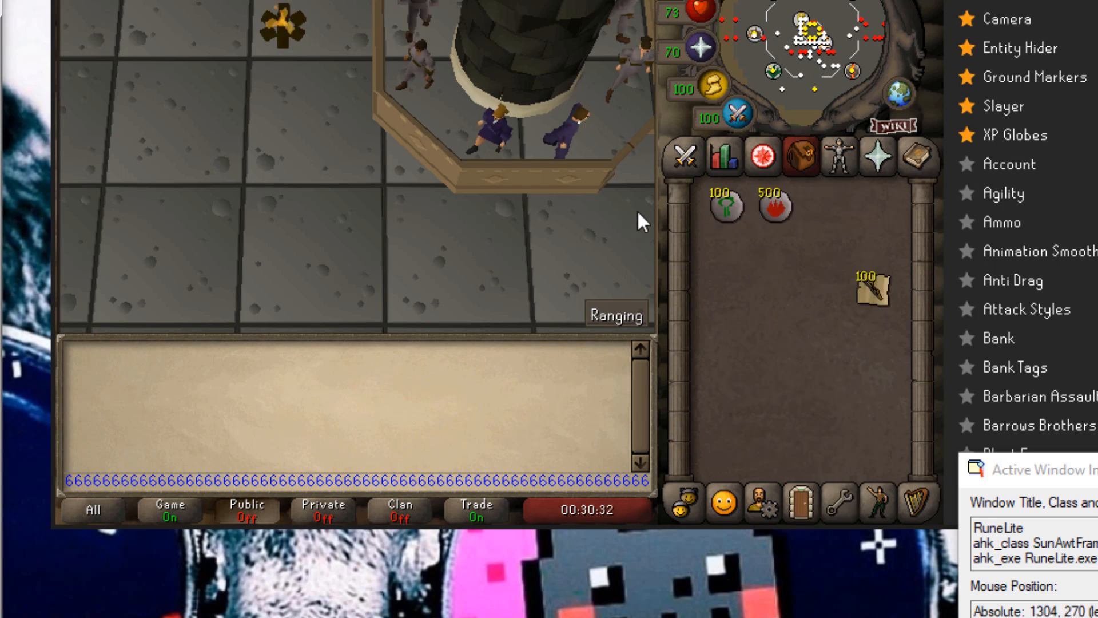
mouse_move(734, 238)
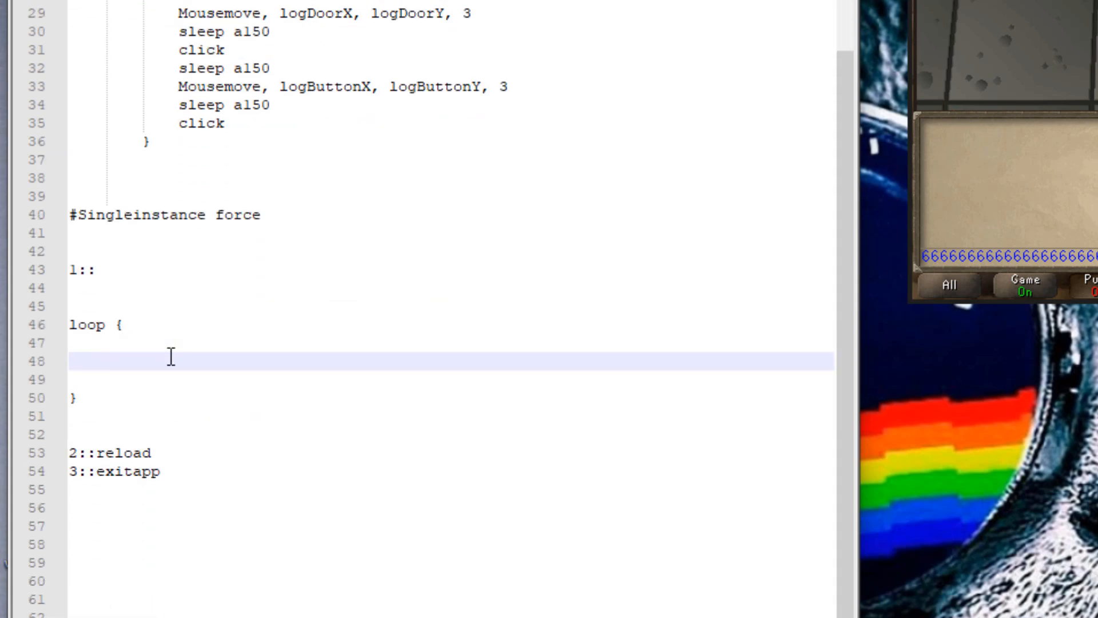
mouse_move(128, 368)
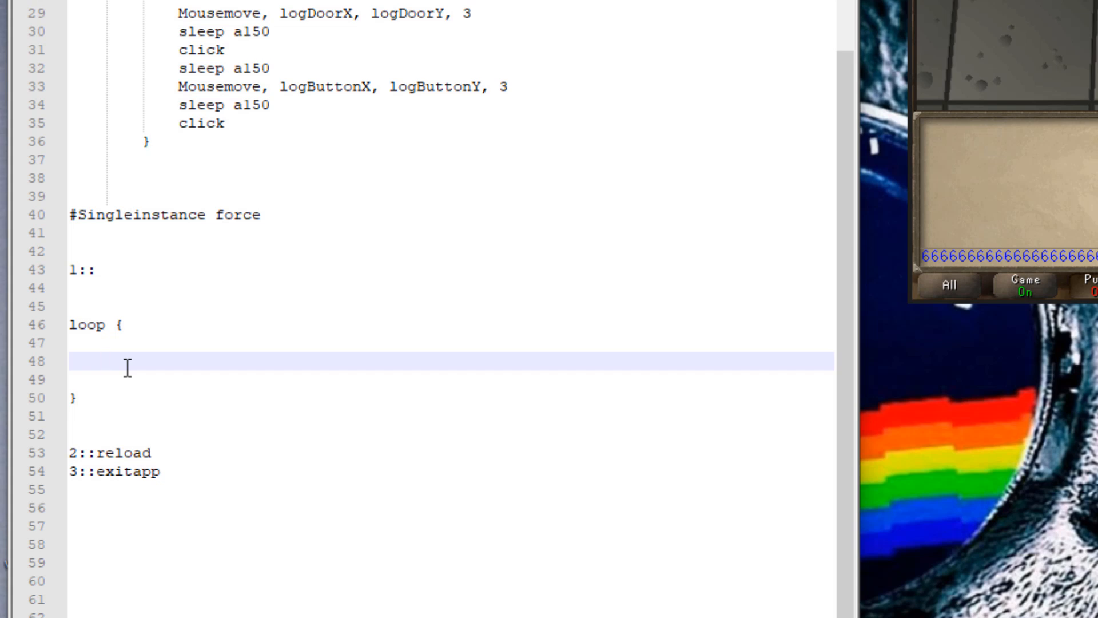
Step: Add ;;RANDOM VARIABLES;; and ;;HIGH ALCH SPELL AND ITEM;; comment headers inside the loop
type(";")
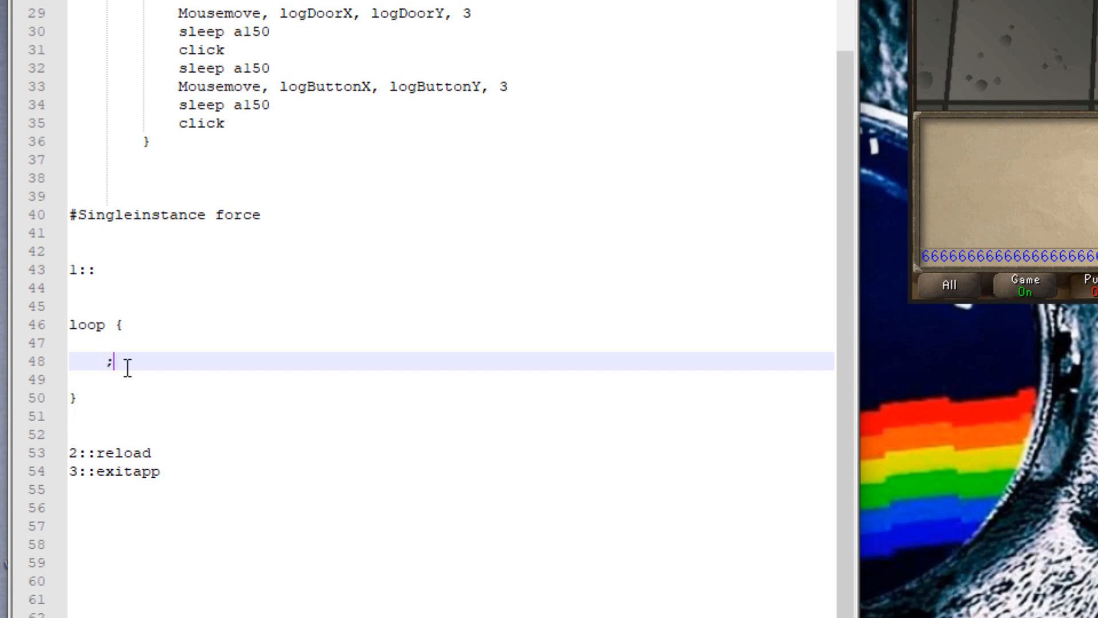
type(";RANDOM VARIABLES")
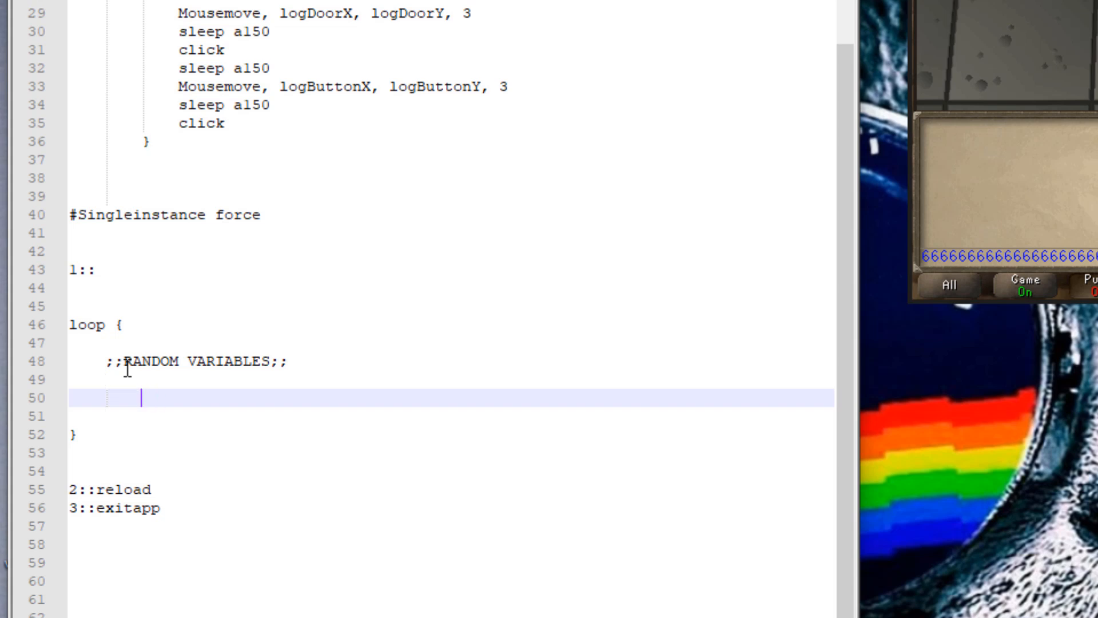
type(";;HIGH ACL")
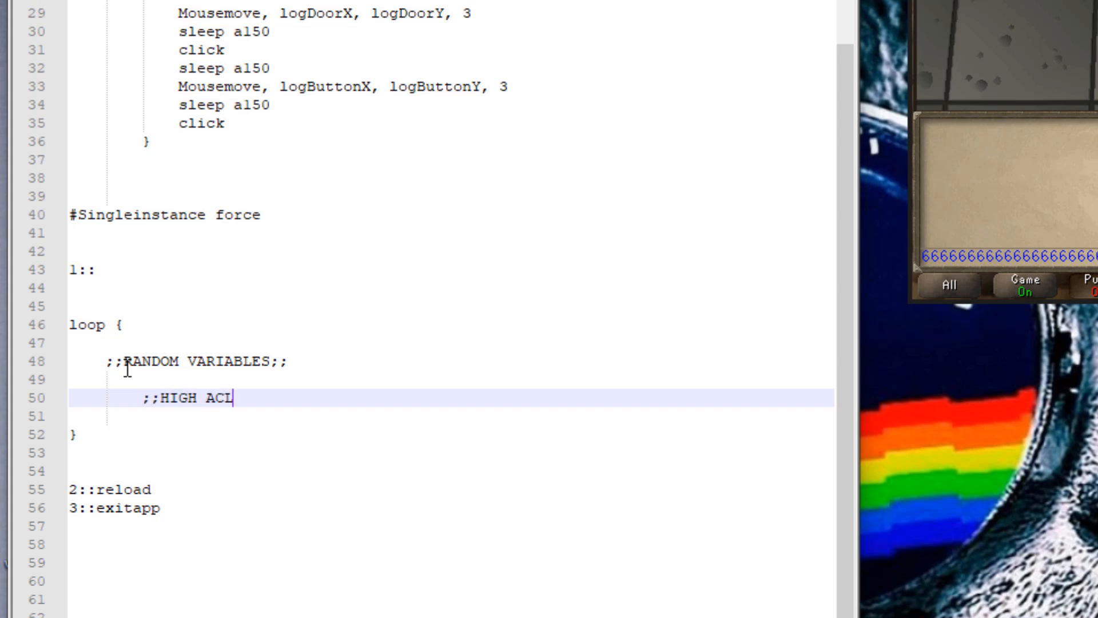
type("CH SPEL")
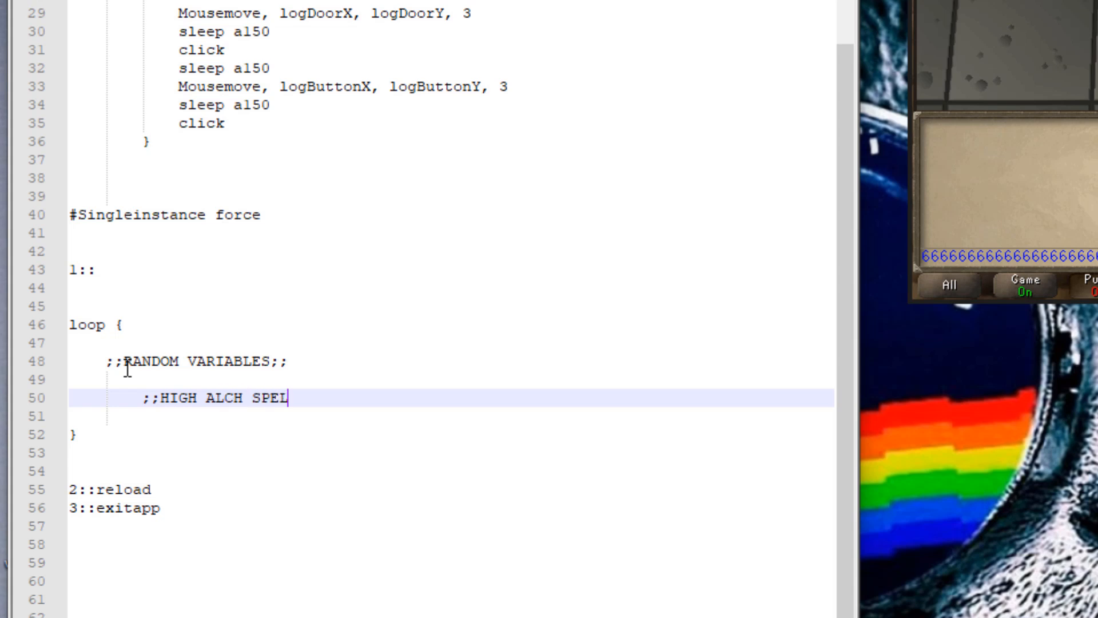
type("L;;")
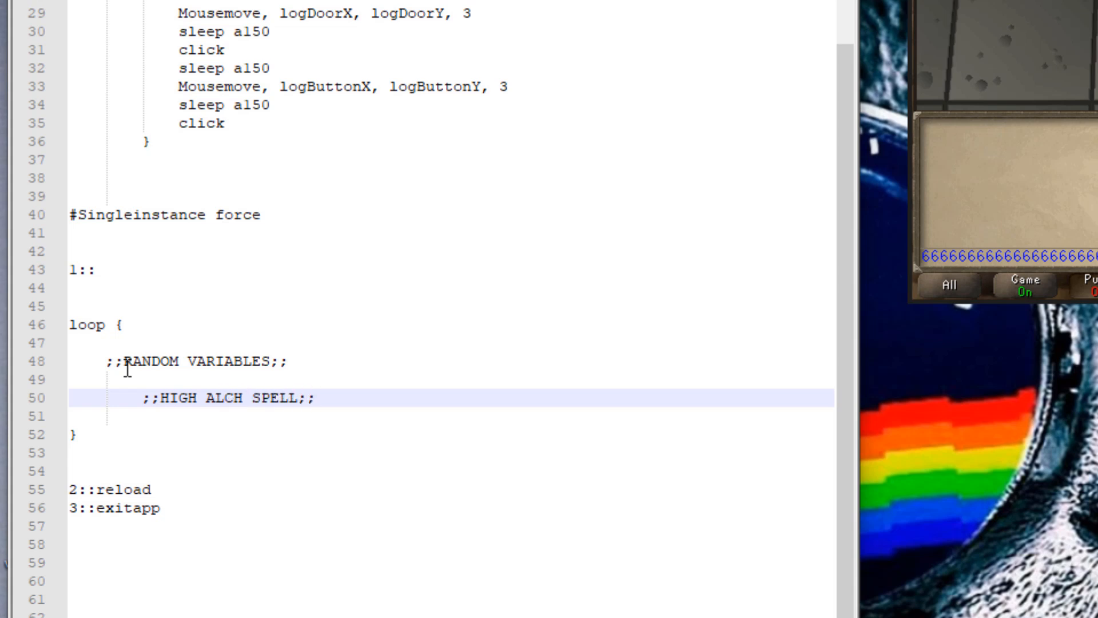
type(";;")
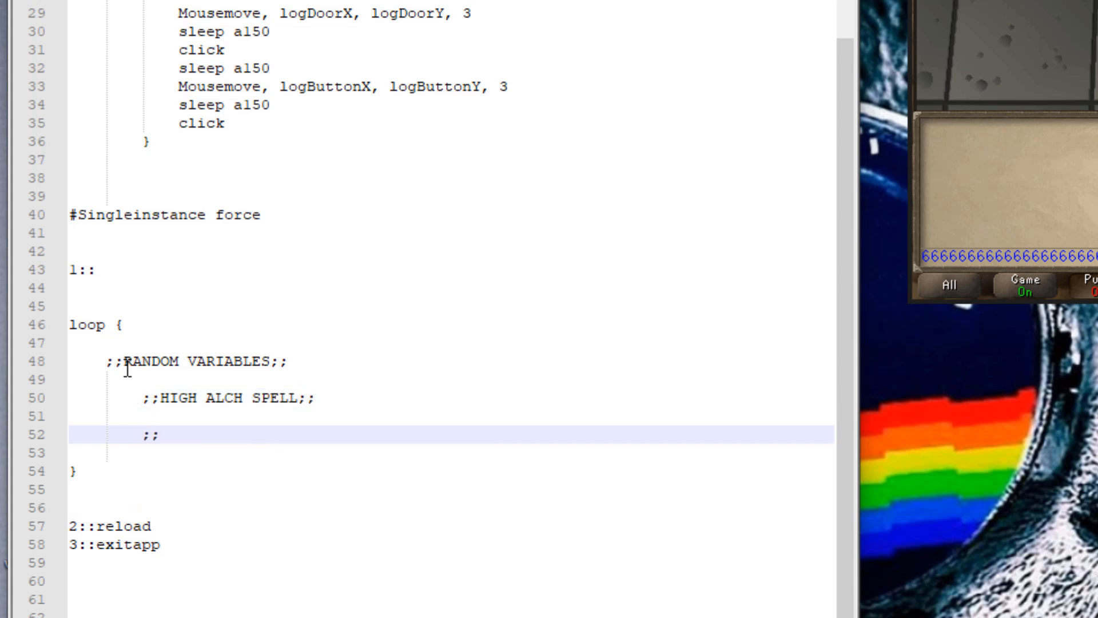
left_click(161, 398)
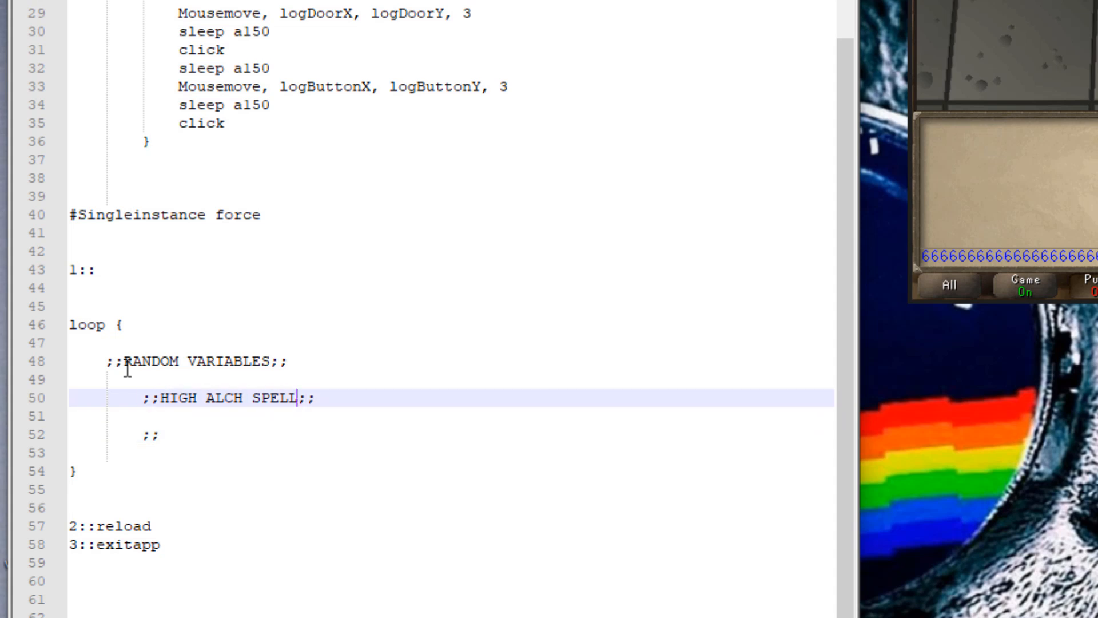
type("A")
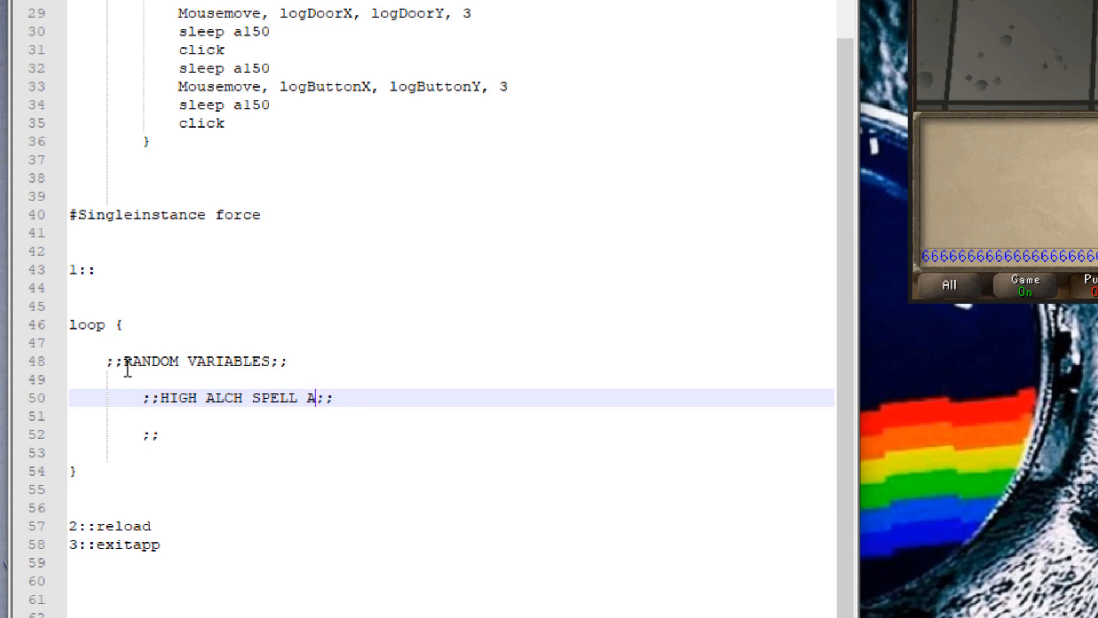
type("ND ITEM")
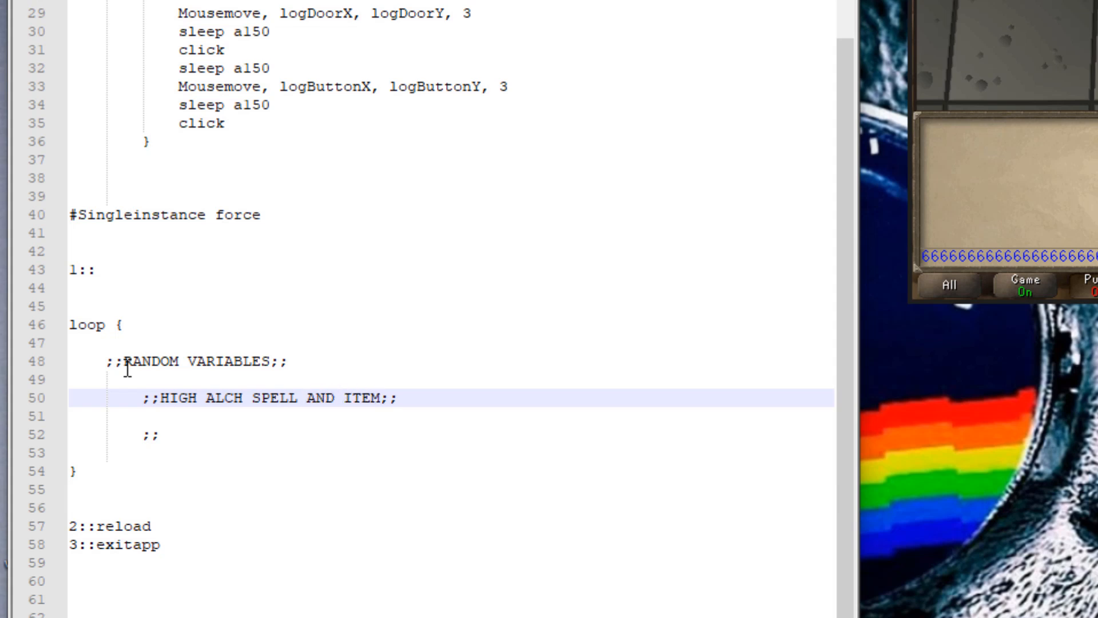
mouse_move(194, 447)
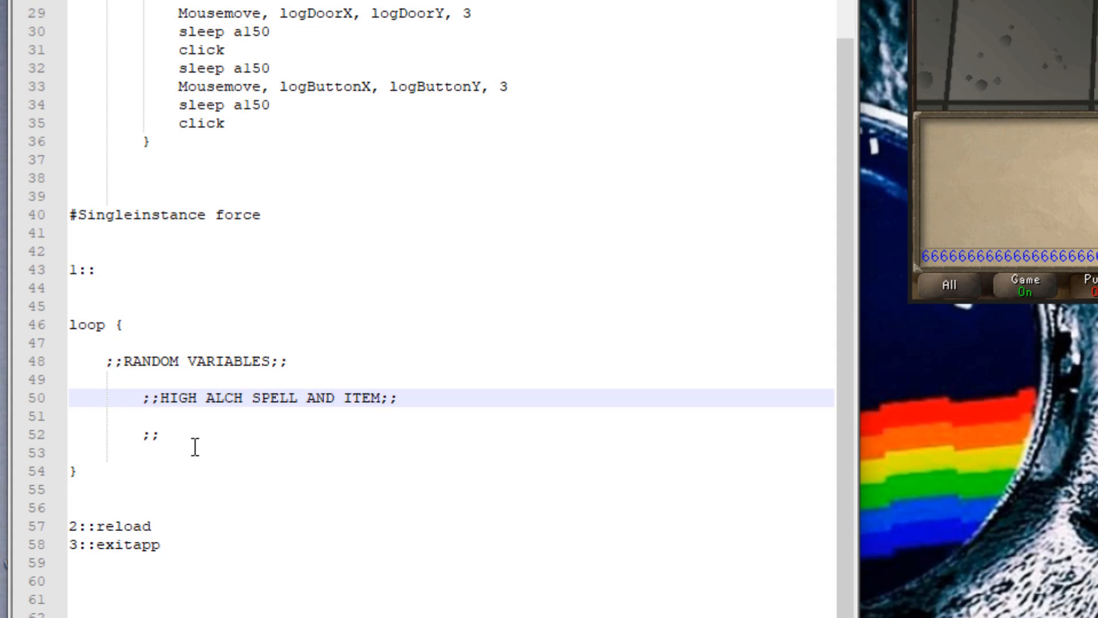
Step: Add a ;;RANDOM SLEEPS;; header and begin a 'Random, x1,' line
left_click(161, 437)
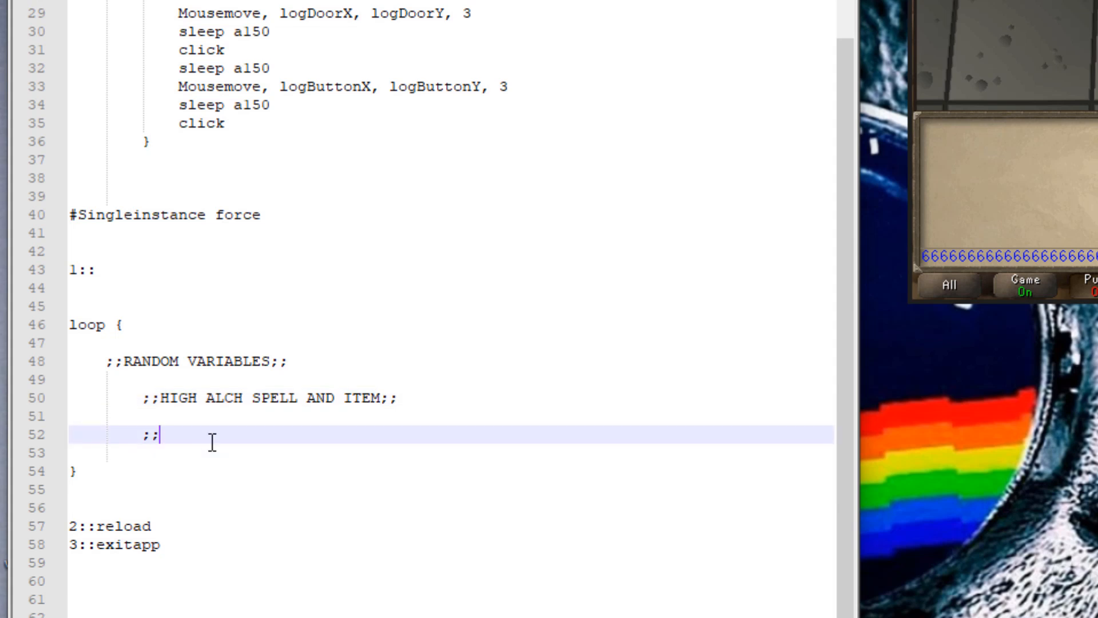
type("R")
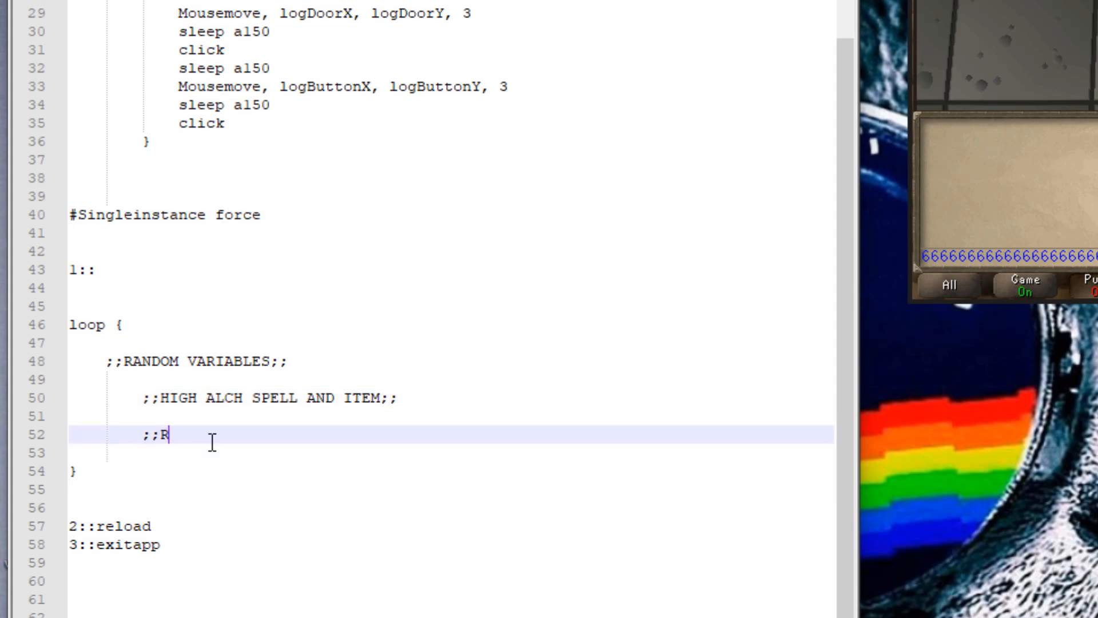
type("ANDOM SLEEPS;;")
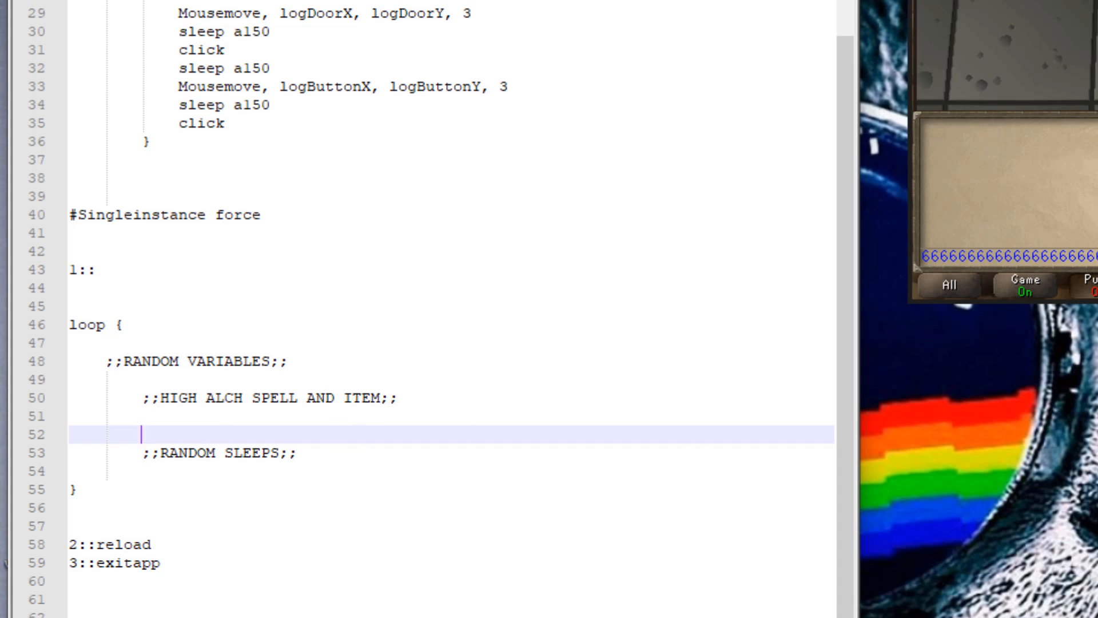
mouse_move(456, 393)
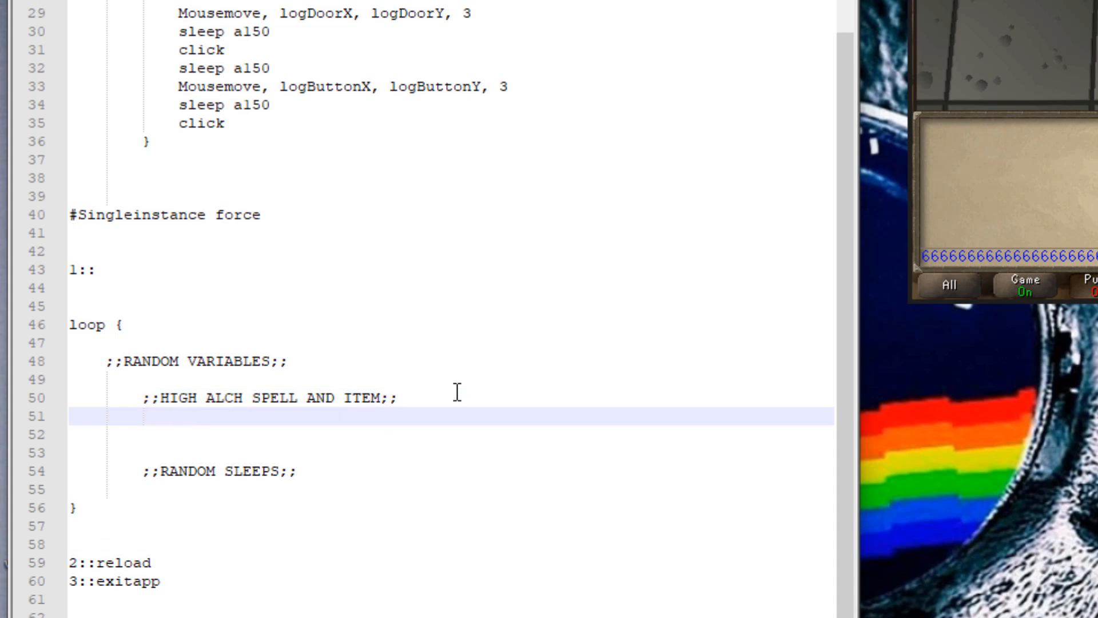
type("Random,")
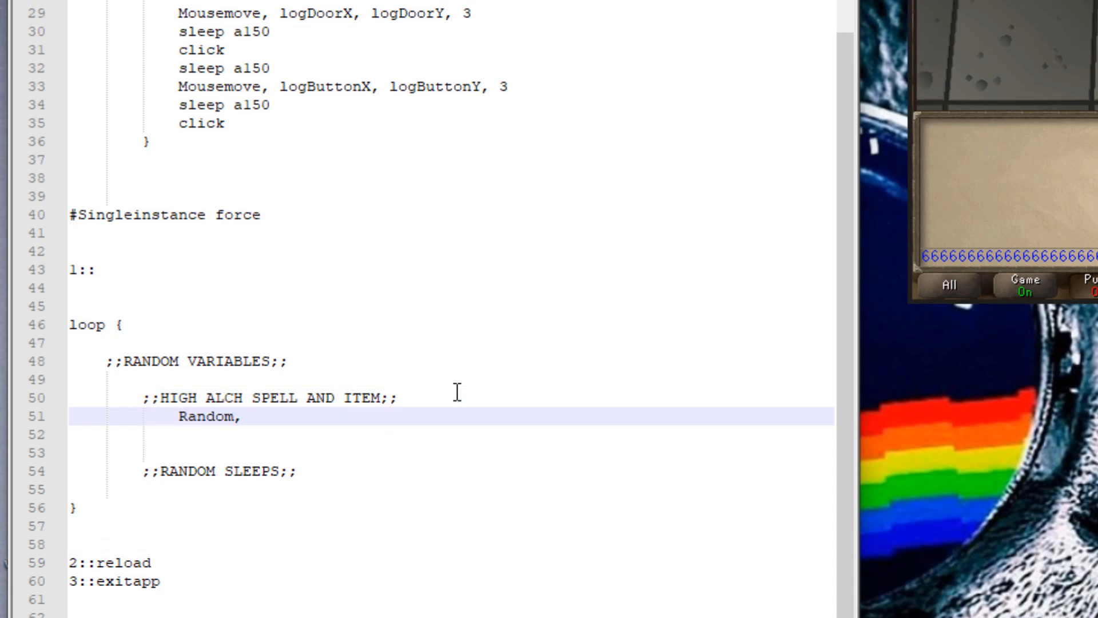
type("x1,")
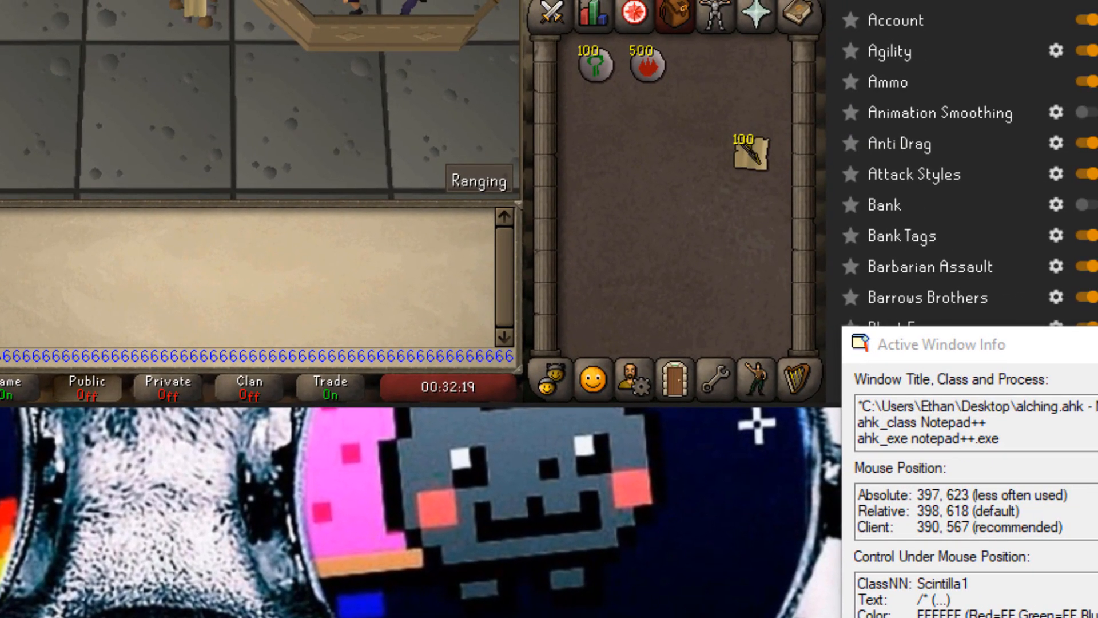
mouse_move(770, 194)
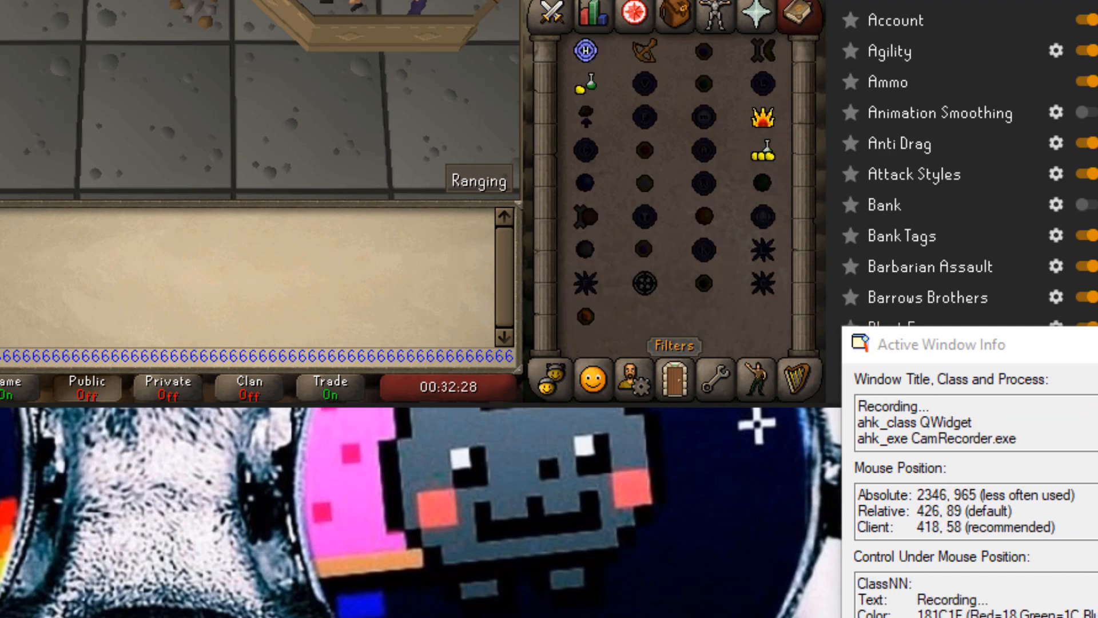
mouse_move(643, 237)
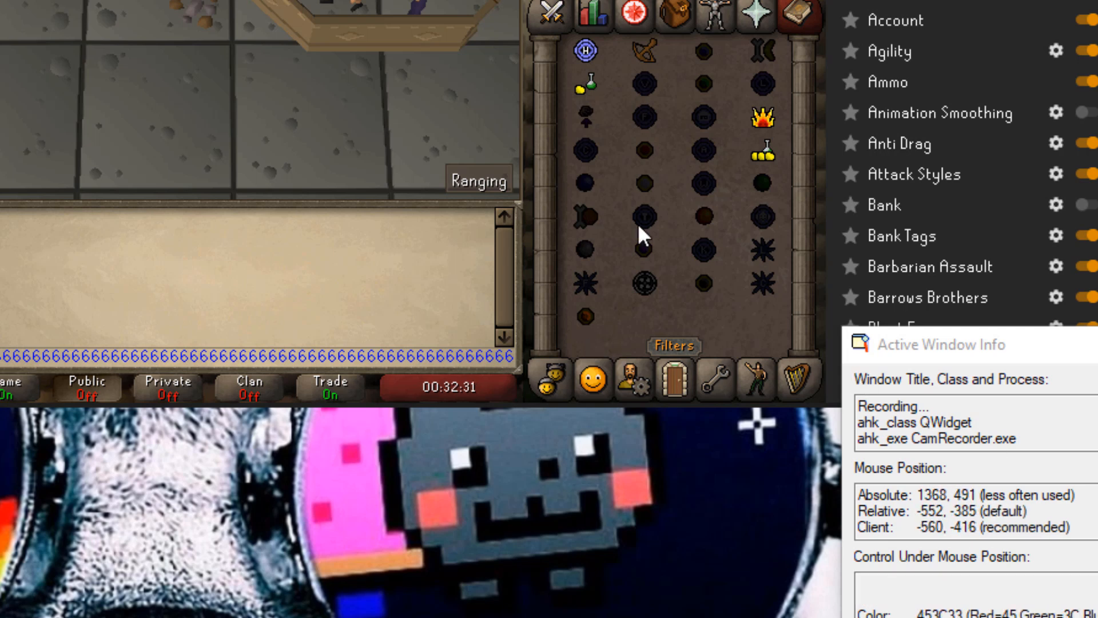
mouse_move(761, 147)
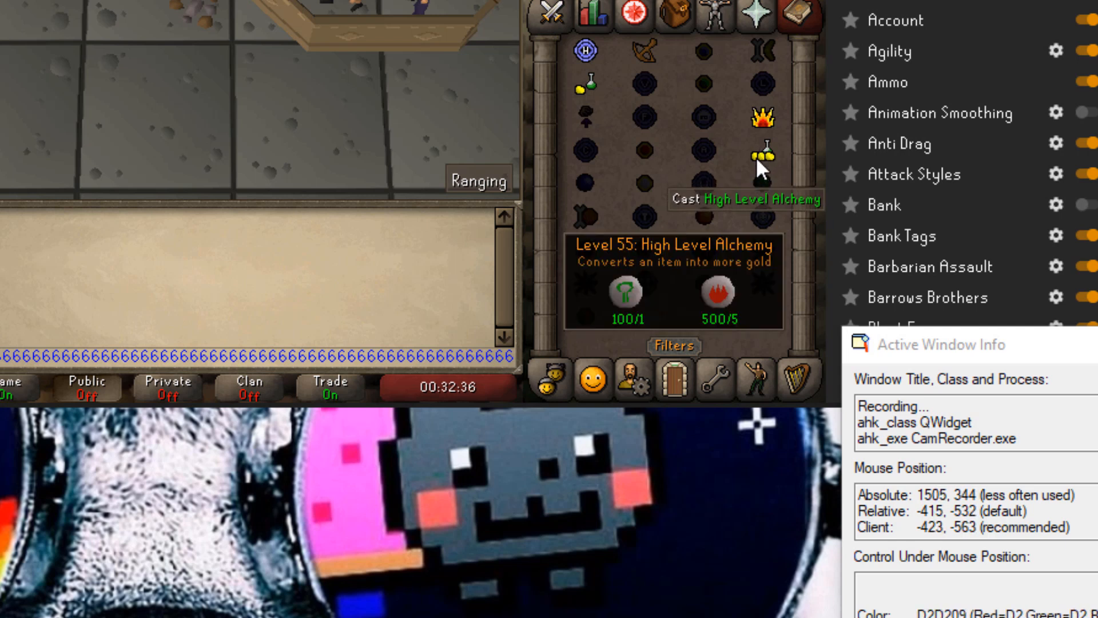
mouse_move(764, 162)
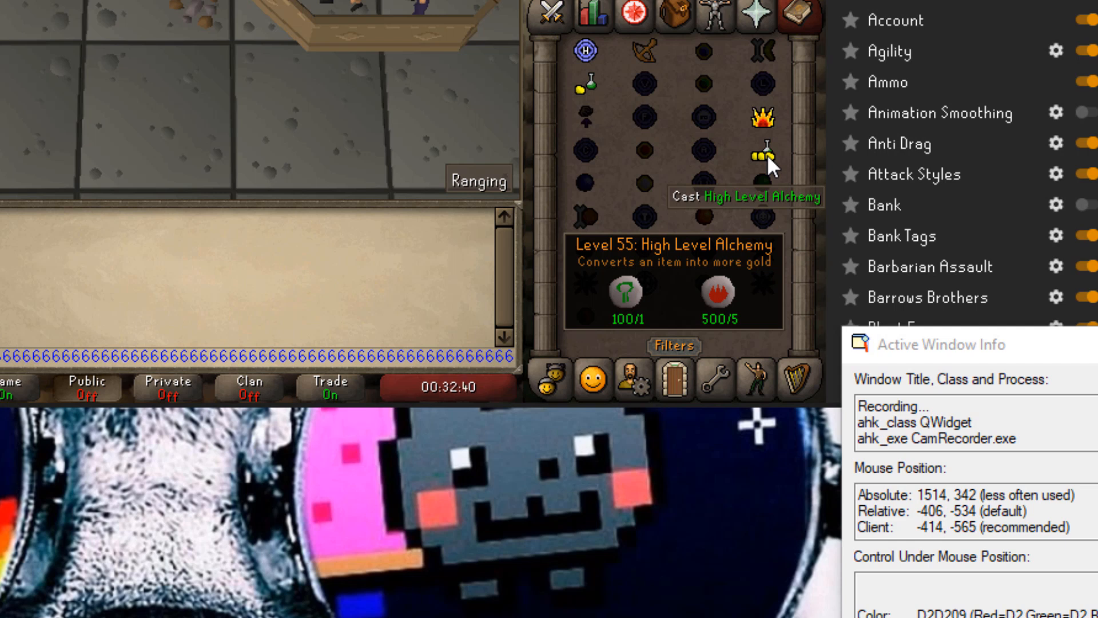
Step: Cast High Level Alchemy on the noted yew longbows, capturing both positions in Active Window Info
left_click(757, 147)
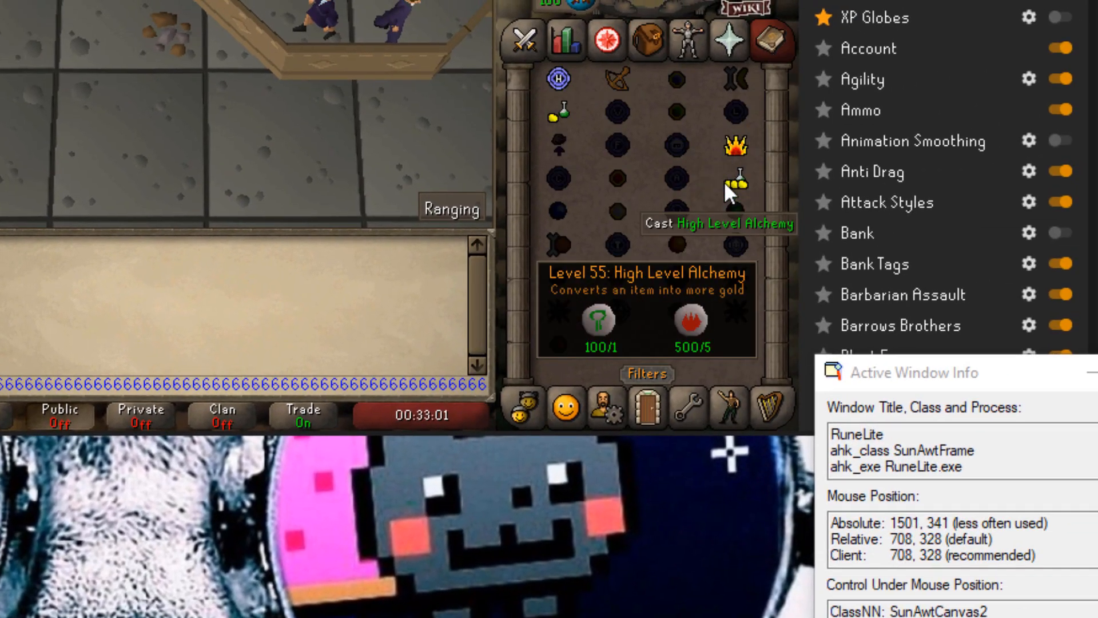
left_click(734, 185)
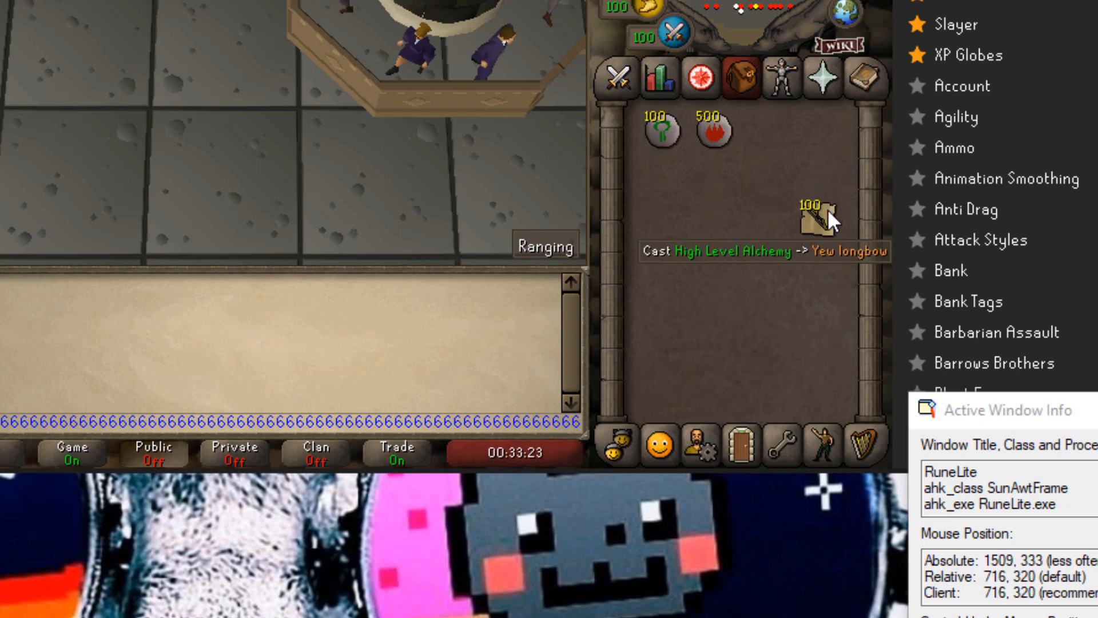
left_click(867, 77)
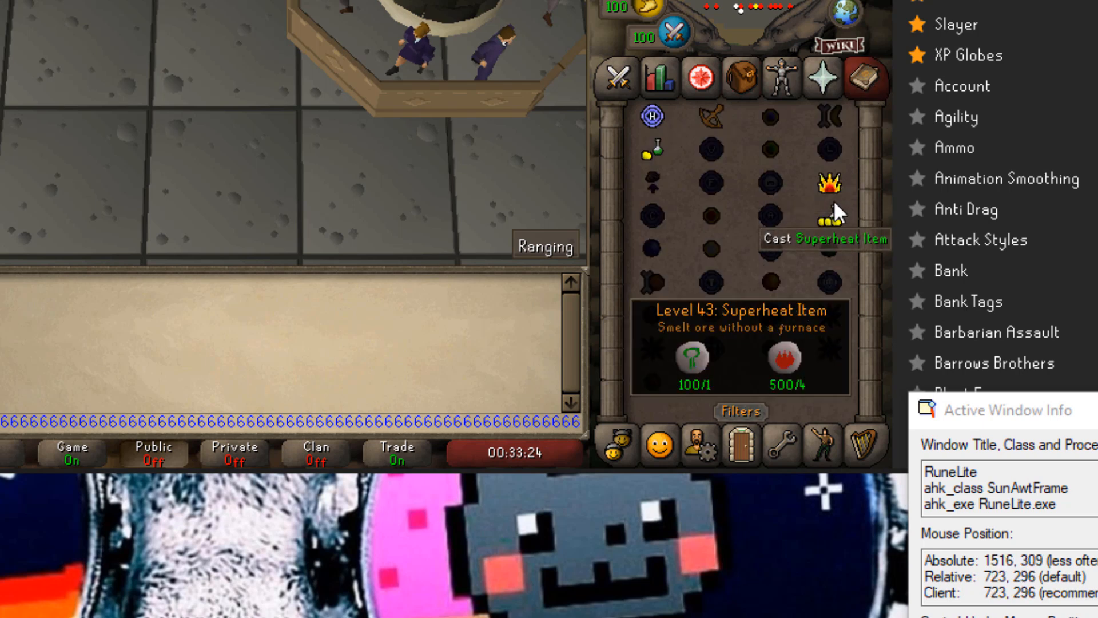
mouse_move(833, 208)
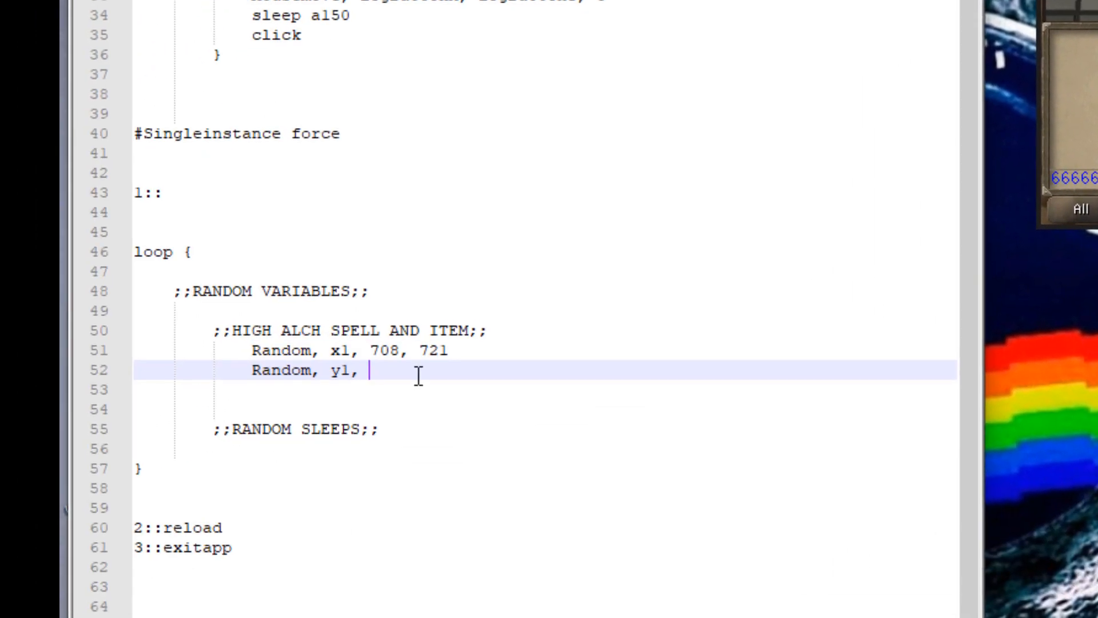
Step: Finish the high alch coordinates with 'Random, y1, 315, 334' for the y position
type("315, 334")
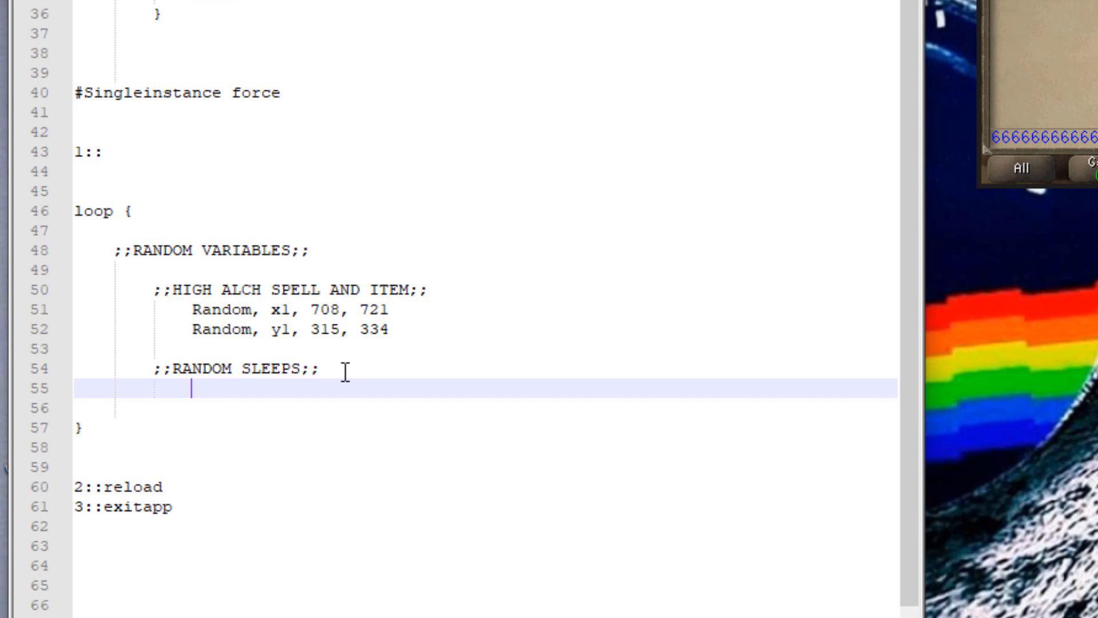
Step: Add 'Random, a150, 130, 170' under RANDOM SLEEPS
type("Random,")
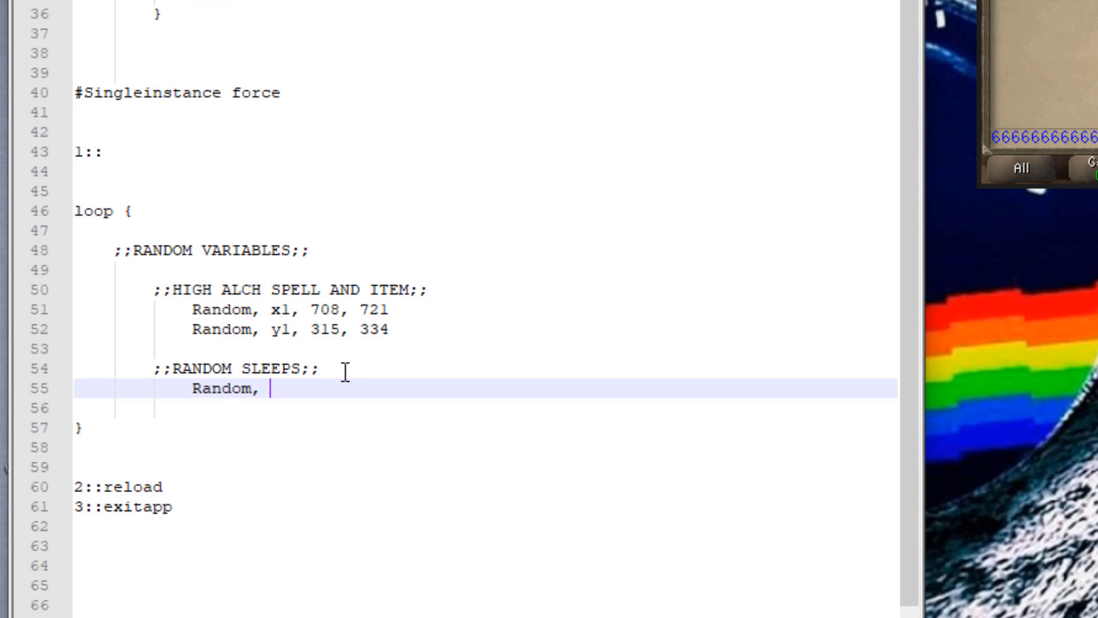
type("a150,")
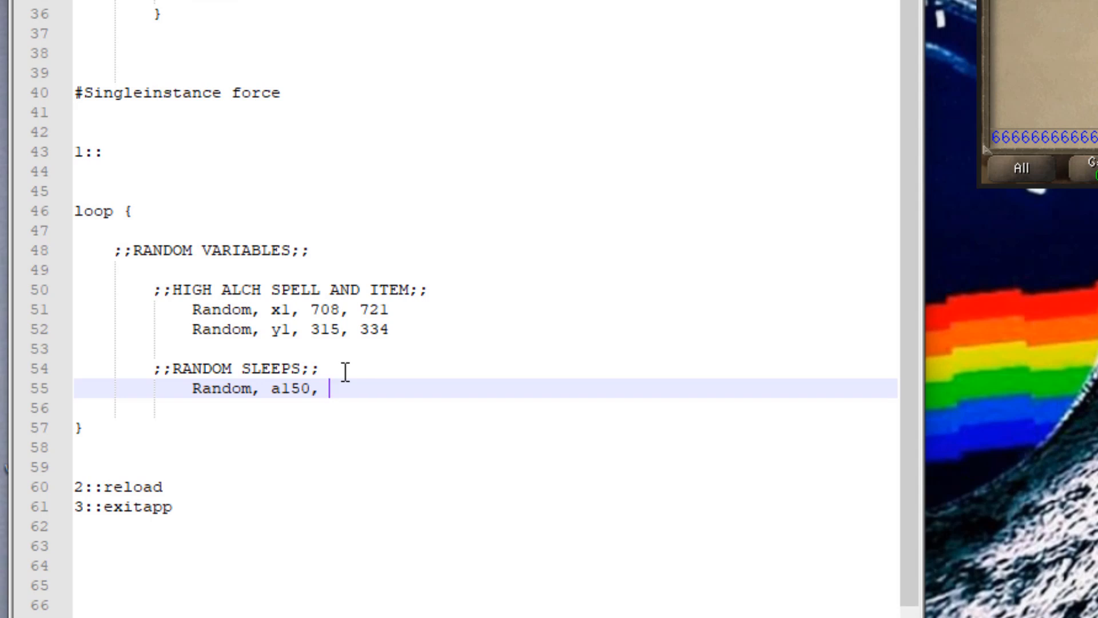
type("130")
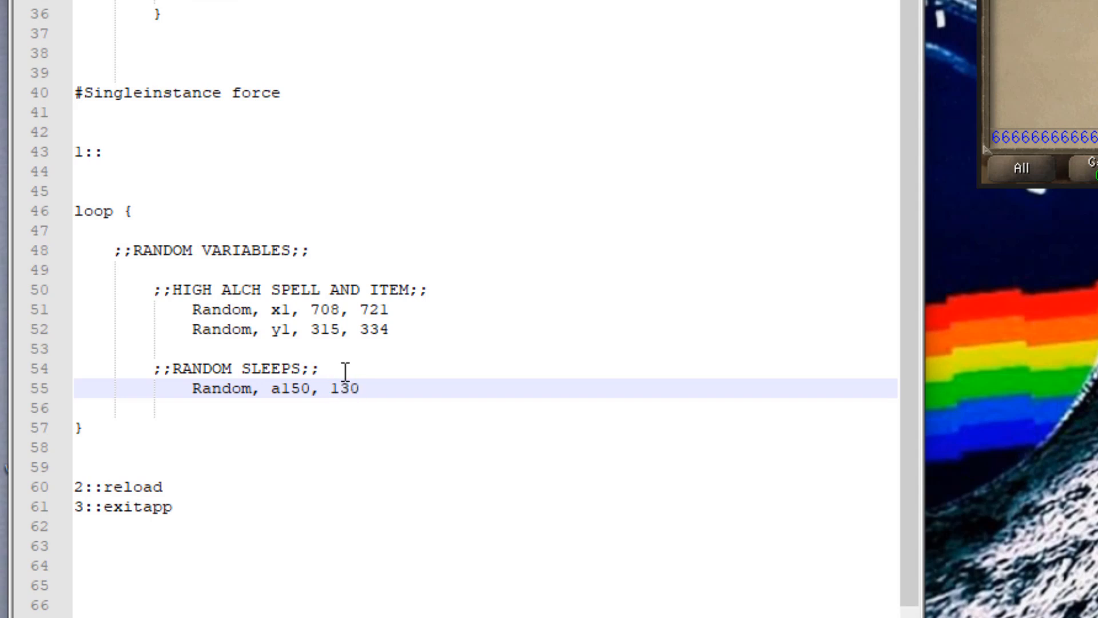
type(", 170")
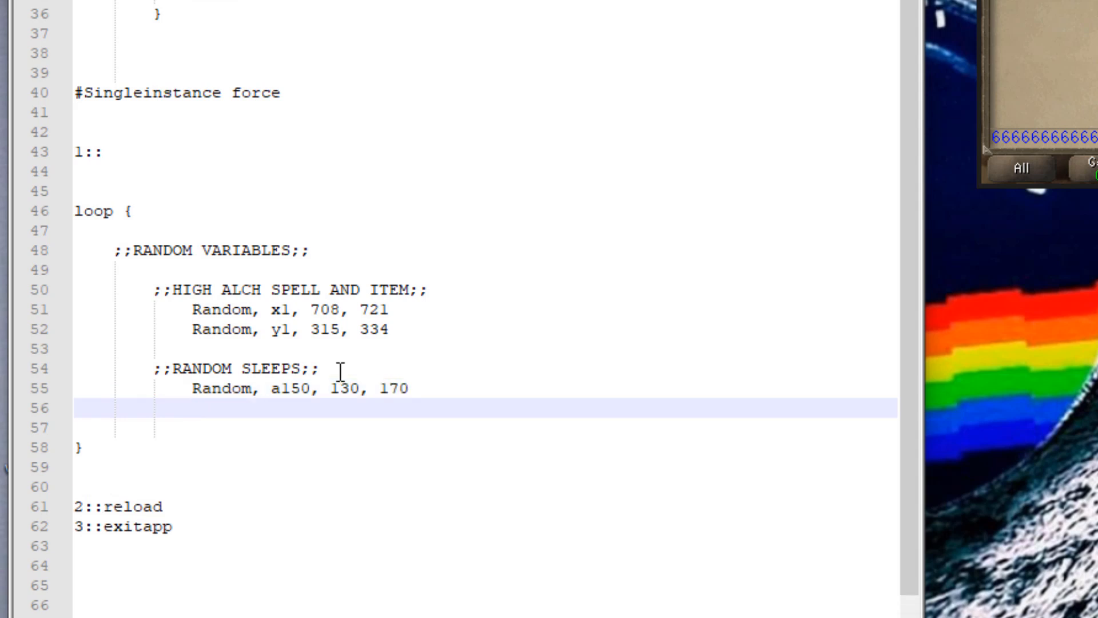
Step: Add 'Random, a2400, 2401, 2601' as the second random sleep
type("Random, a")
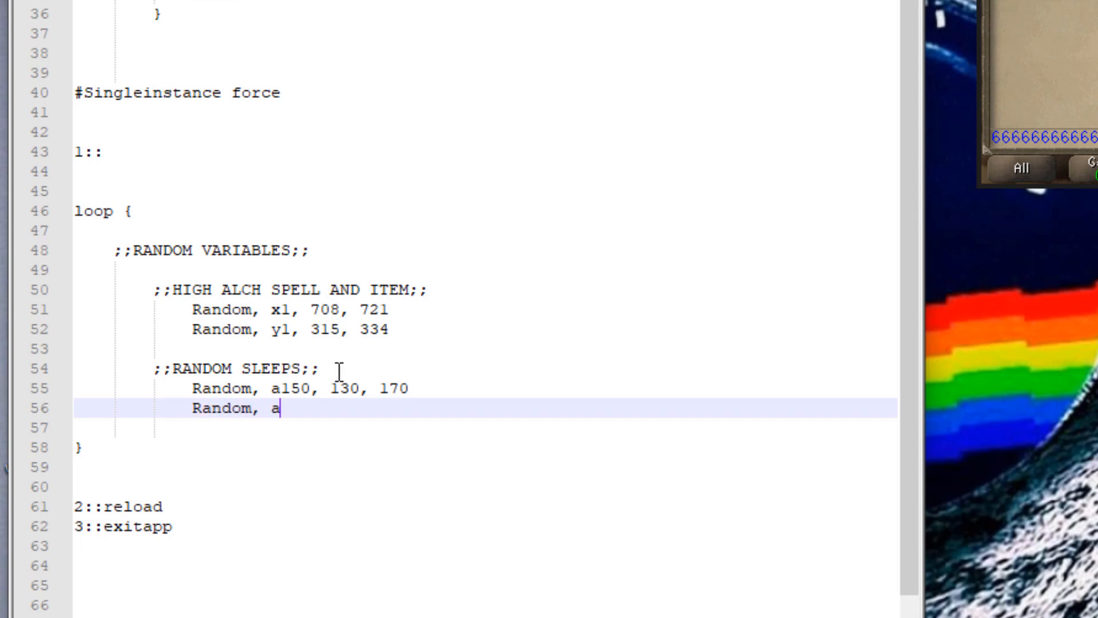
type("2400")
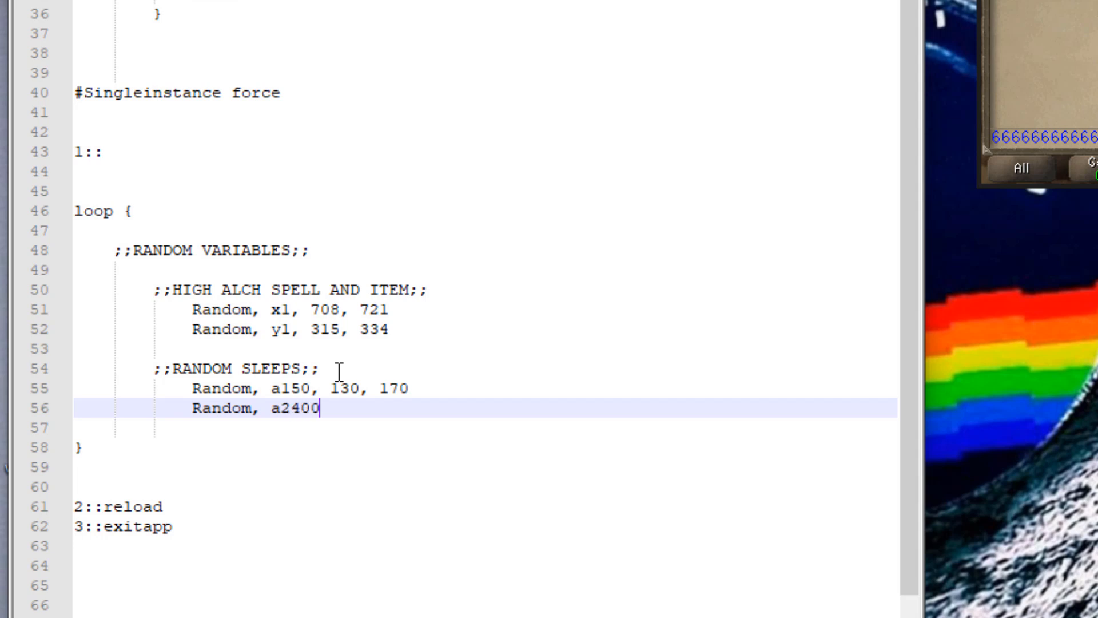
type(",")
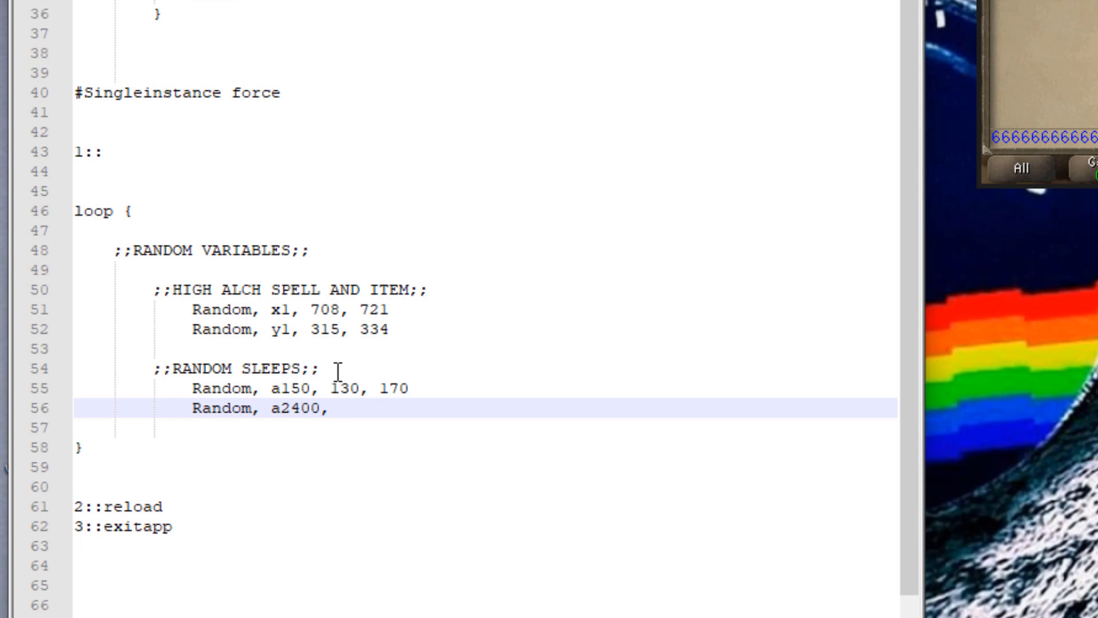
type("240")
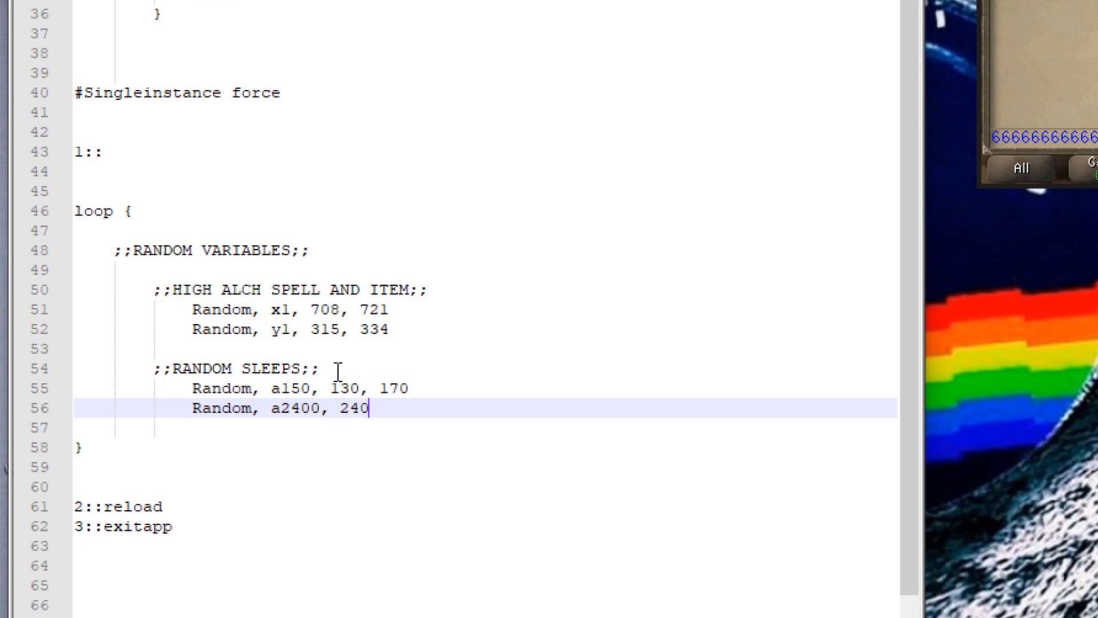
type("1, 2601")
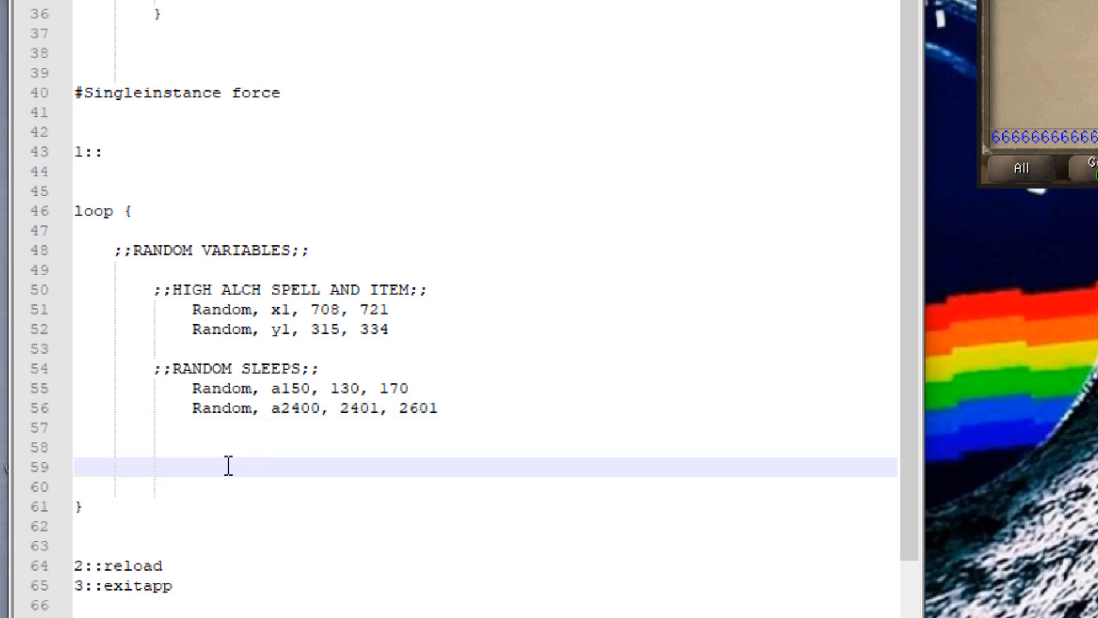
Step: Type 'Mousemove, x1, y1, 3', two clicks with 'sleep a150' between, then 'sleep a2400'
type("Mousemo")
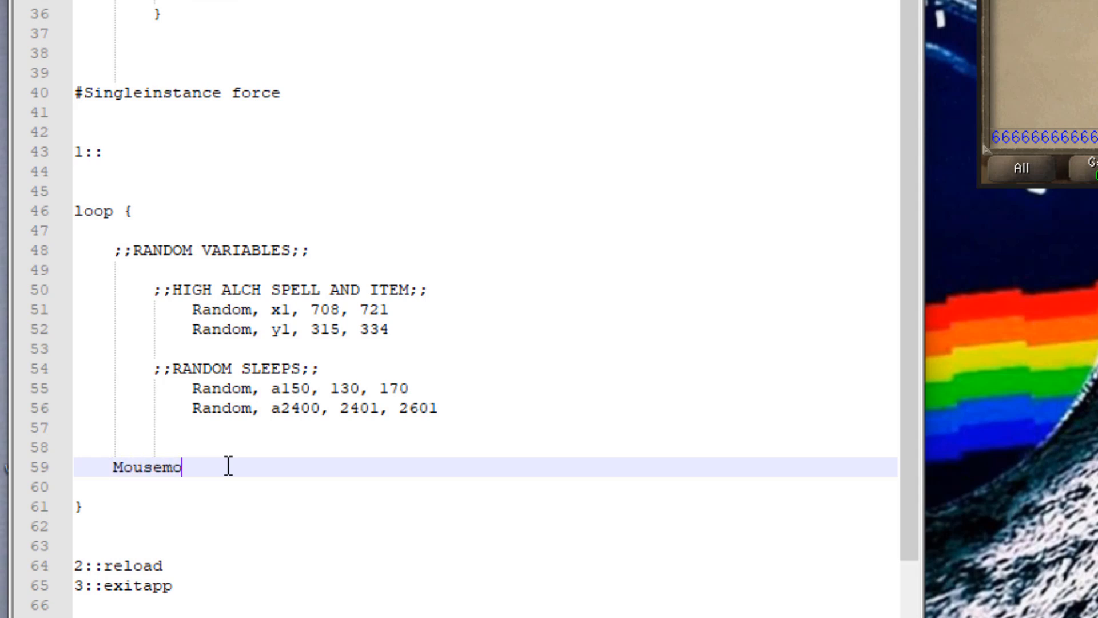
type("ve, x1,")
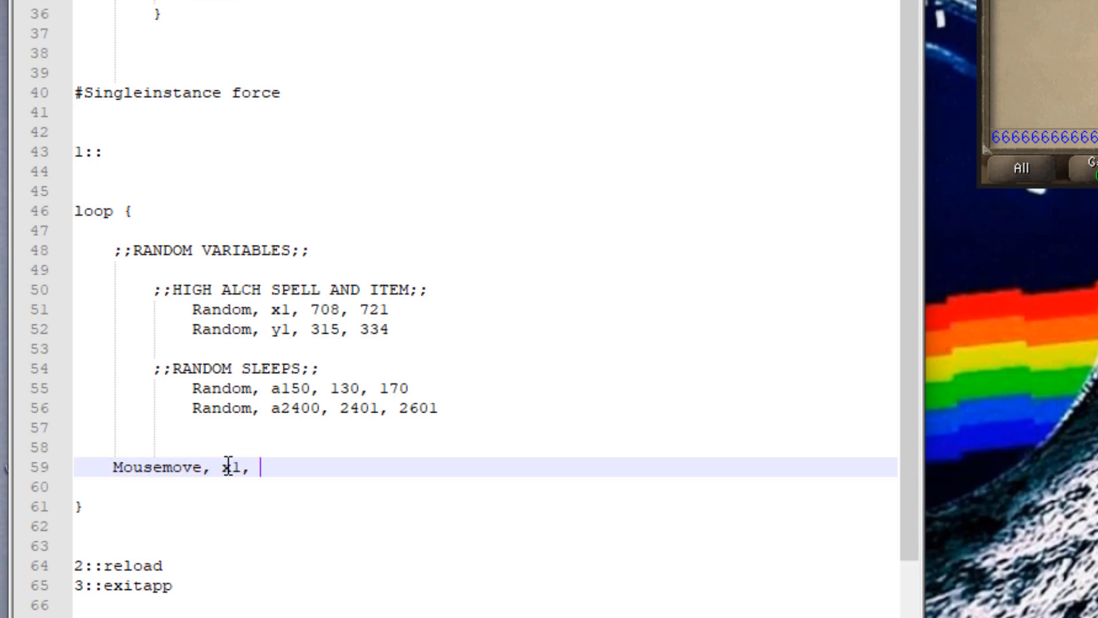
type("y1, 3")
type("sleep")
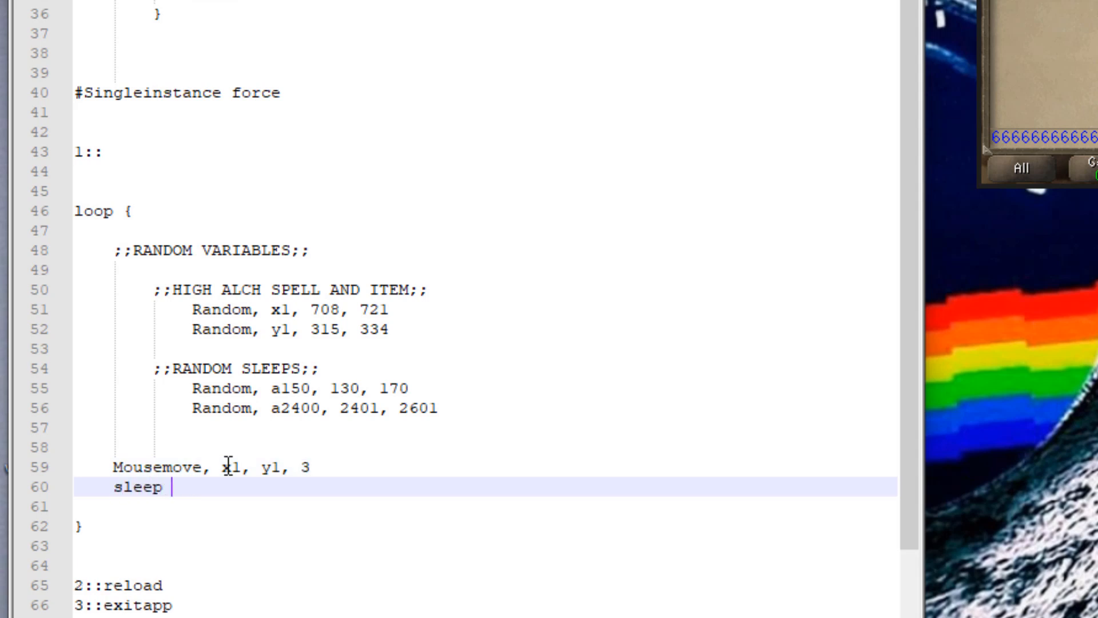
type("a150")
type("click")
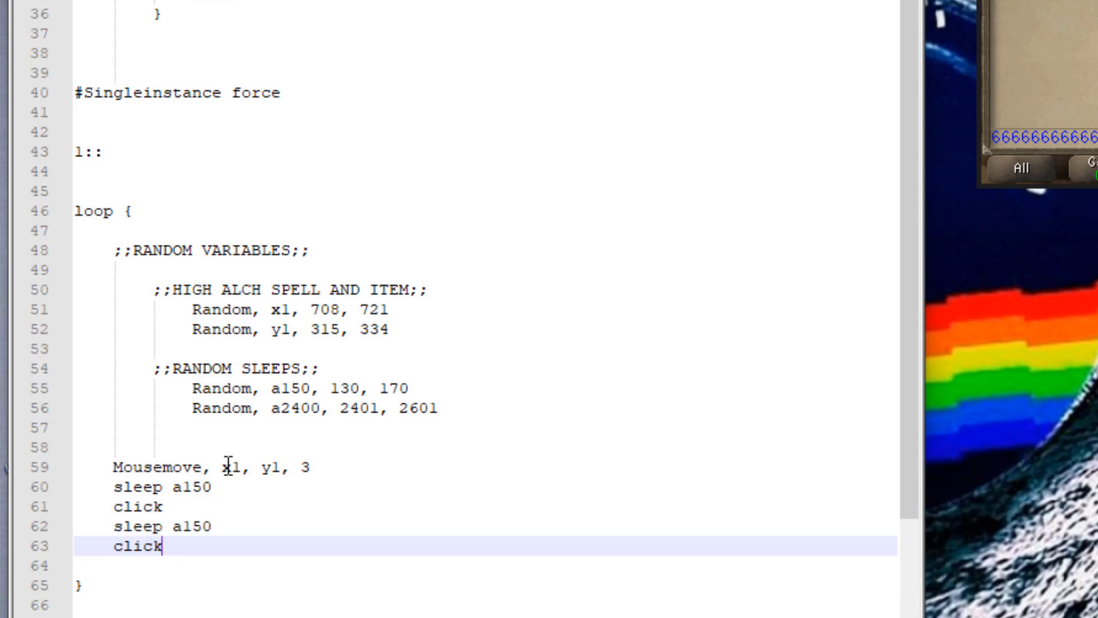
type("sleep")
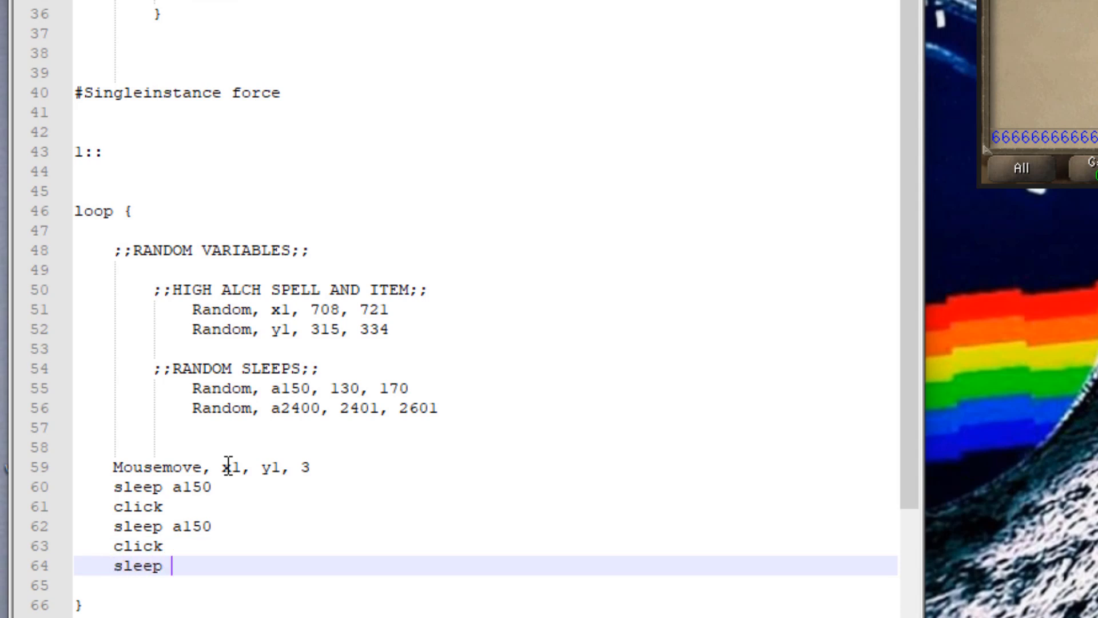
type("a24")
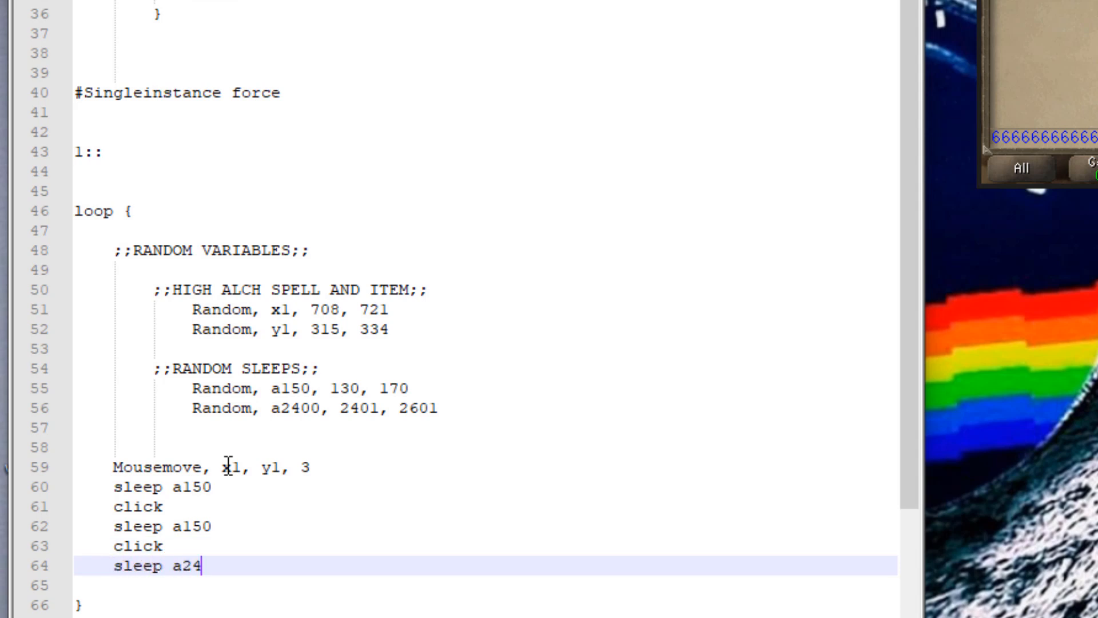
type("00")
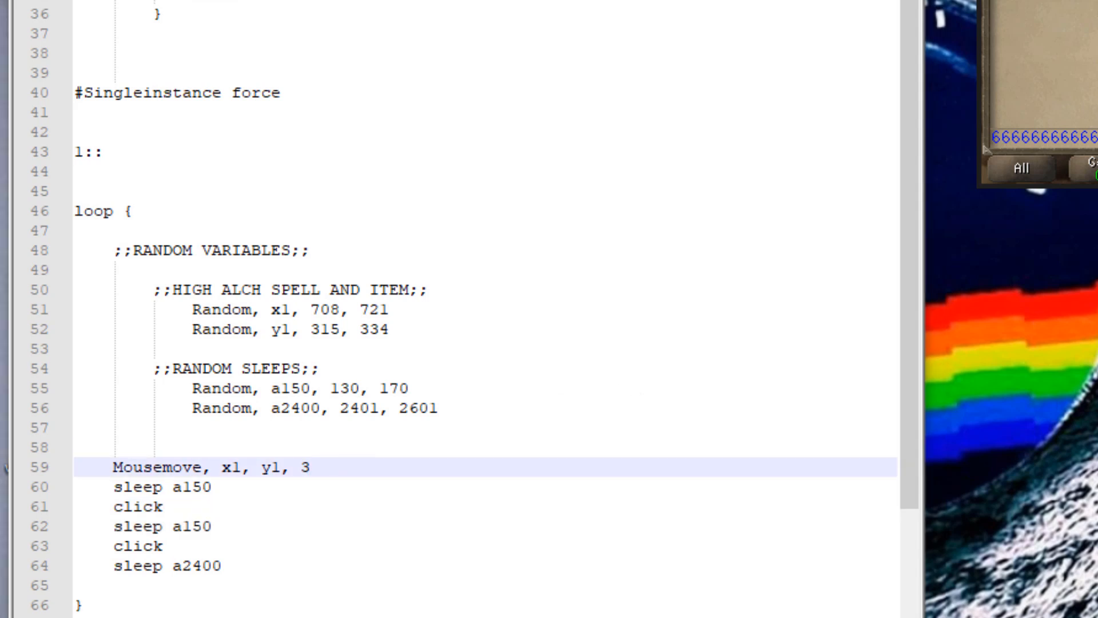
Step: Add '-Start with magic book' as the third line of the INSTRUCTIONS comment
scroll("up", 3)
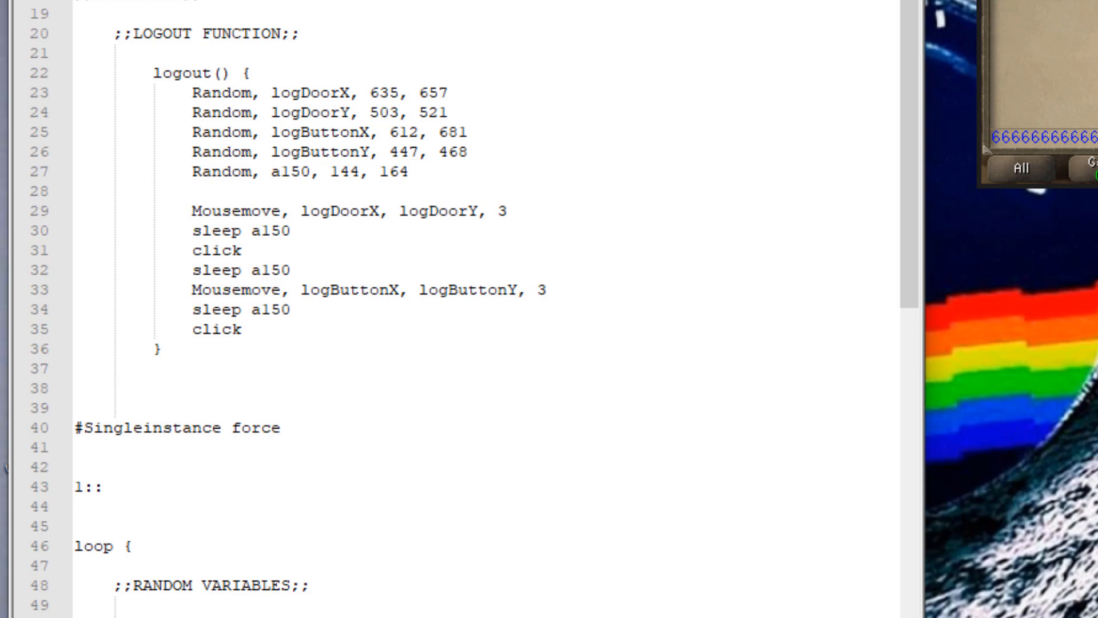
scroll("up", 3)
type("-")
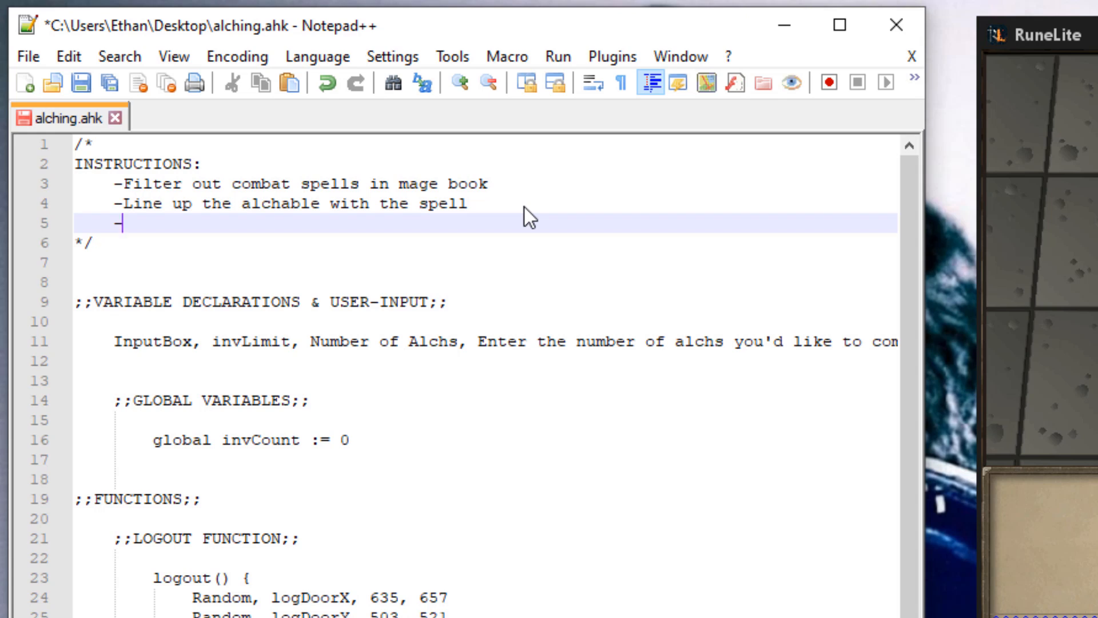
type("Start with")
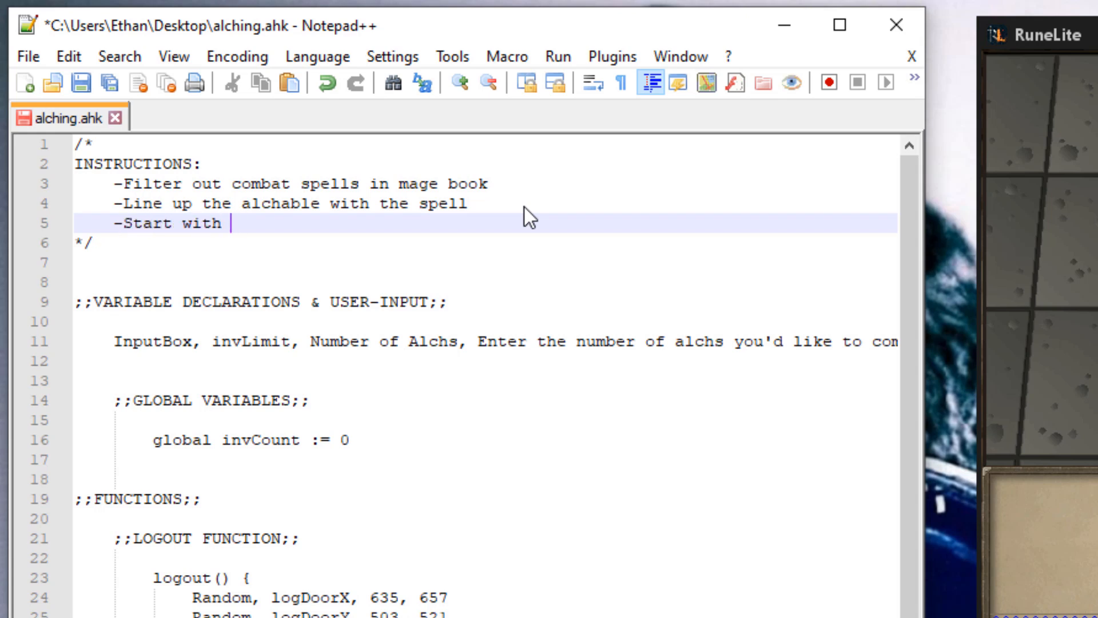
type("magic book")
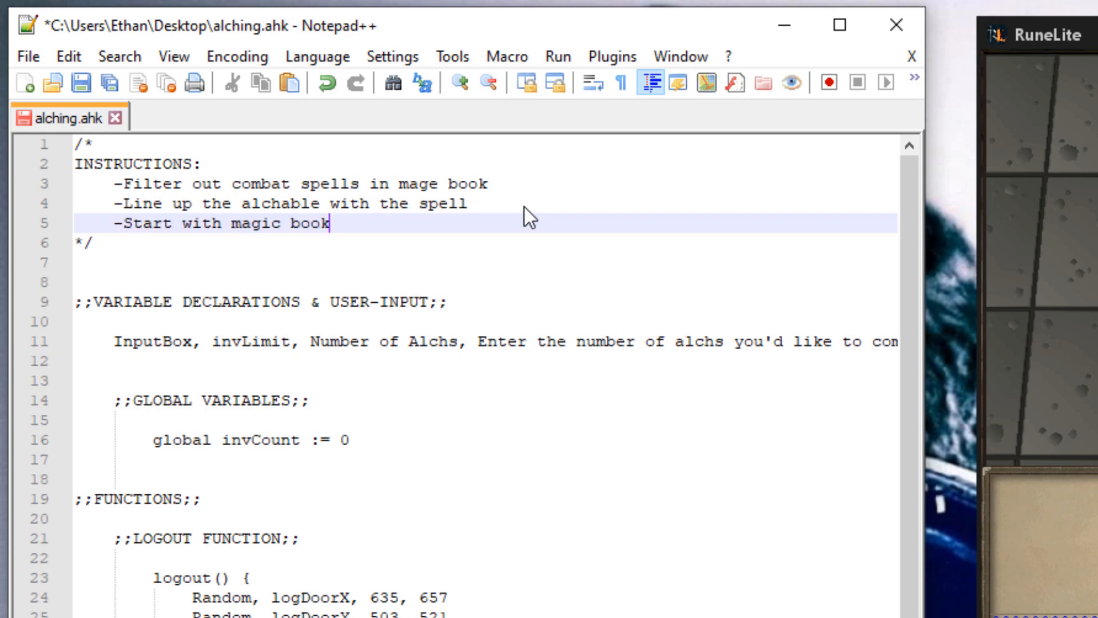
scroll("down", 3)
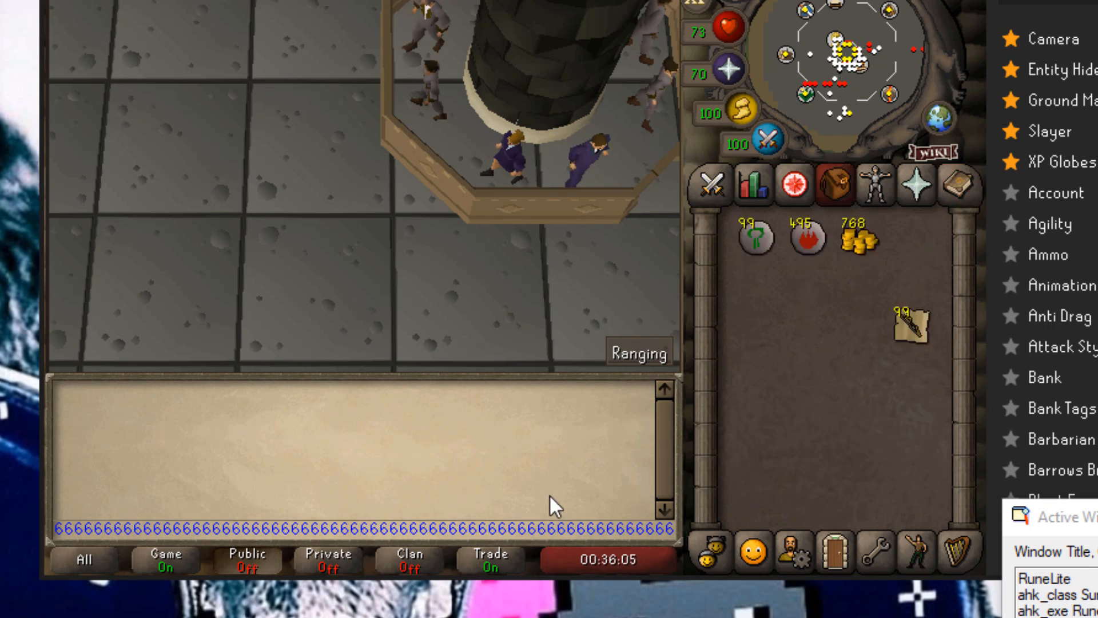
left_click(960, 187)
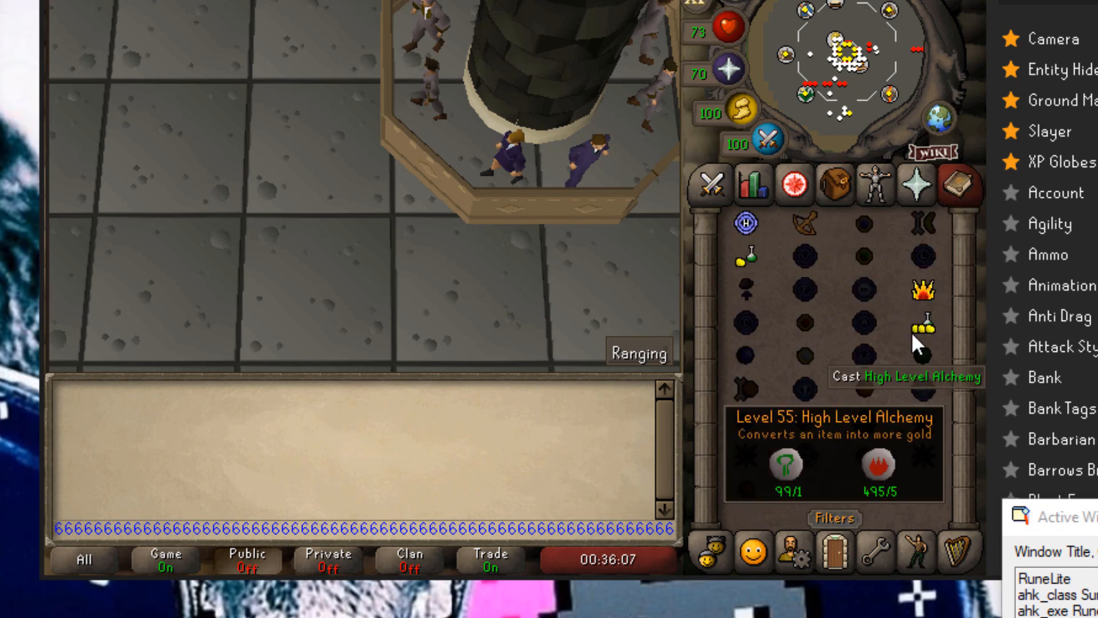
left_click(834, 186)
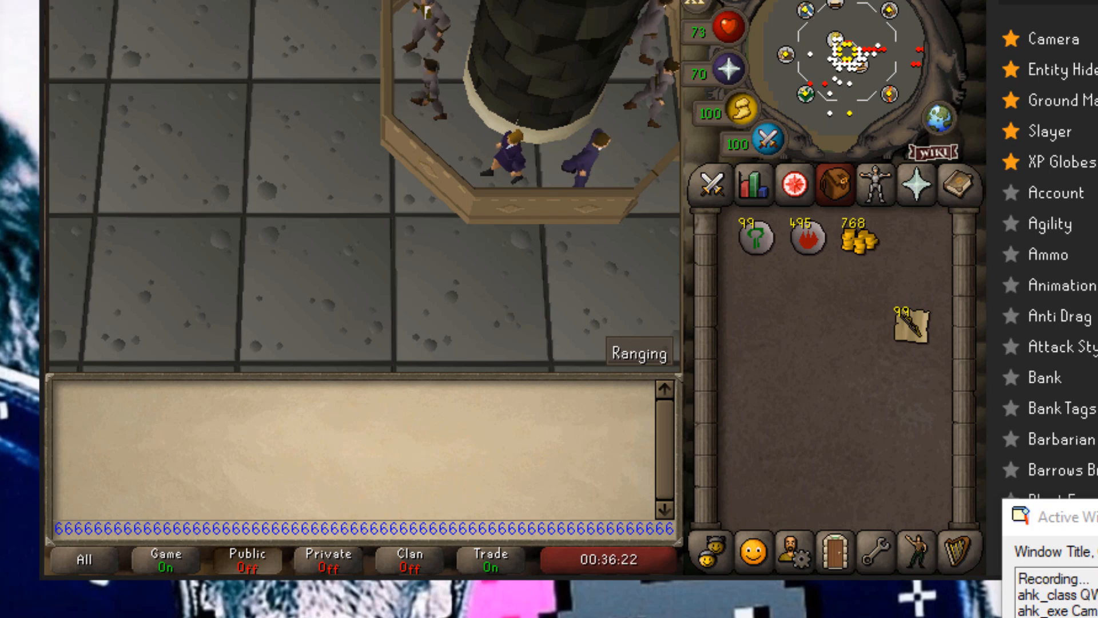
mouse_move(858, 508)
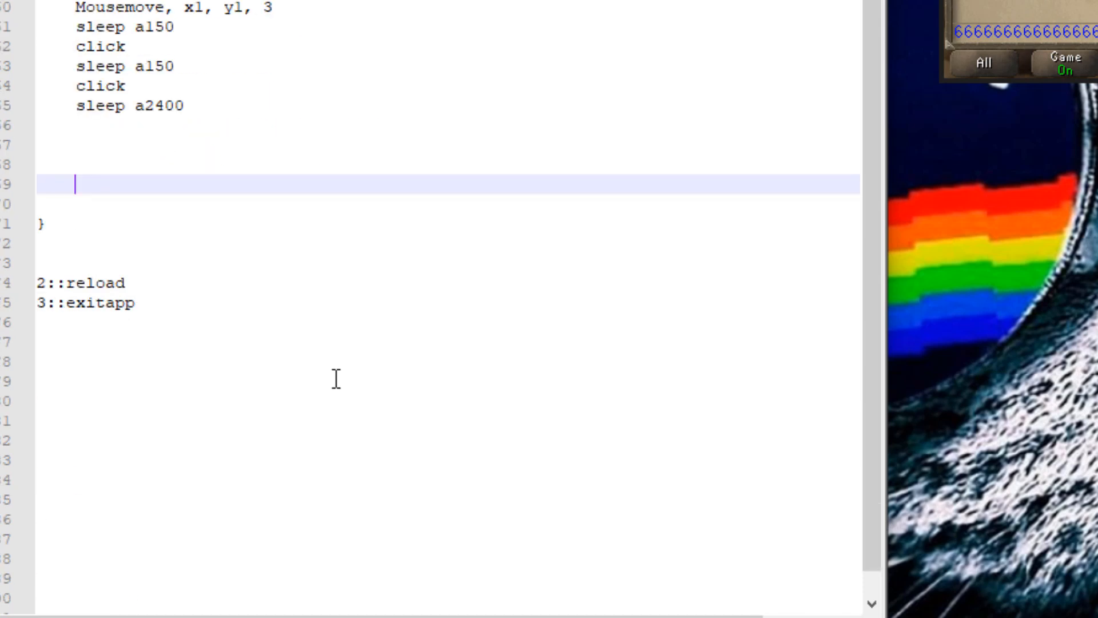
Step: Add the ';;ALCH COUNTER;;' heading and 'invCount++' below sleep a2400
scroll("up", 3)
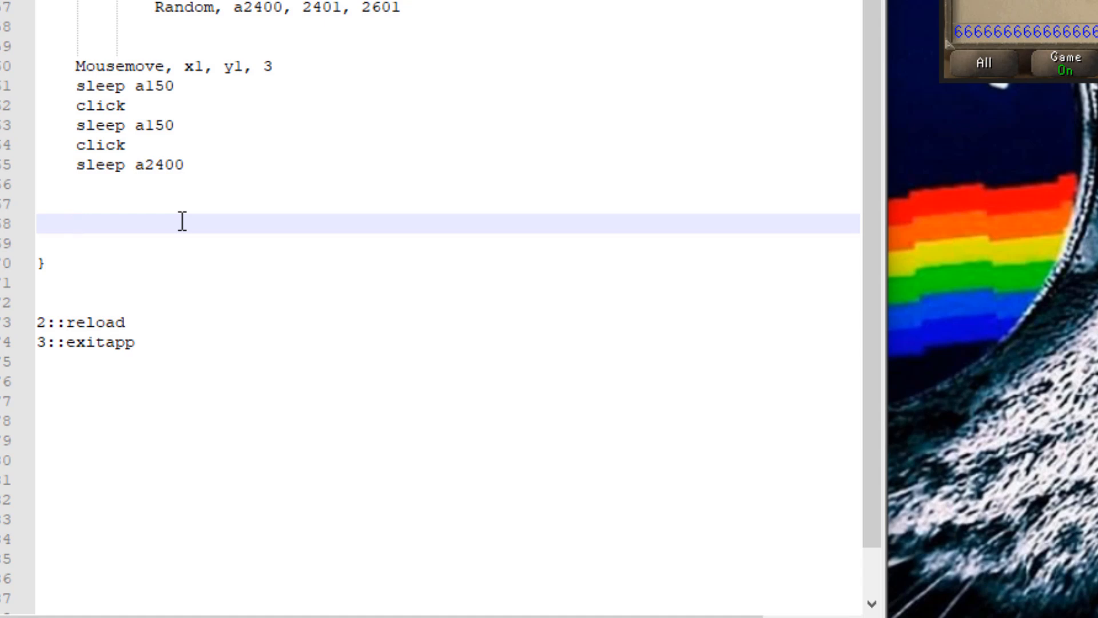
type(";;")
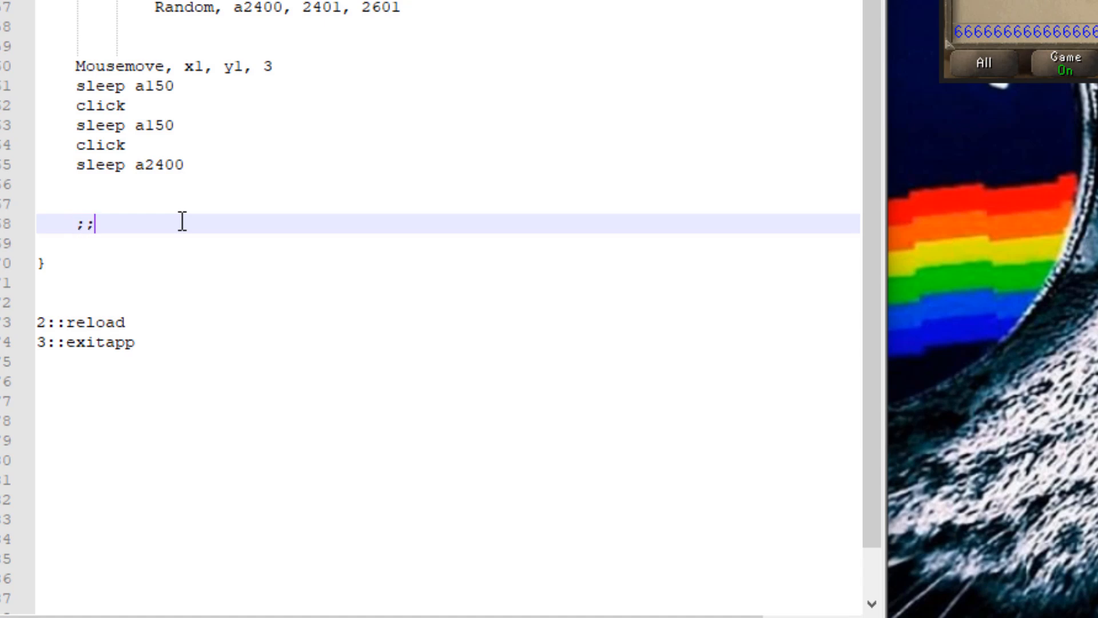
type("ALCH COUNTER;;")
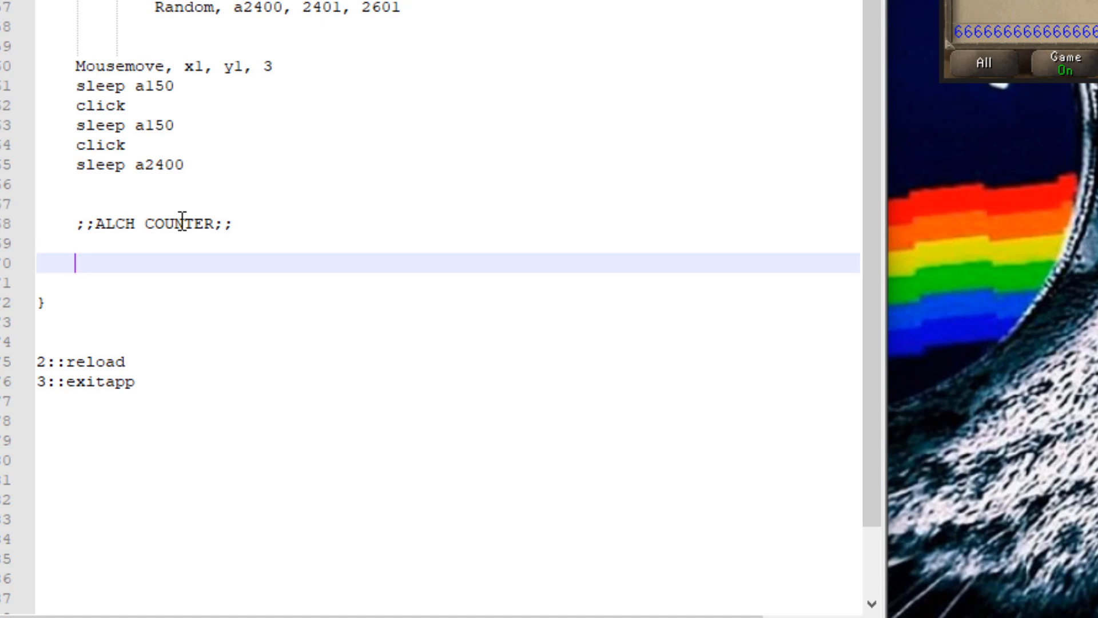
mouse_move(213, 169)
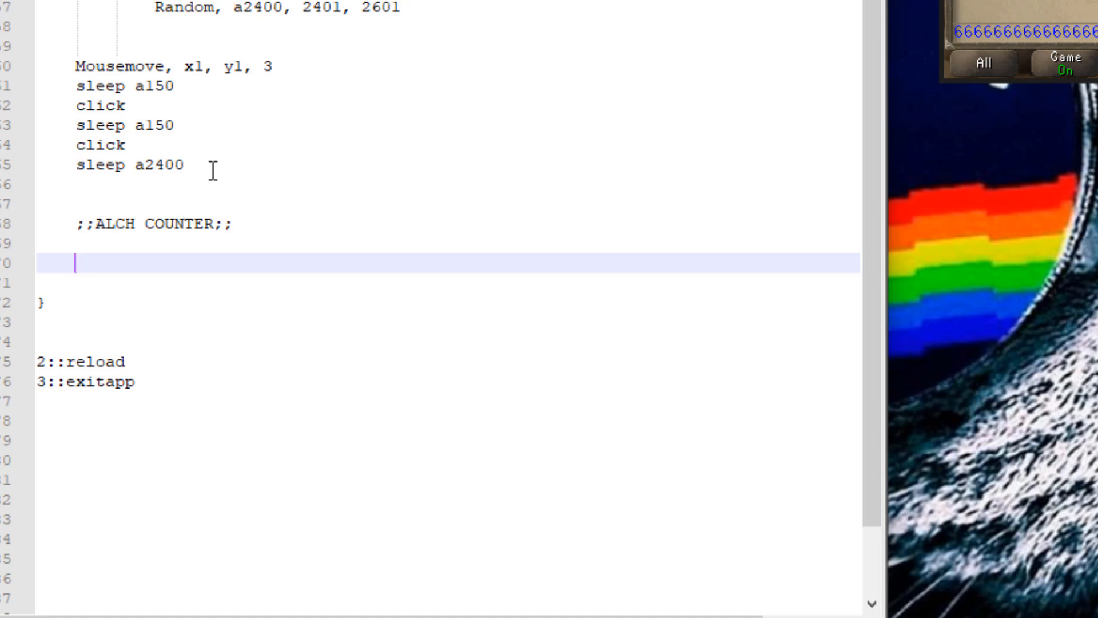
type("invCount")
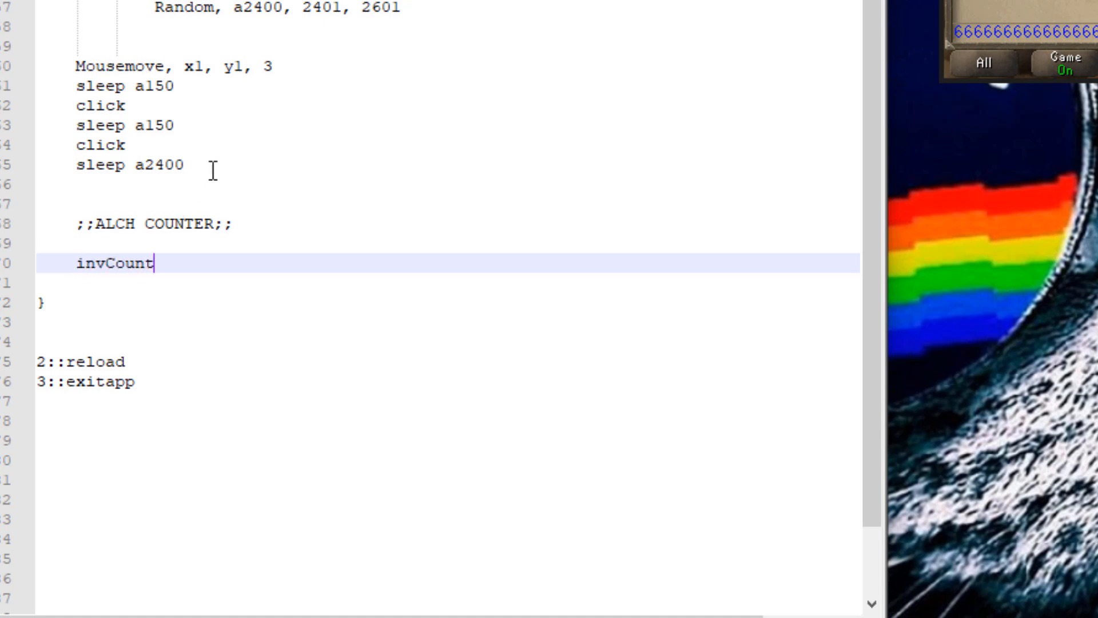
scroll("up", 3)
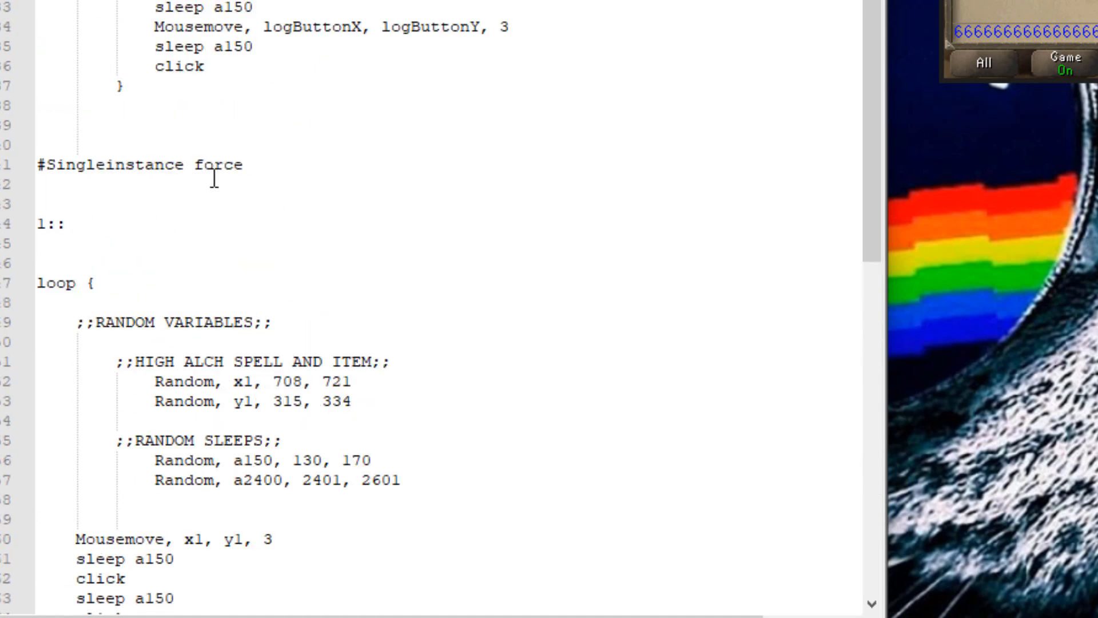
scroll("down", 3)
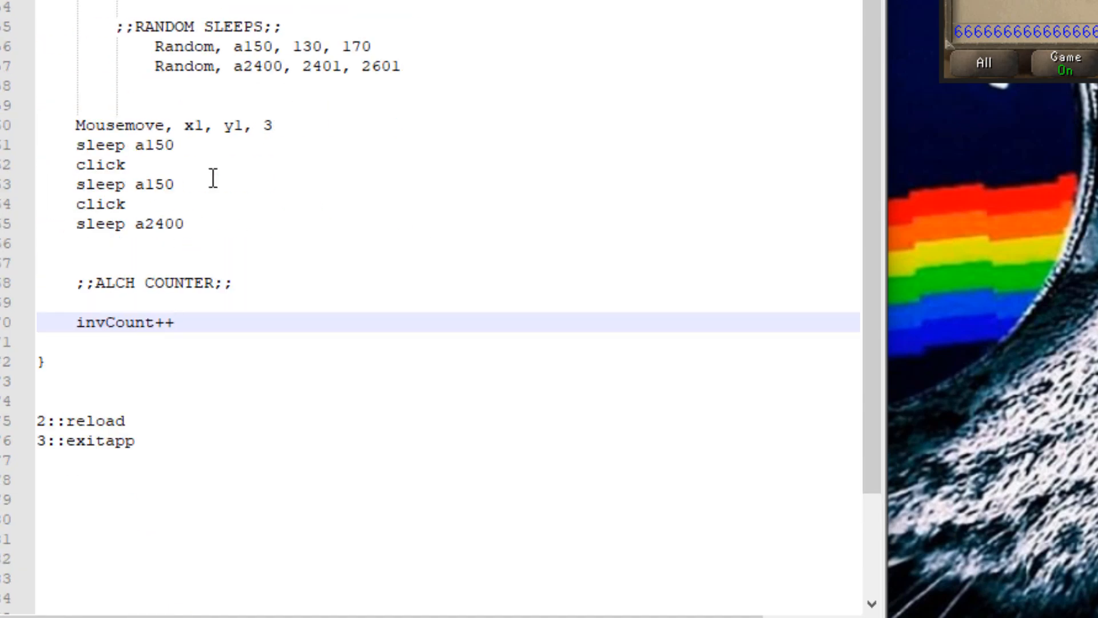
mouse_move(186, 376)
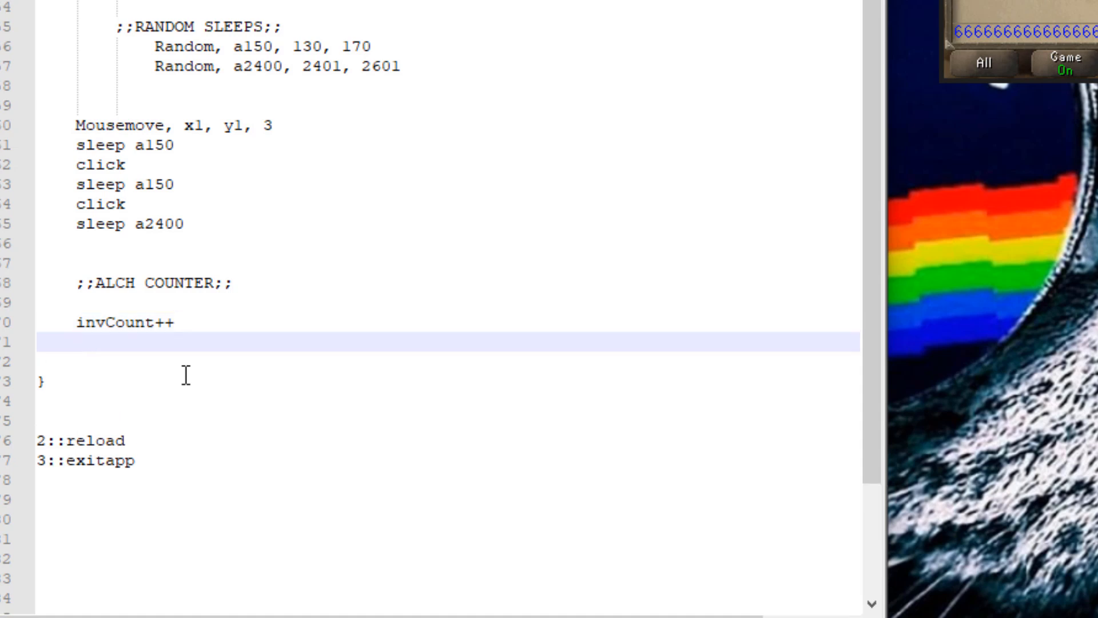
scroll("up", 3)
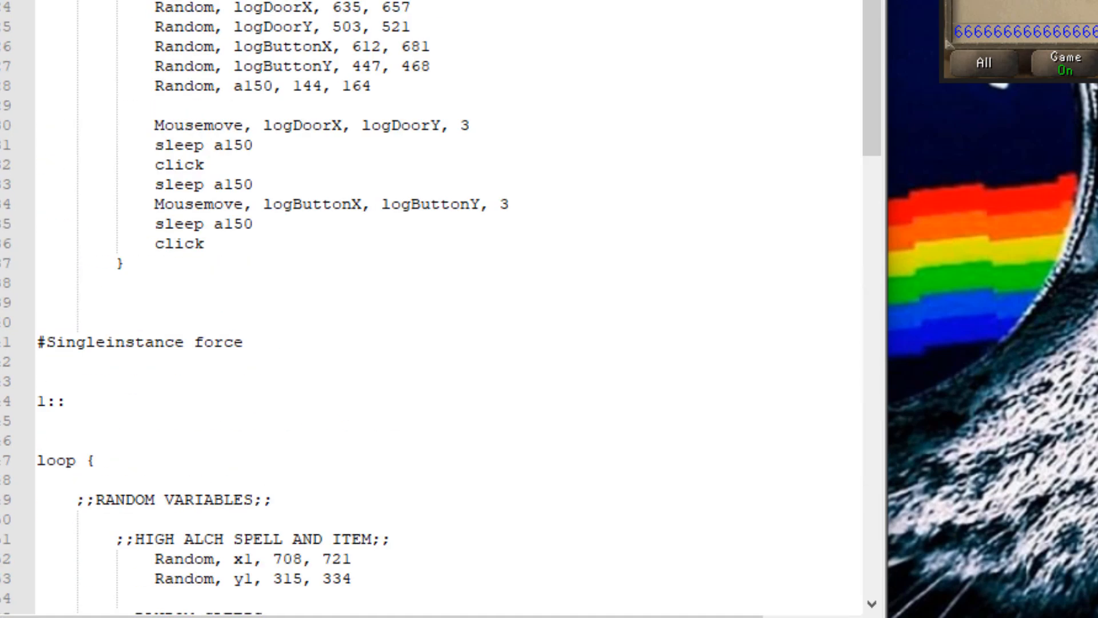
scroll("down", 3)
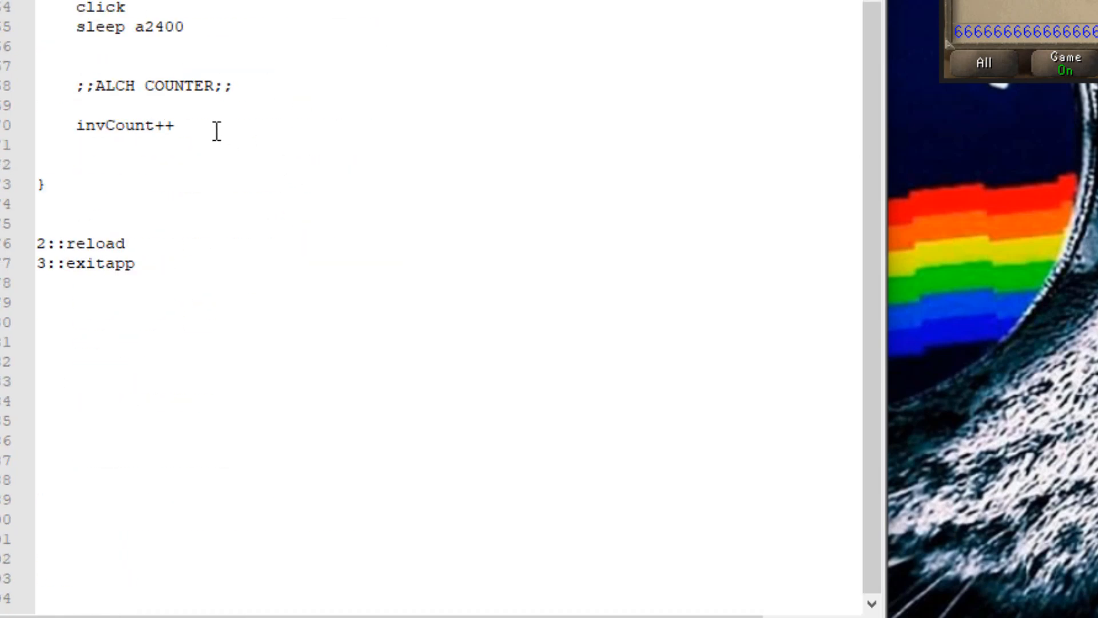
Step: Start 'if (invCount = invLimit) {' with logout() and 'sleep 1000' inside
left_click(168, 126)
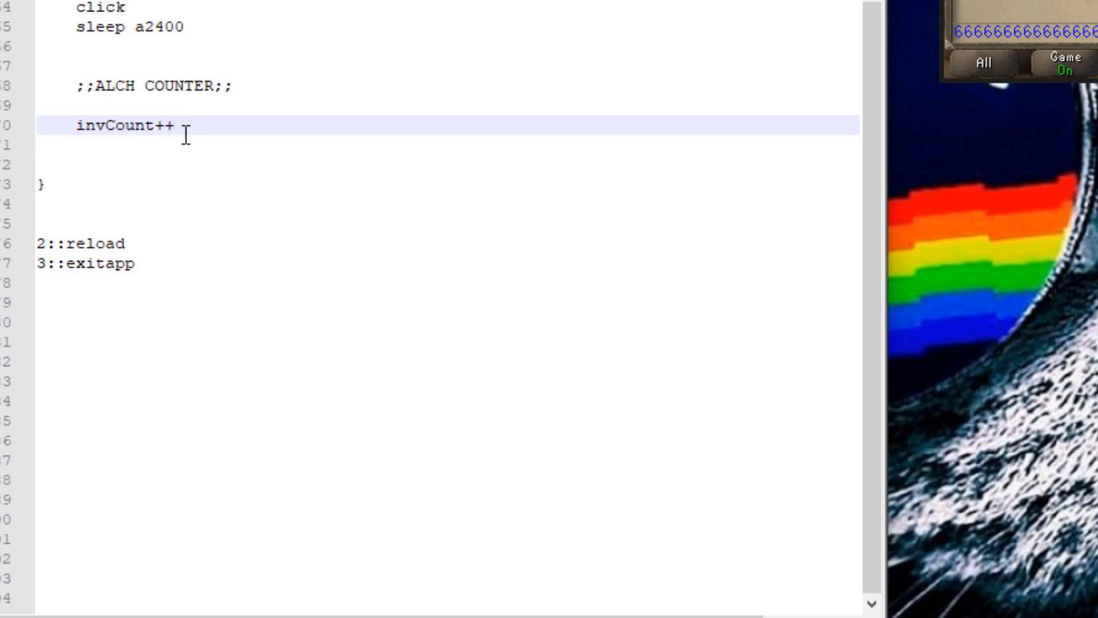
type("if (")
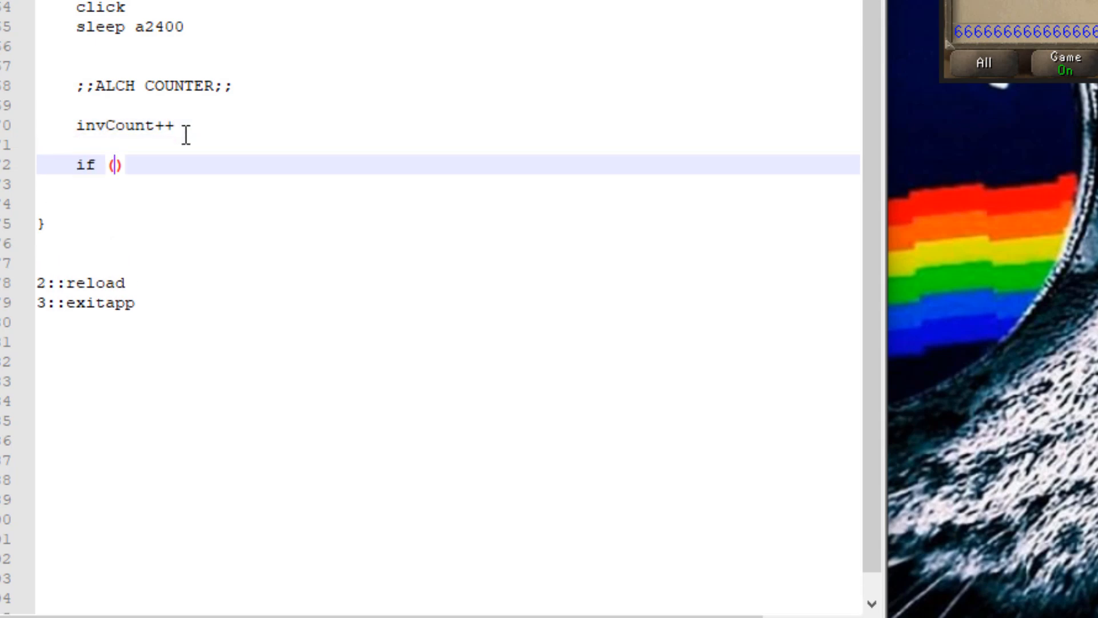
type("invCount")
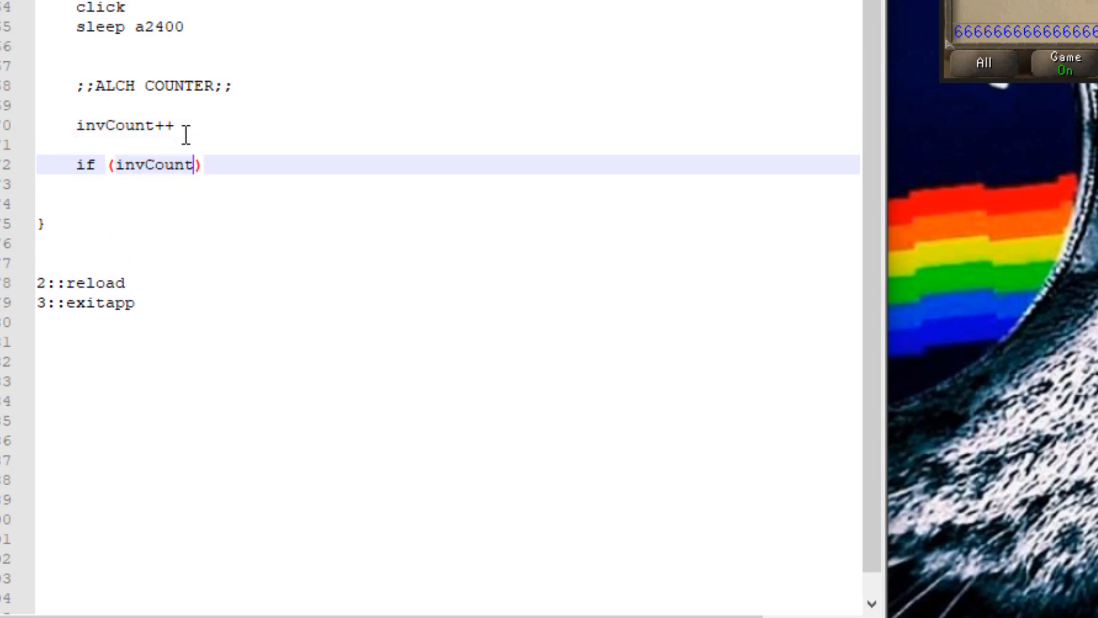
type("=")
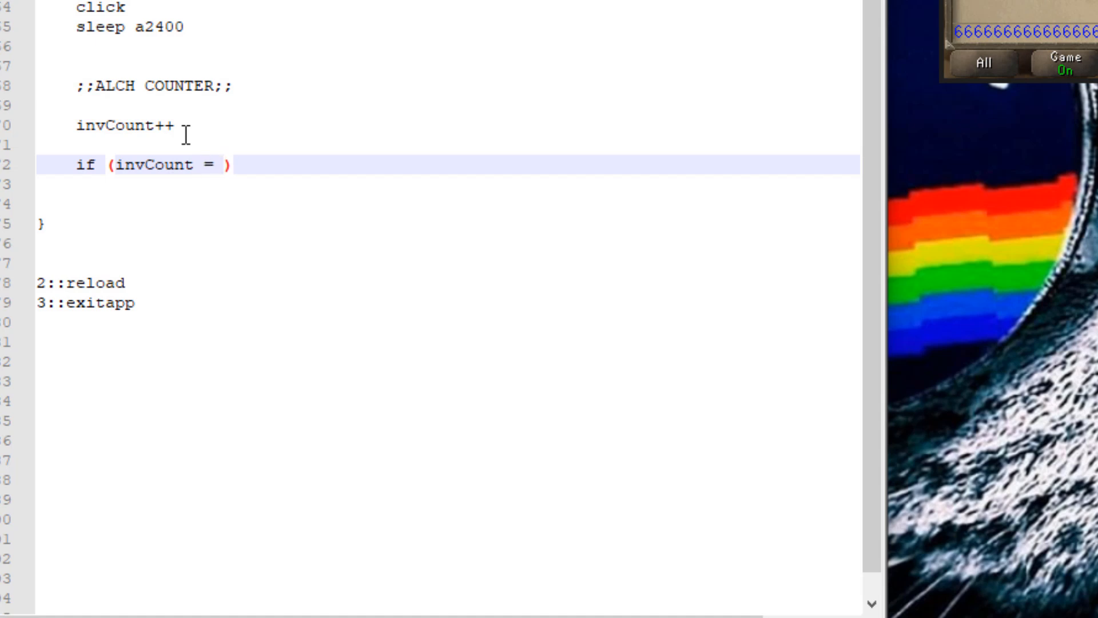
type("invLimit")
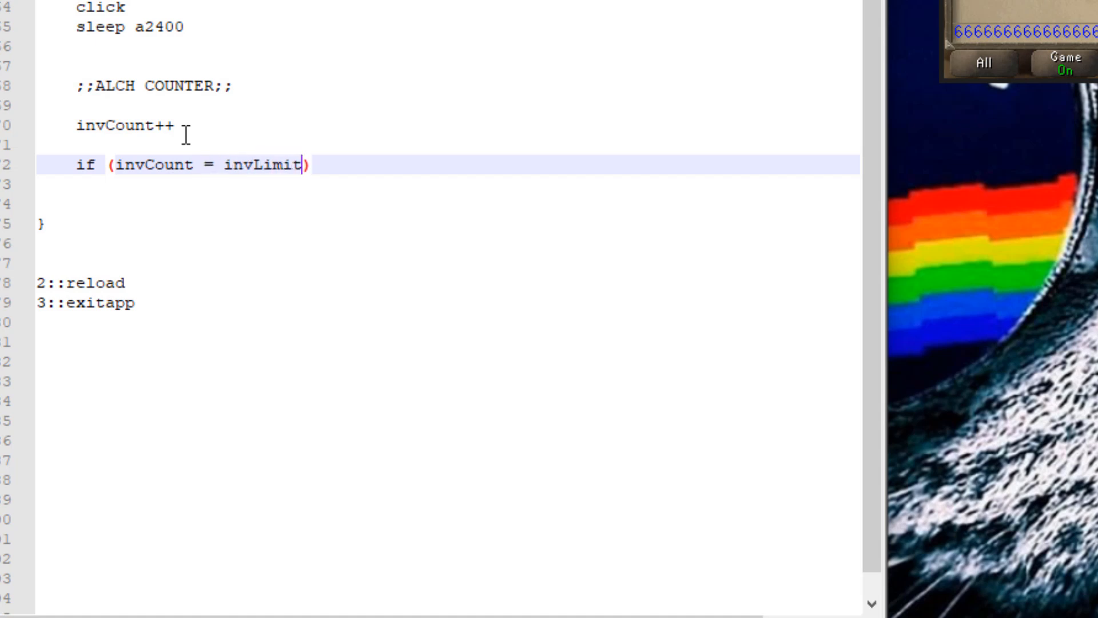
scroll("down", 3)
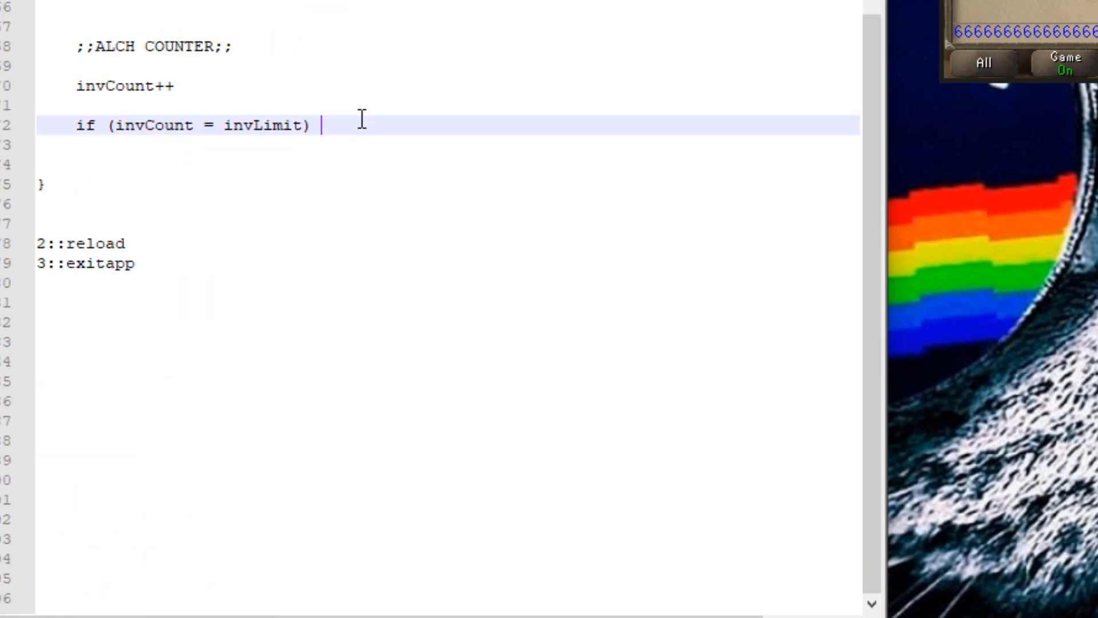
type("{")
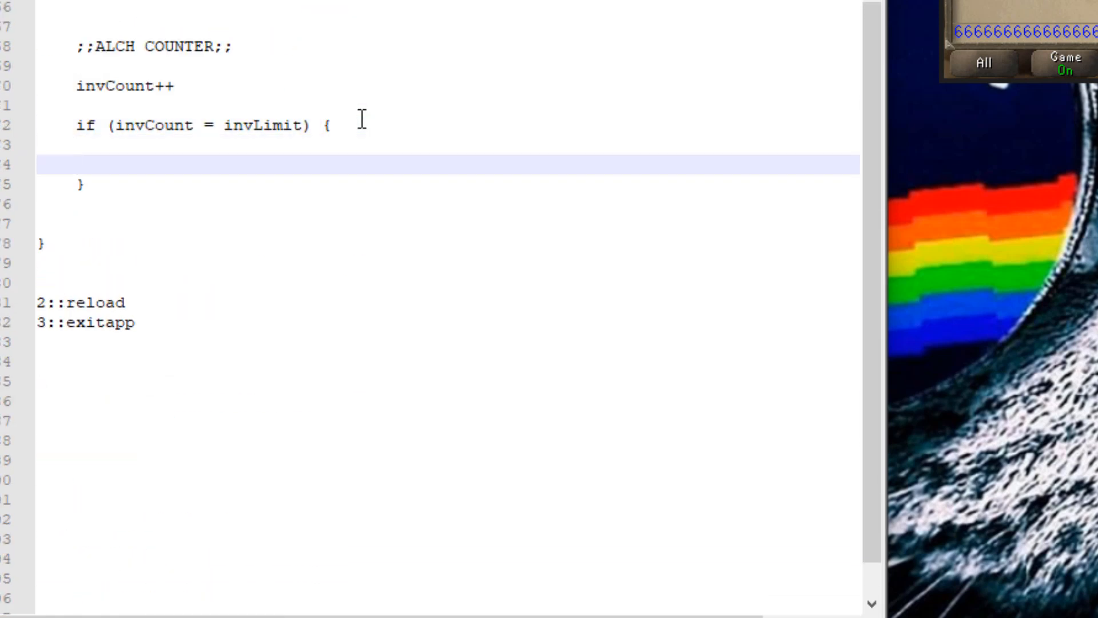
type("log")
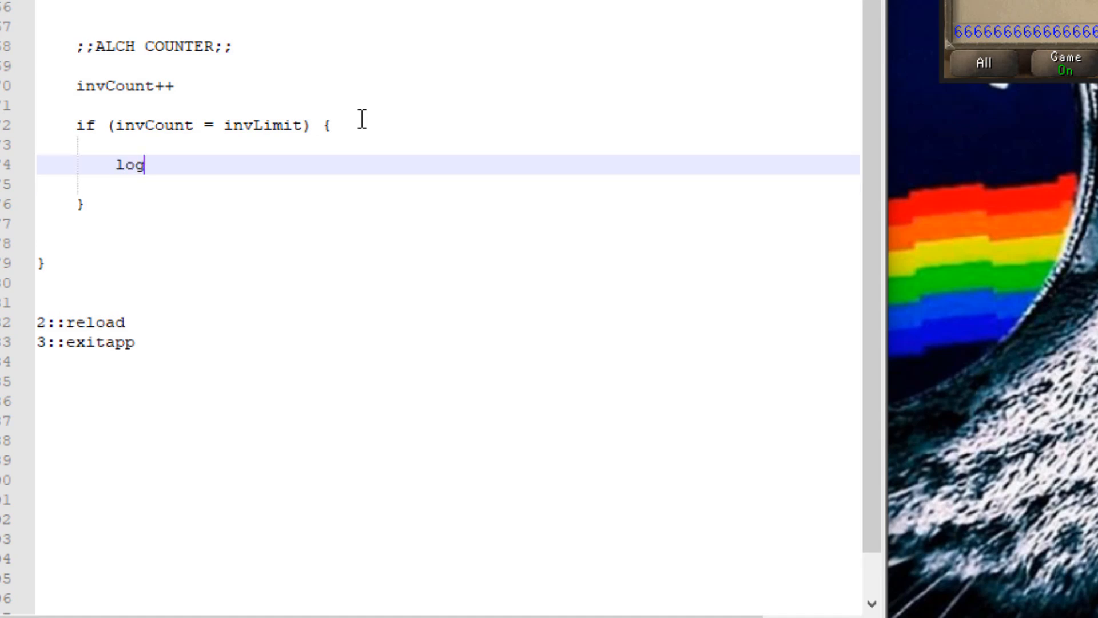
type("out()")
type("sleep 1")
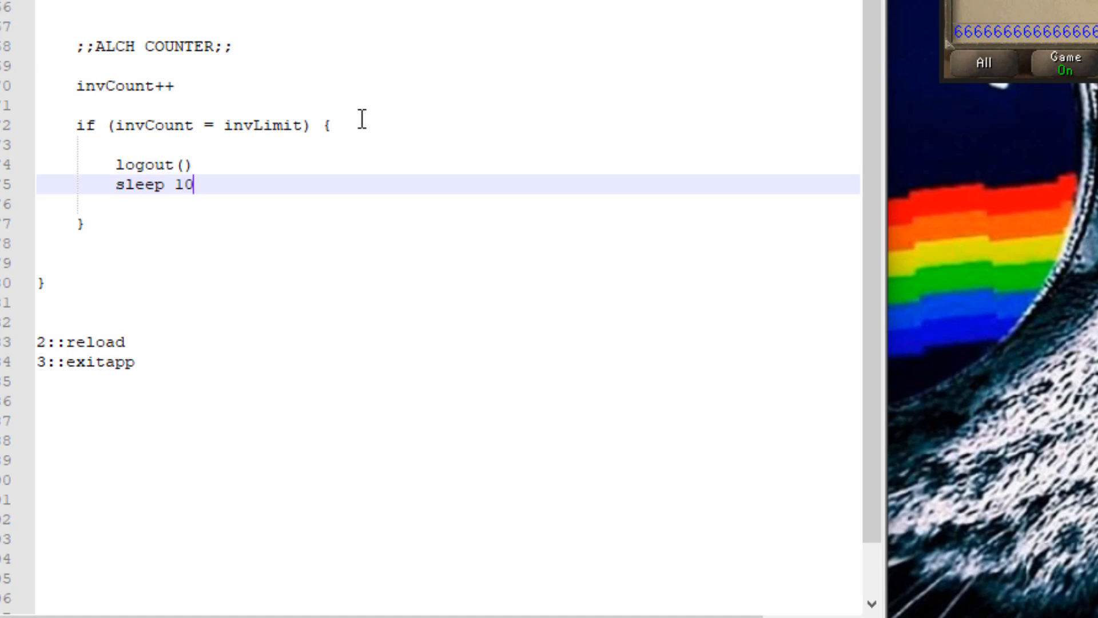
type("00")
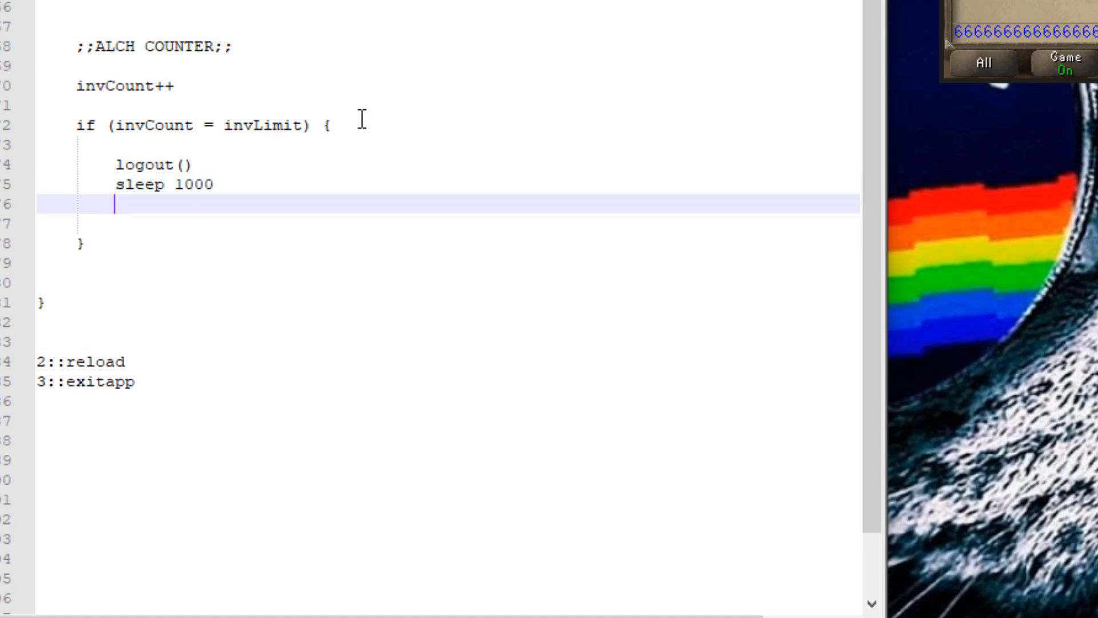
Step: Add 'Msgbox, Script complete. Alchs completed: %invCount%' and 'exitapp' to the block
type("Msgb")
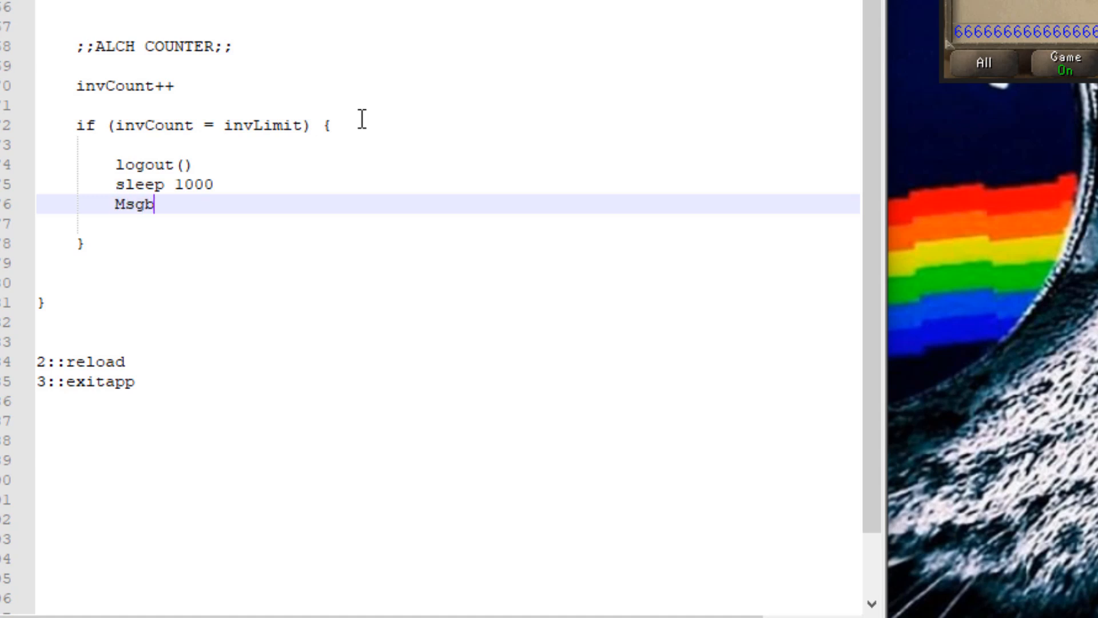
type("ox,")
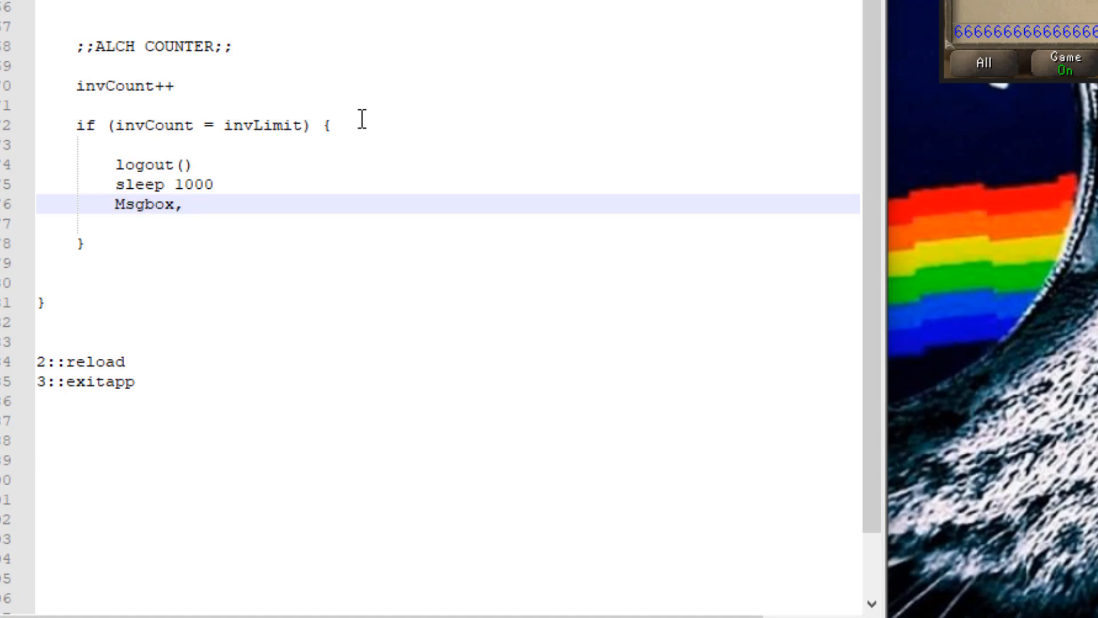
type("Script compl")
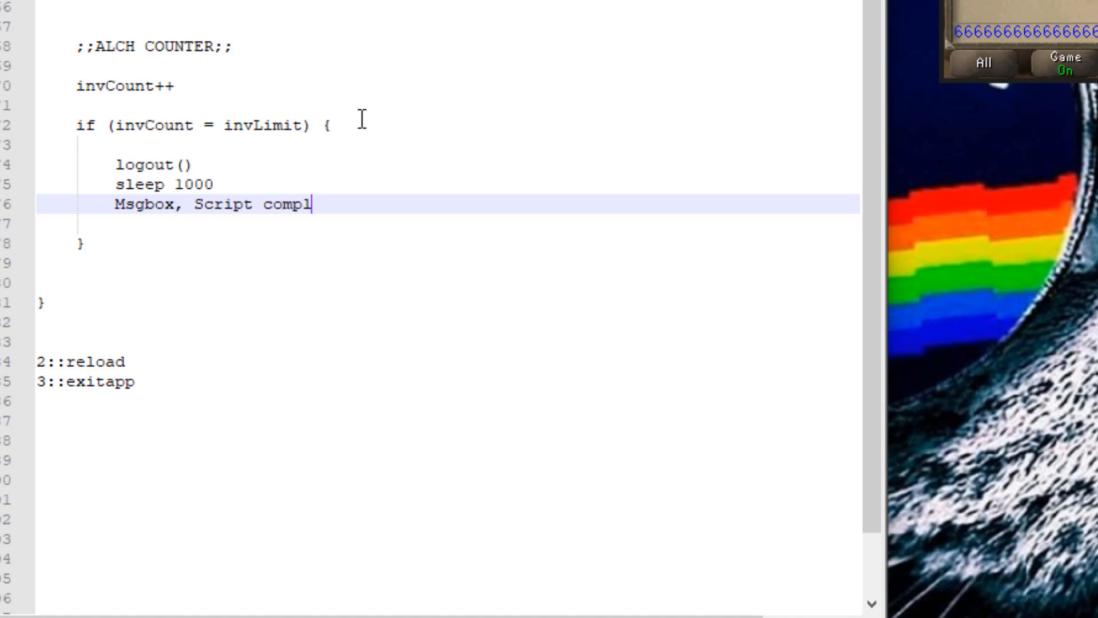
type("ete. I")
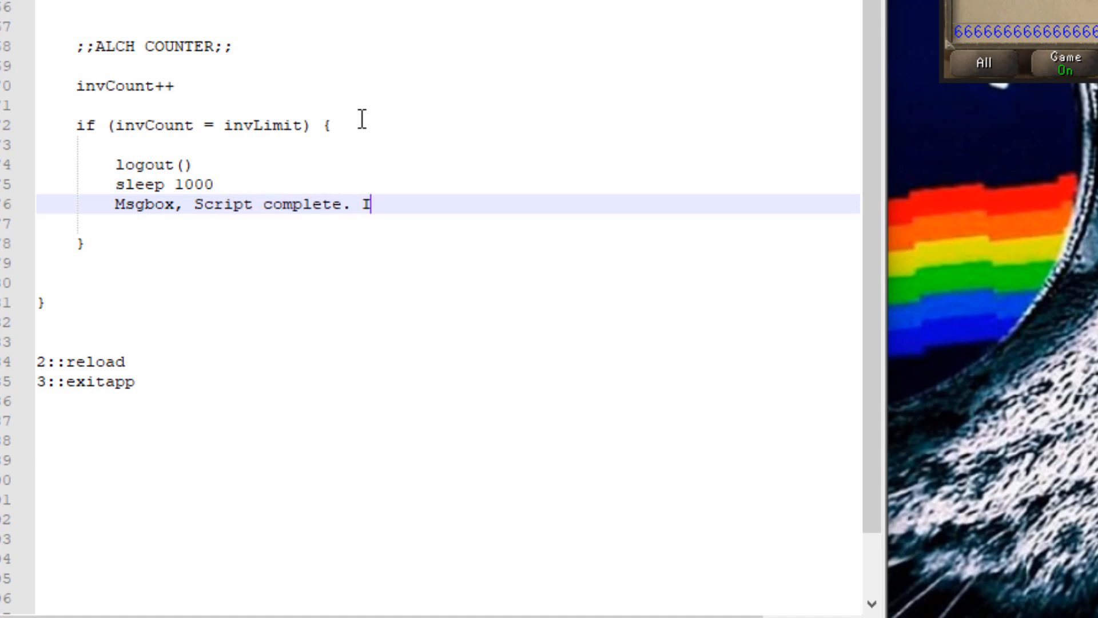
type("lch")
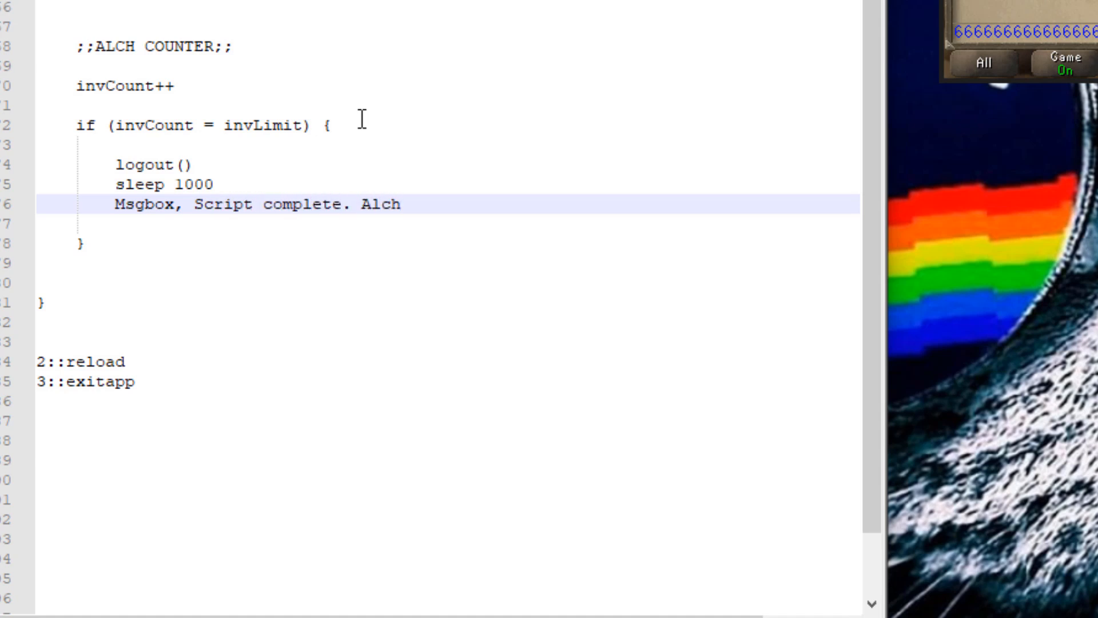
type("s completed:")
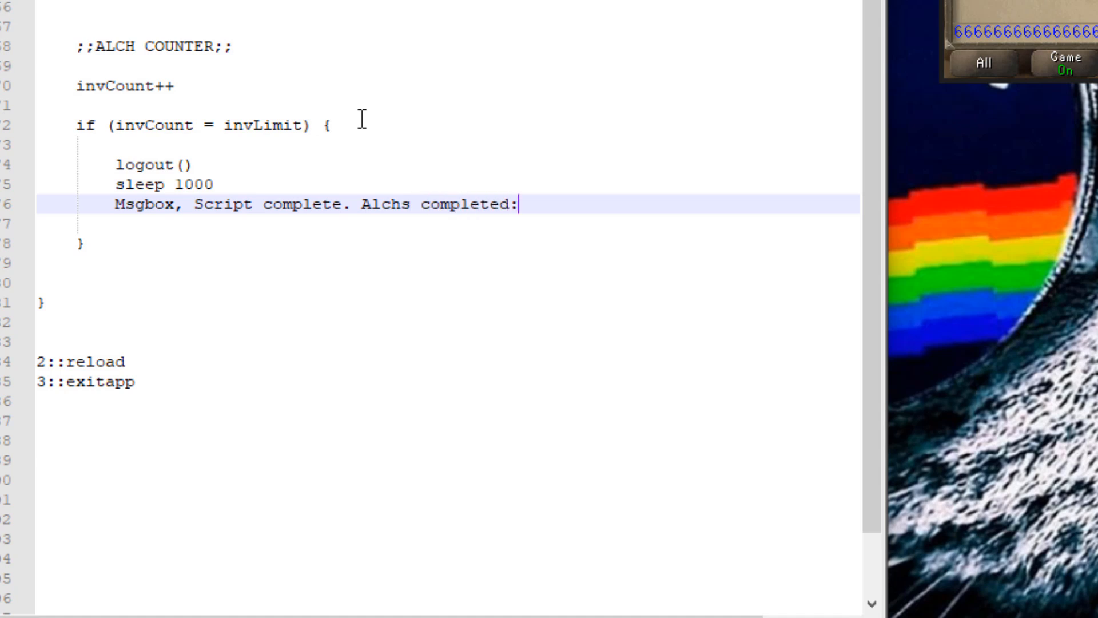
type("%")
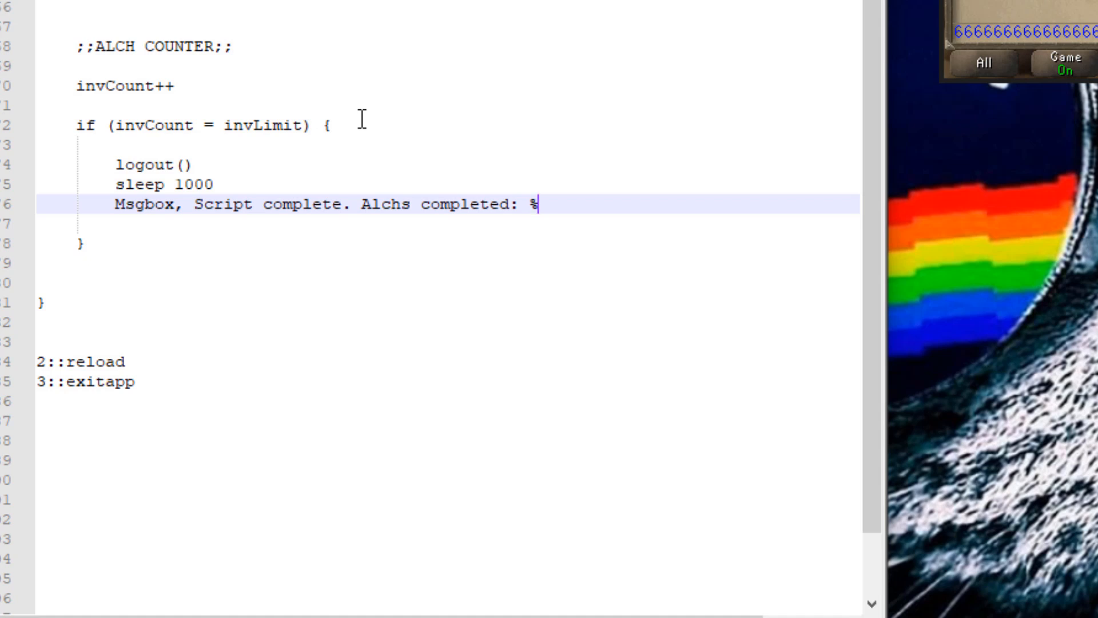
type("invCount")
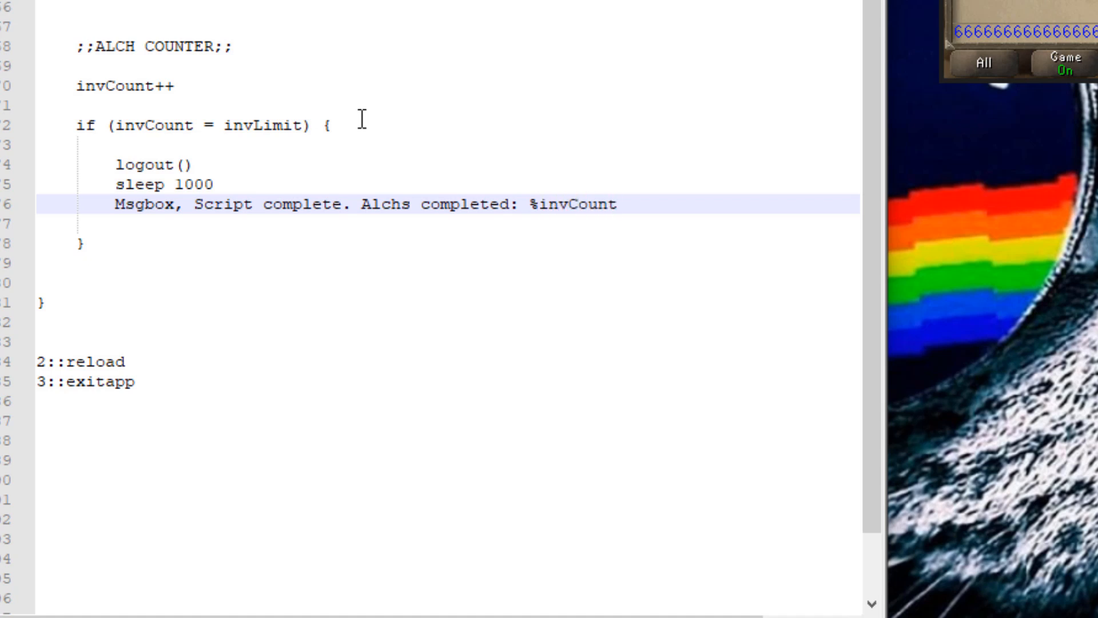
type("%")
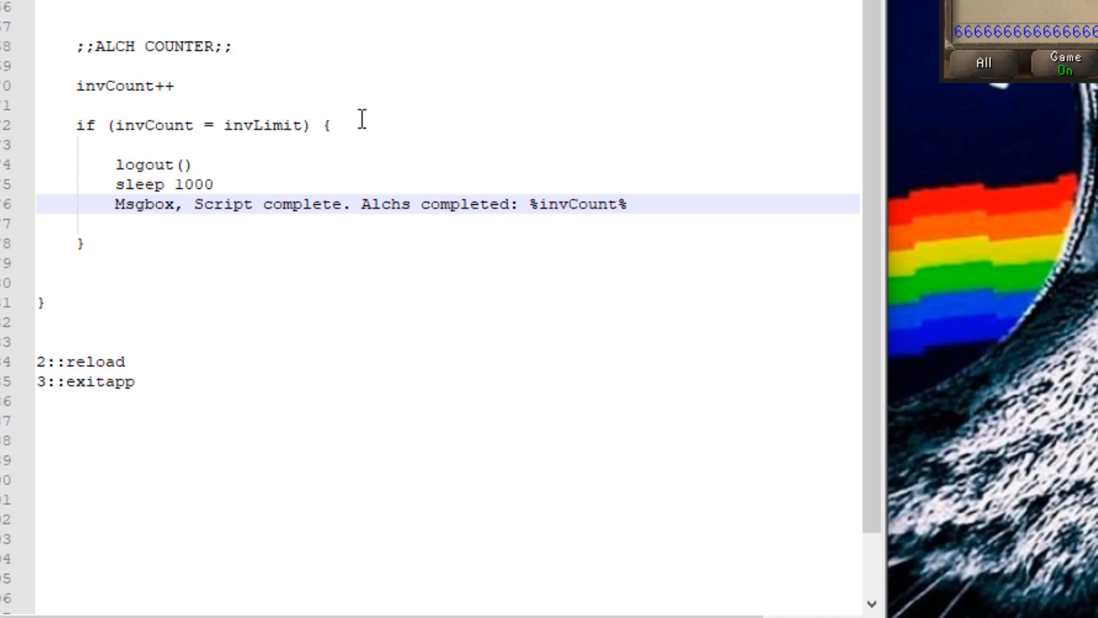
mouse_move(361, 119)
type("exit")
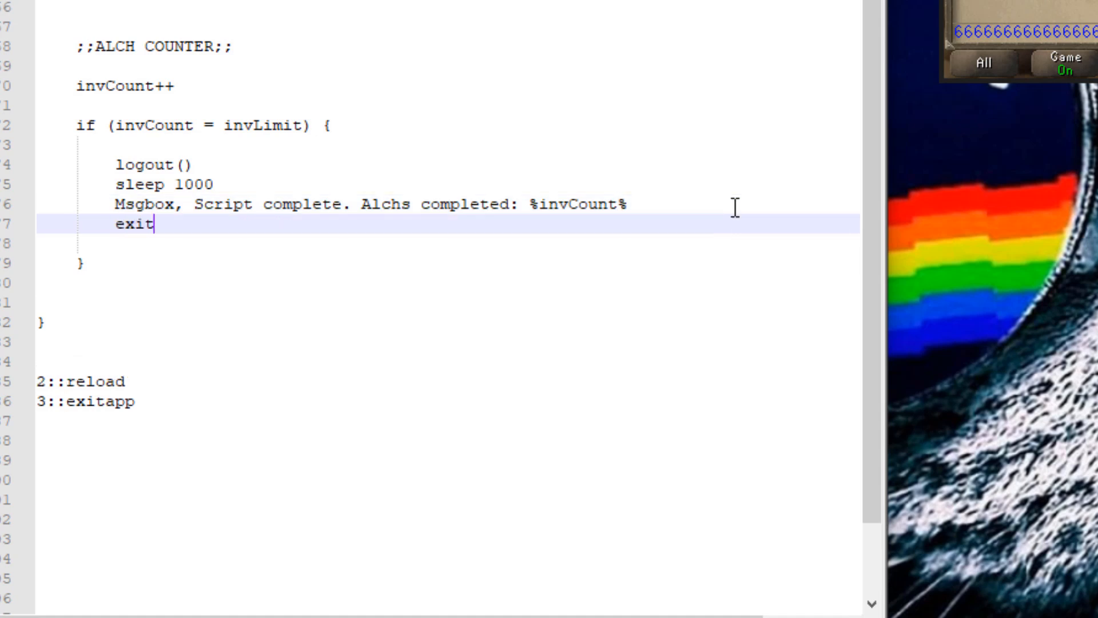
type("app")
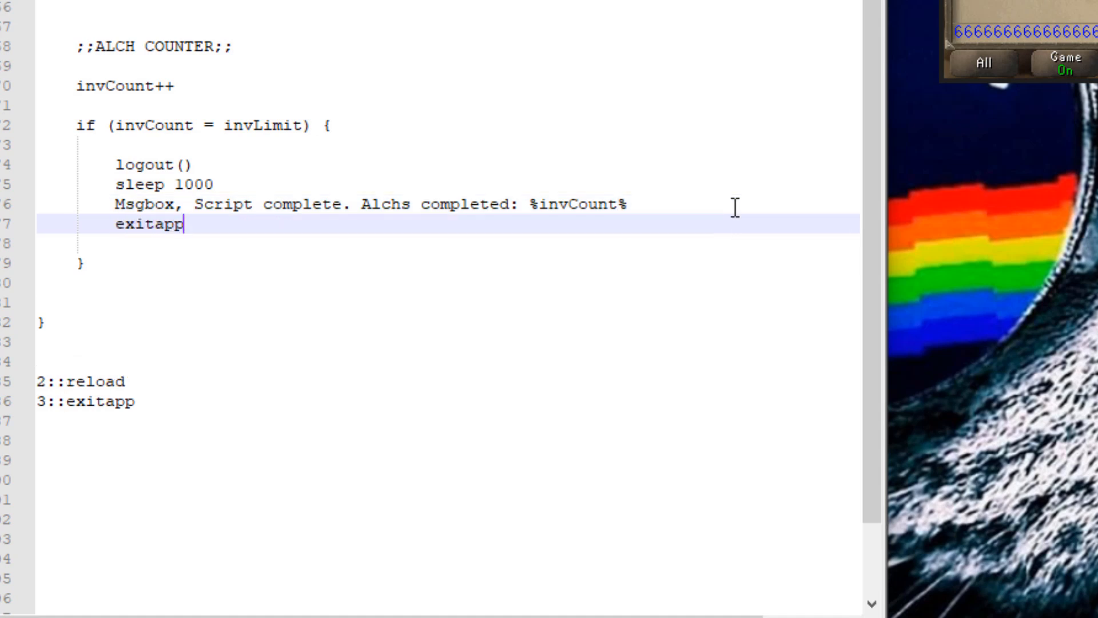
mouse_move(445, 220)
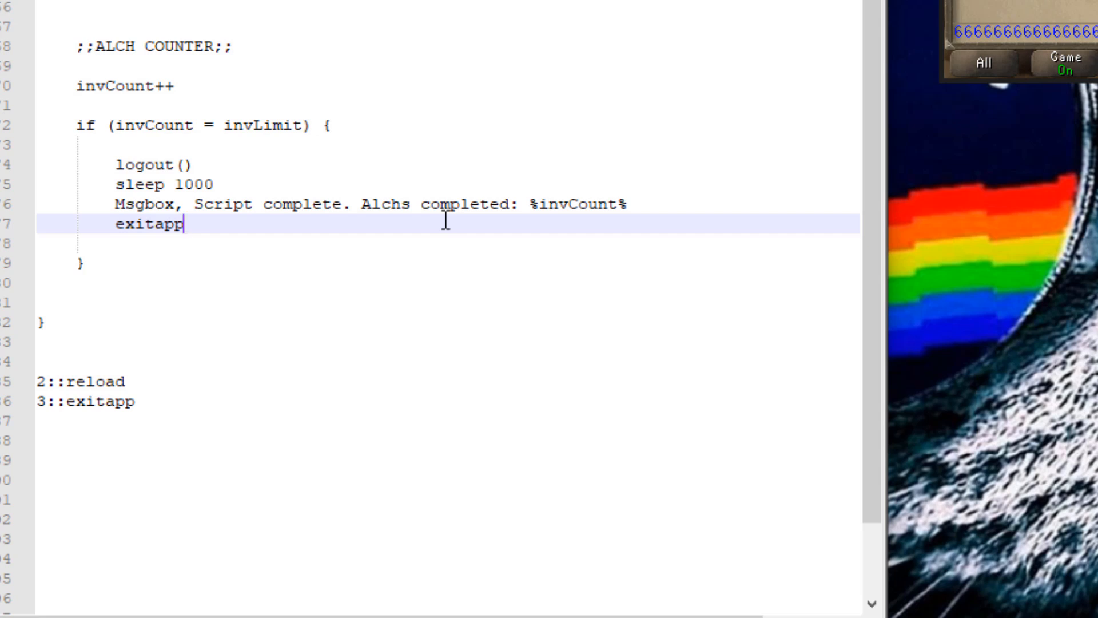
mouse_move(984, 16)
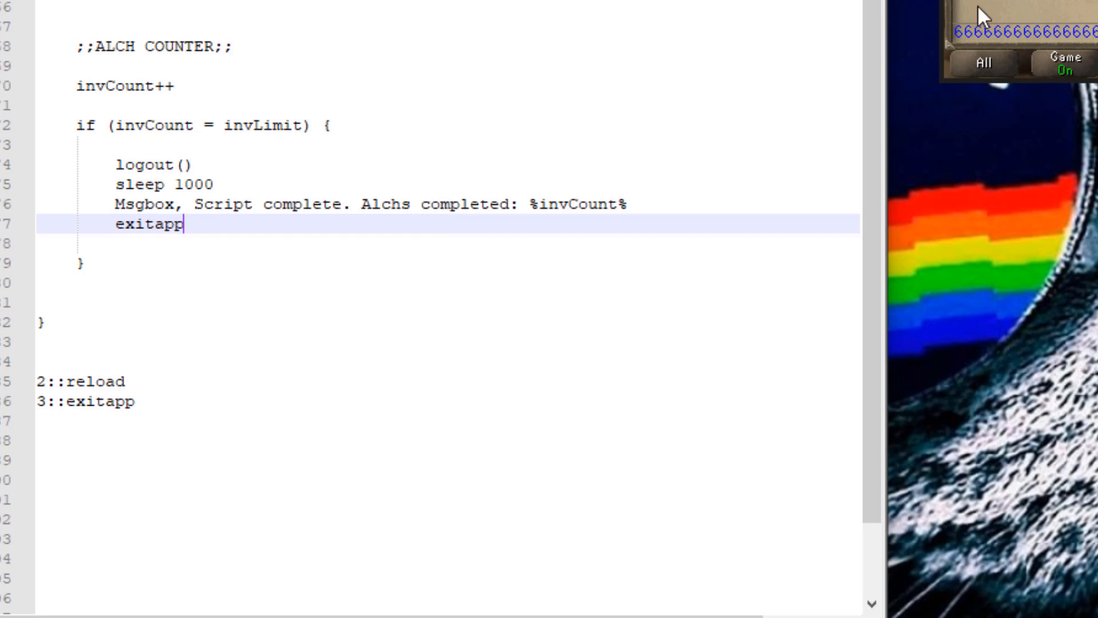
mouse_move(367, 299)
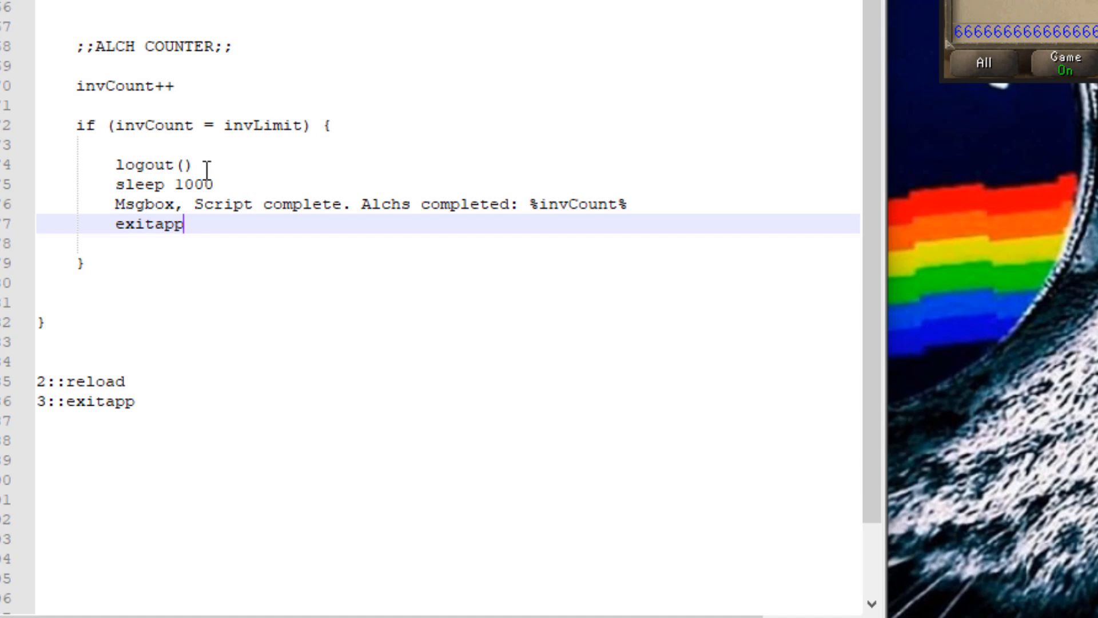
mouse_move(265, 158)
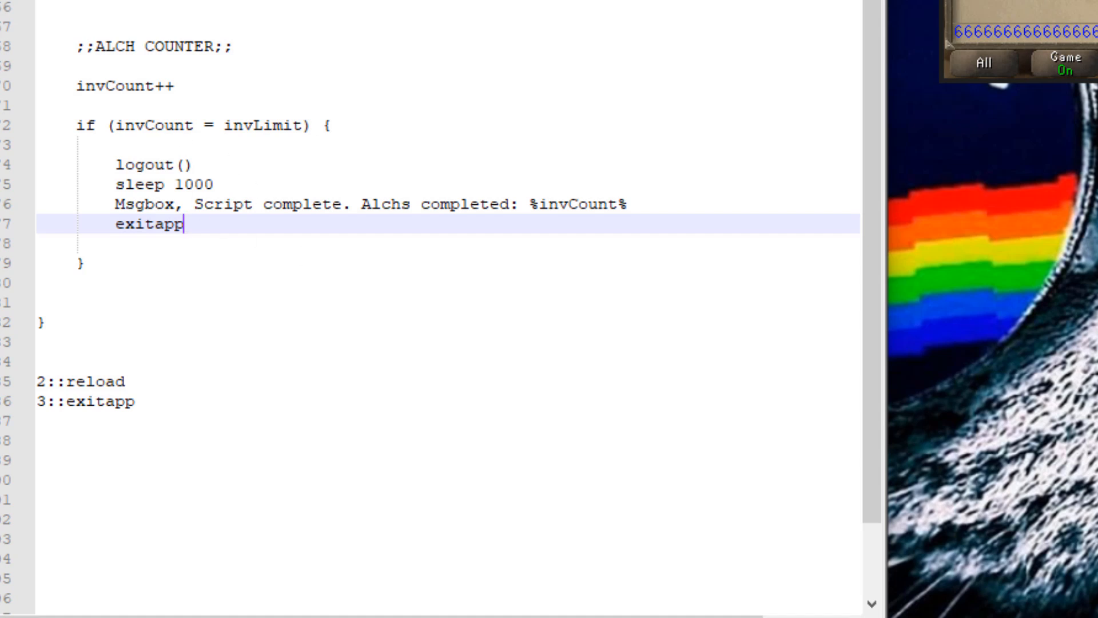
mouse_move(378, 205)
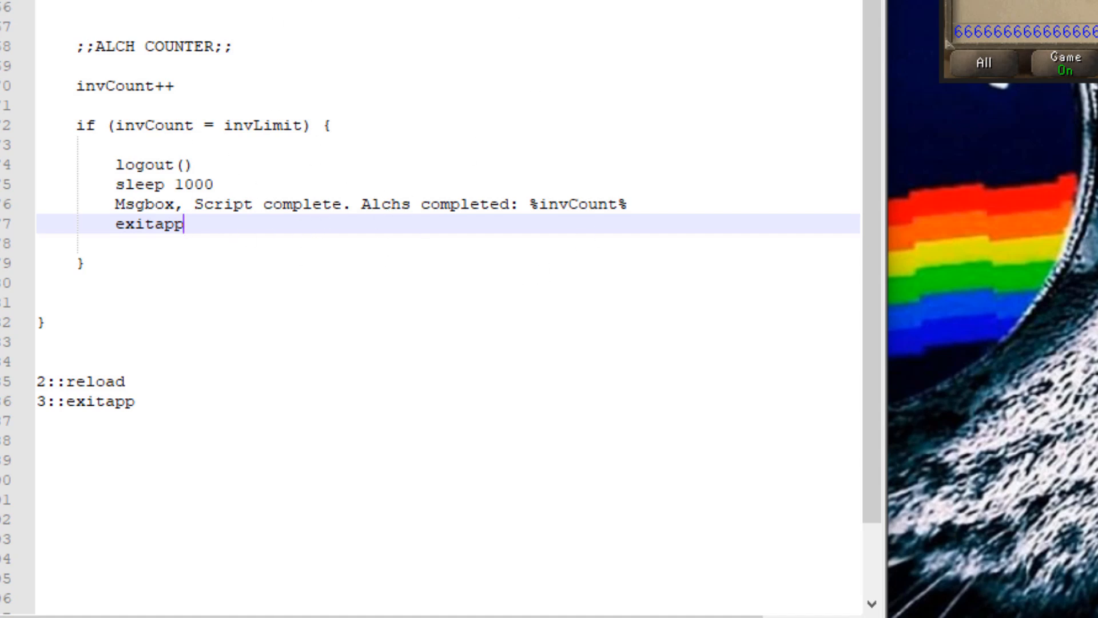
Step: Add an 'else {' block containing 'continue' after the if block's closing brace
left_click(144, 262)
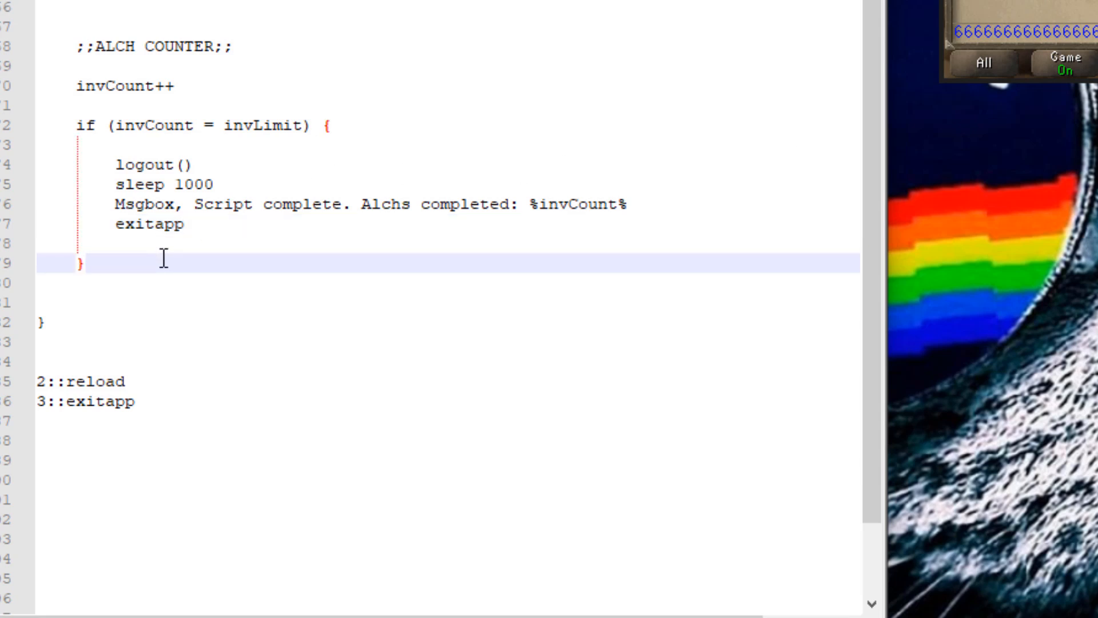
type("e")
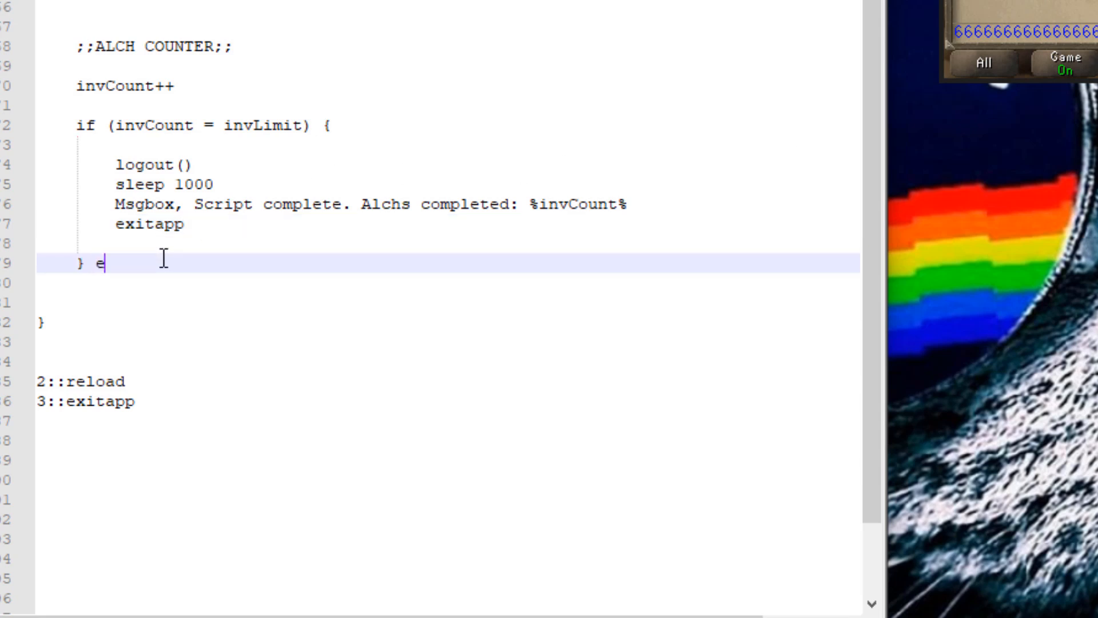
type("lse {")
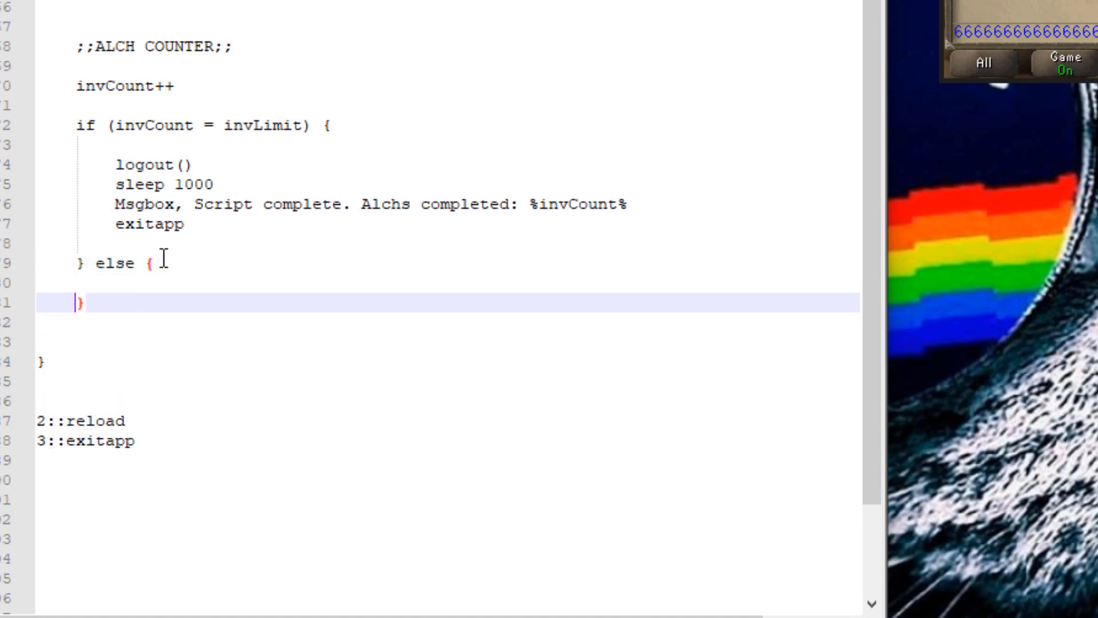
key("Return")
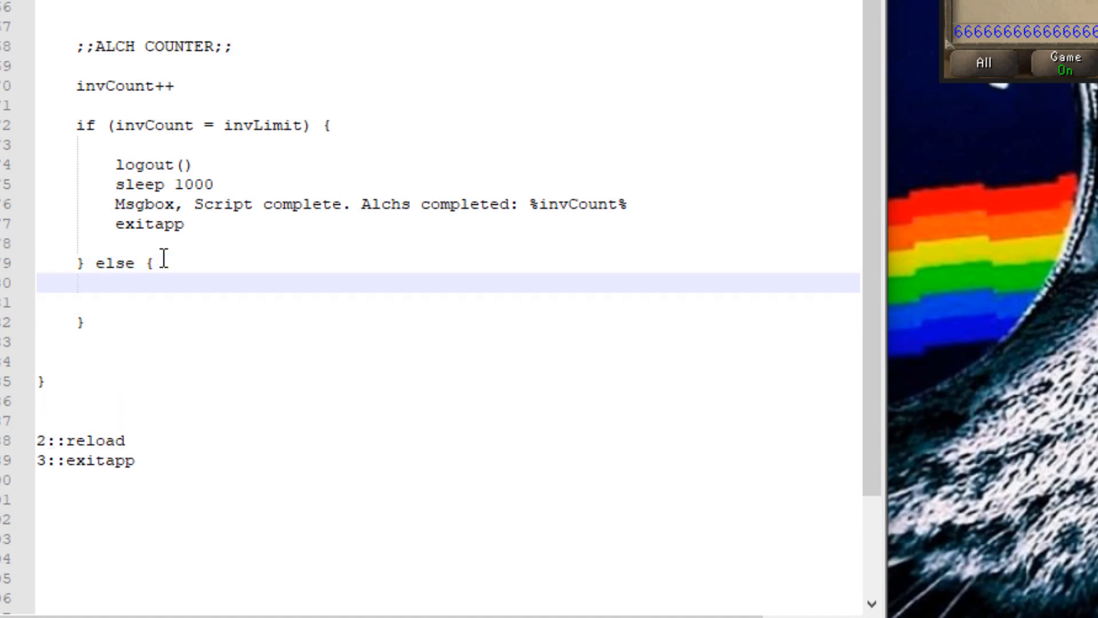
type("continue")
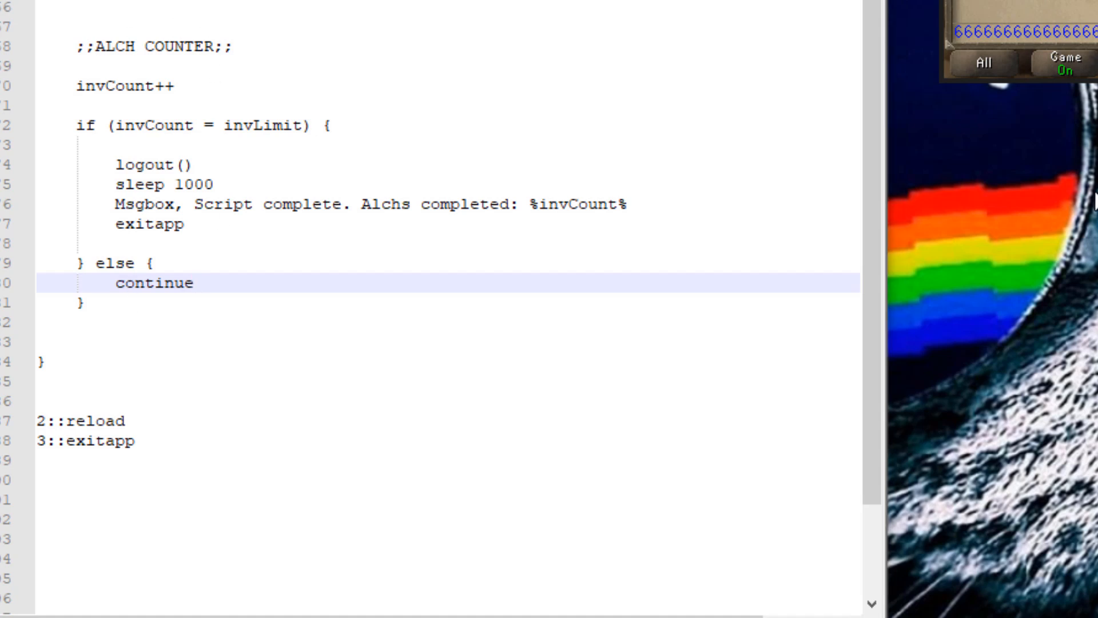
mouse_move(538, 384)
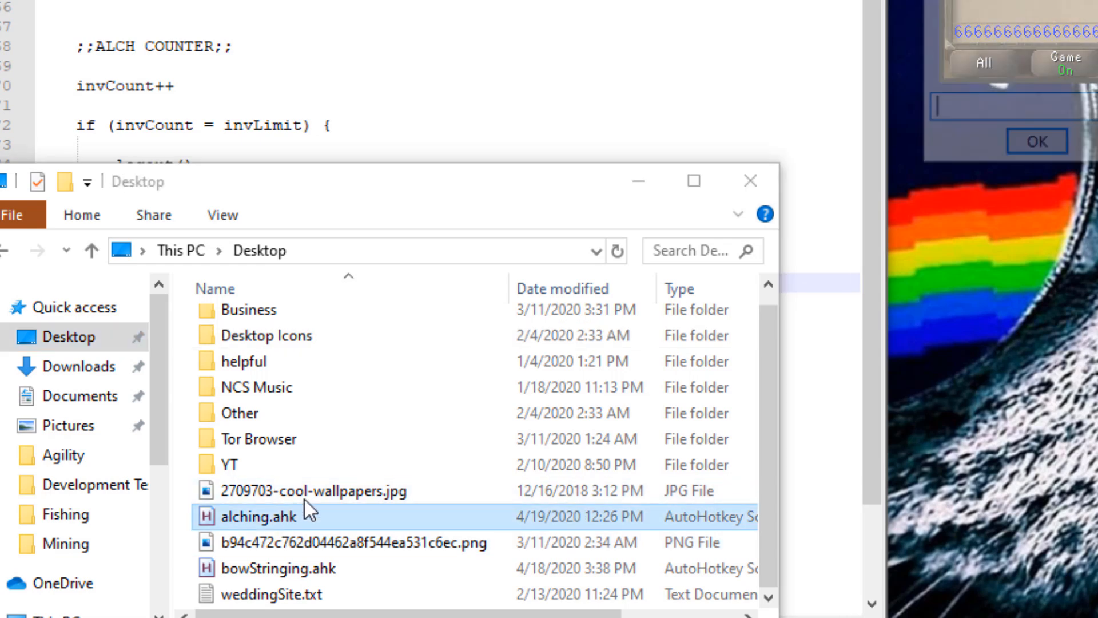
Step: Launch alching.ahk from the Desktop folder
double_click(262, 516)
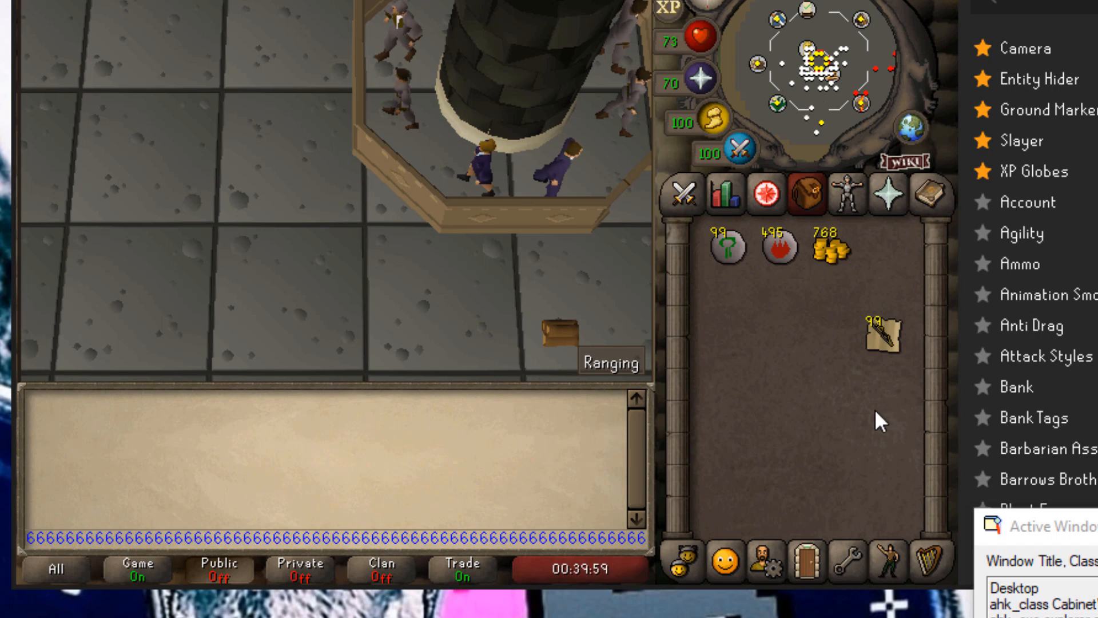
mouse_move(433, 360)
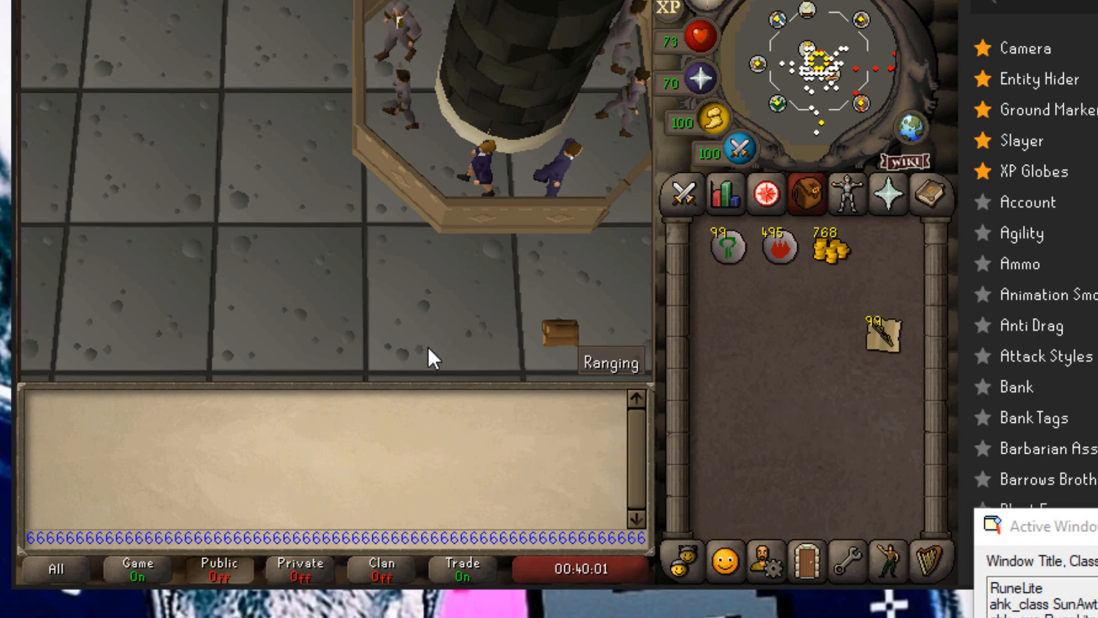
Step: Open the spellbook and cast High Level Alchemy on the first yew longbows
left_click(929, 195)
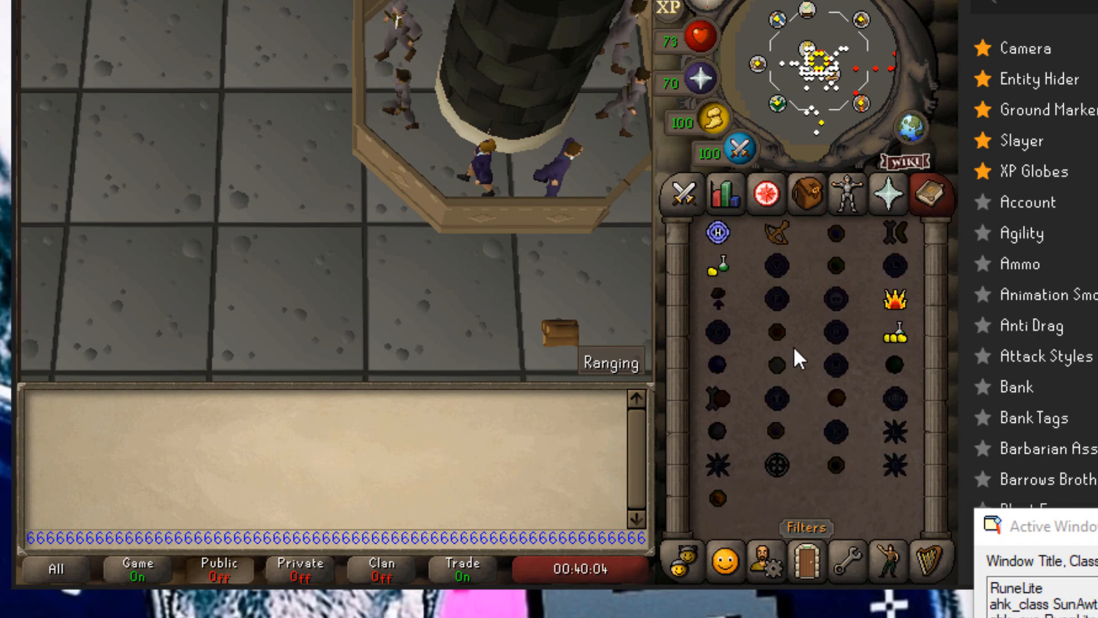
left_click(802, 195)
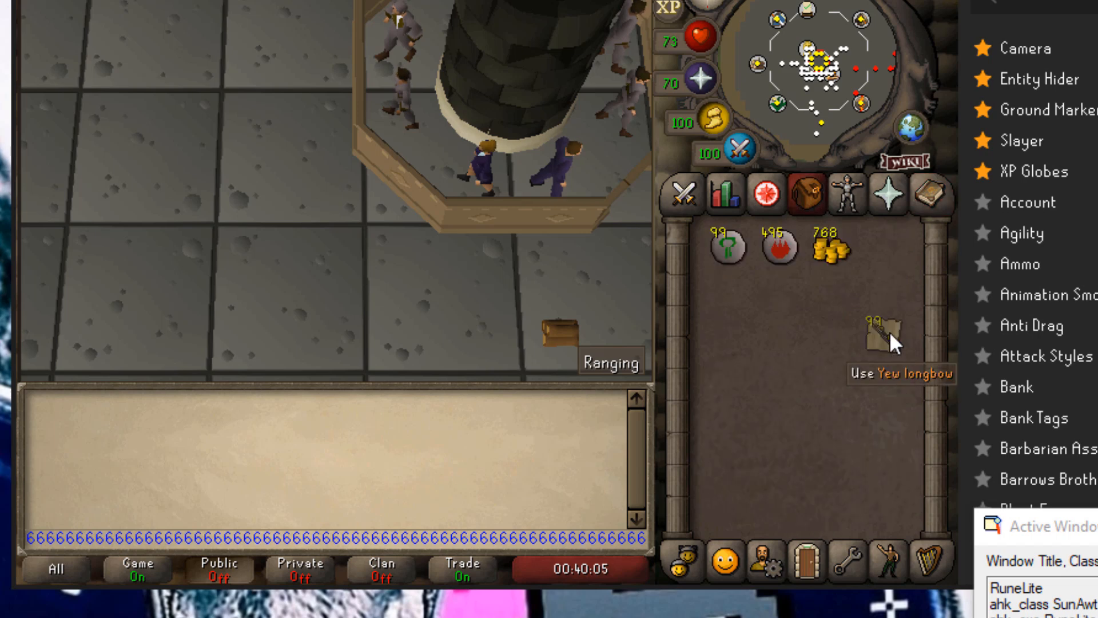
left_click(918, 194)
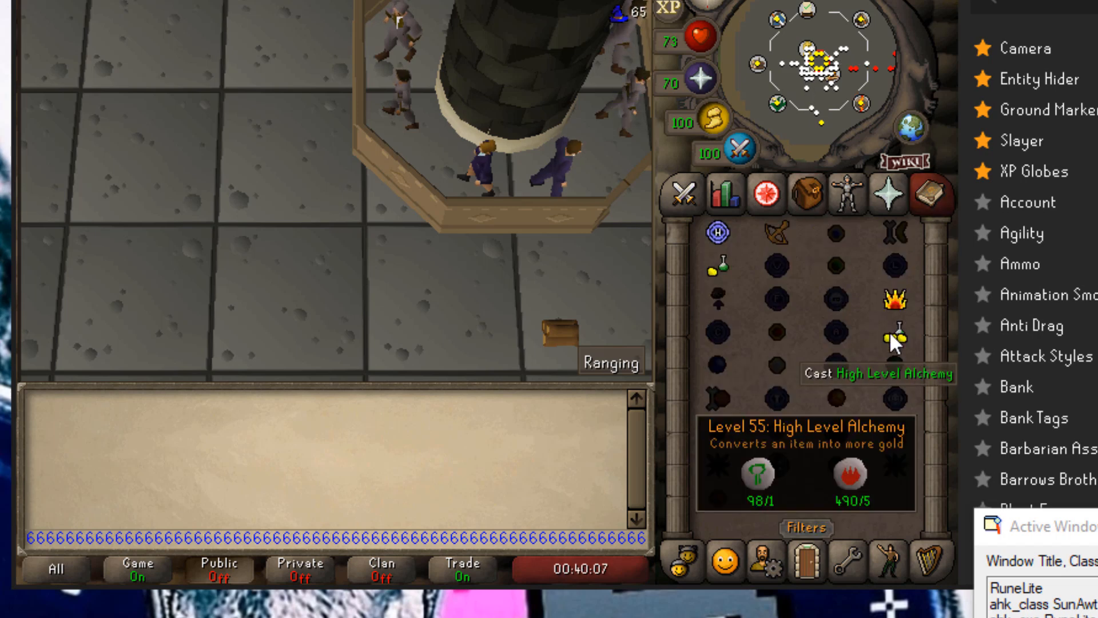
left_click(894, 344)
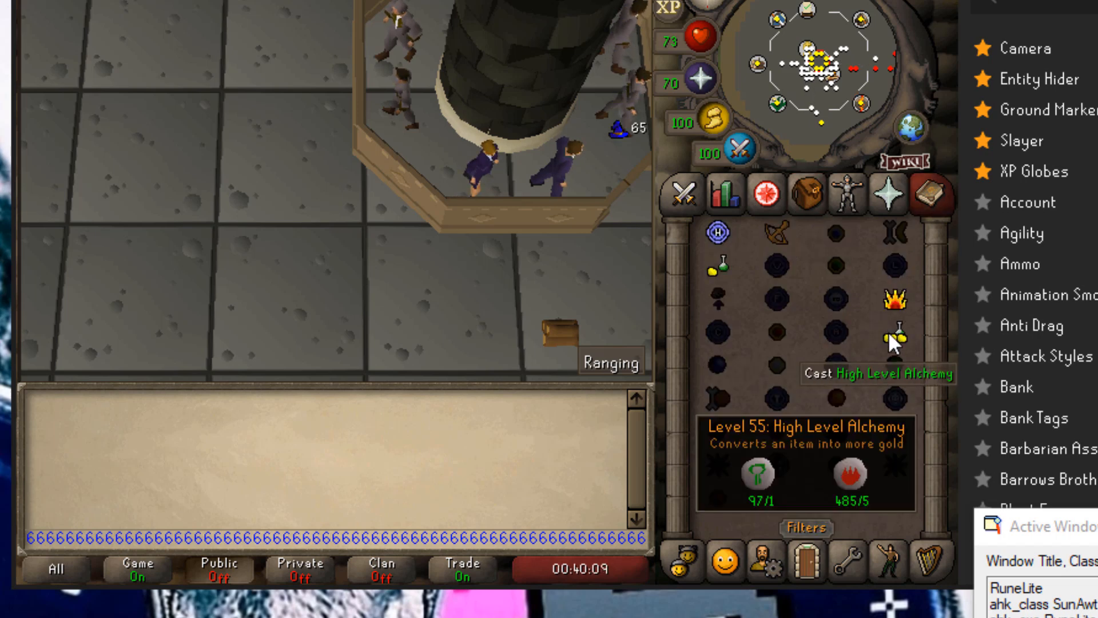
left_click(813, 194)
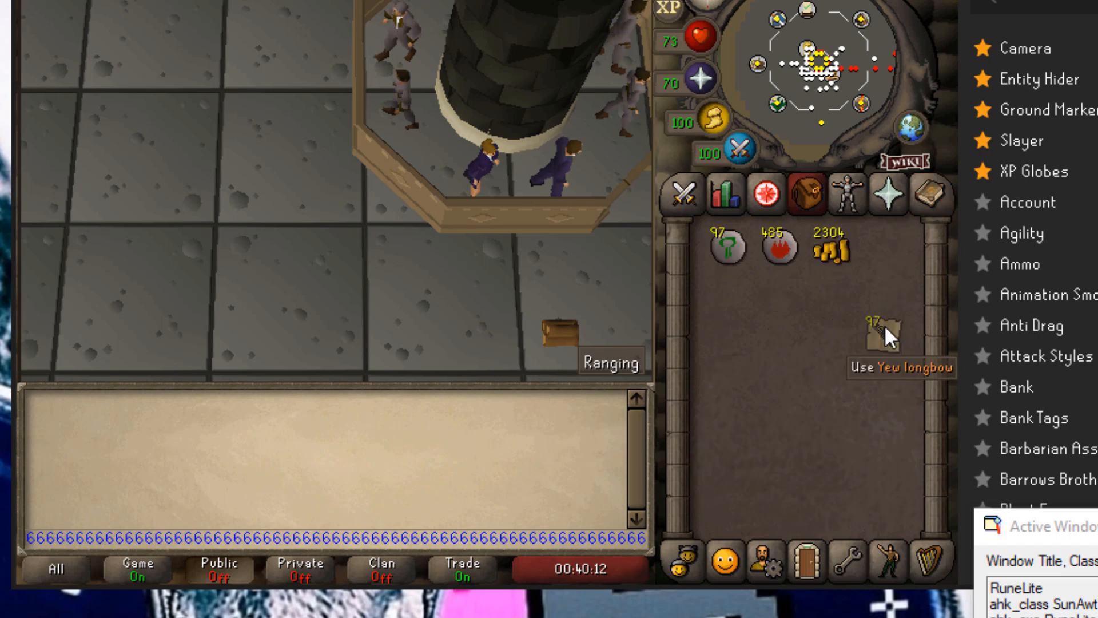
left_click(926, 194)
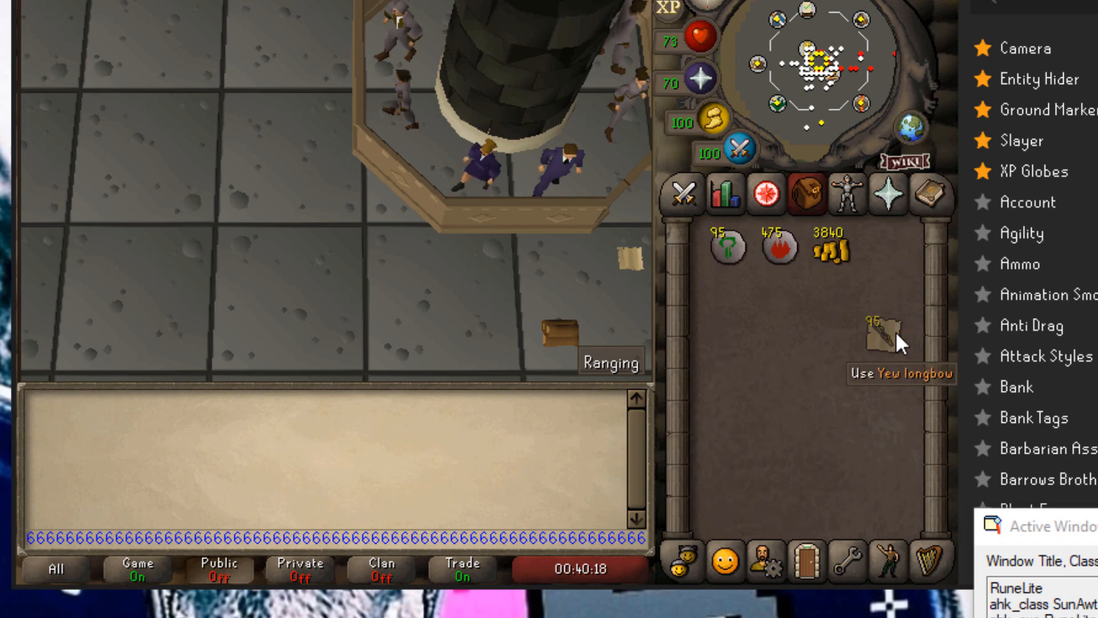
left_click(931, 194)
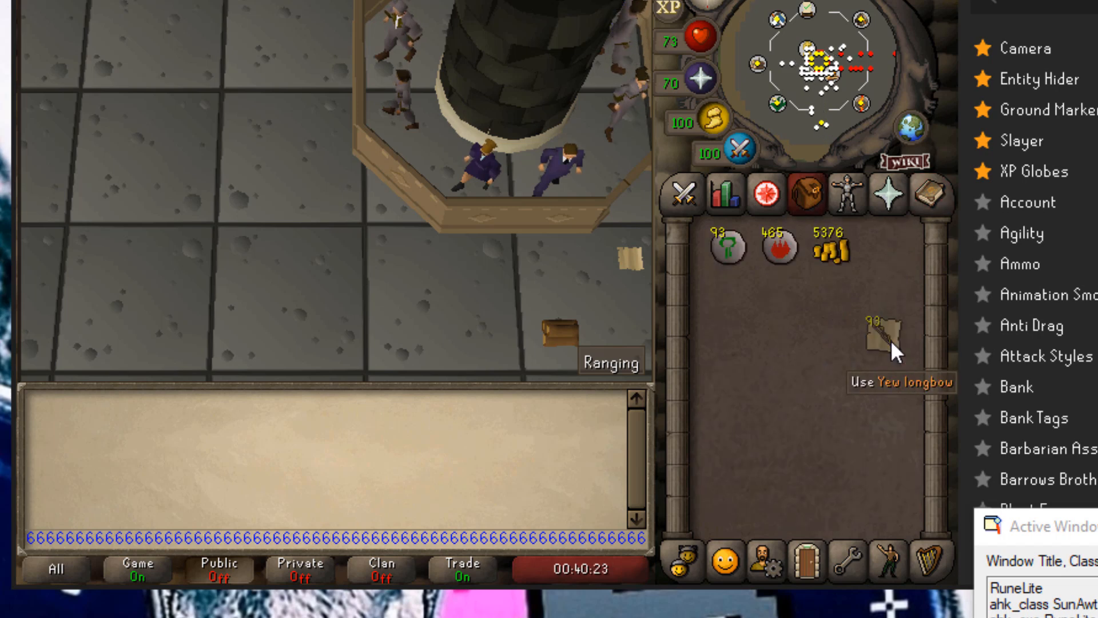
left_click(943, 195)
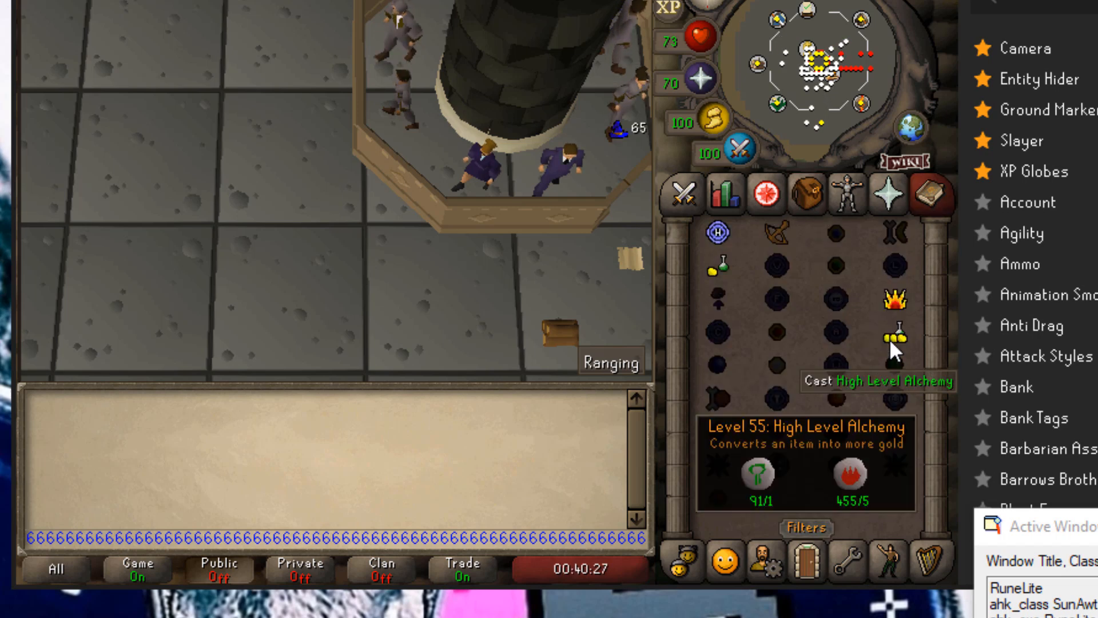
Step: Keep high-alching yew longbows until the stack drops to 85
left_click(805, 194)
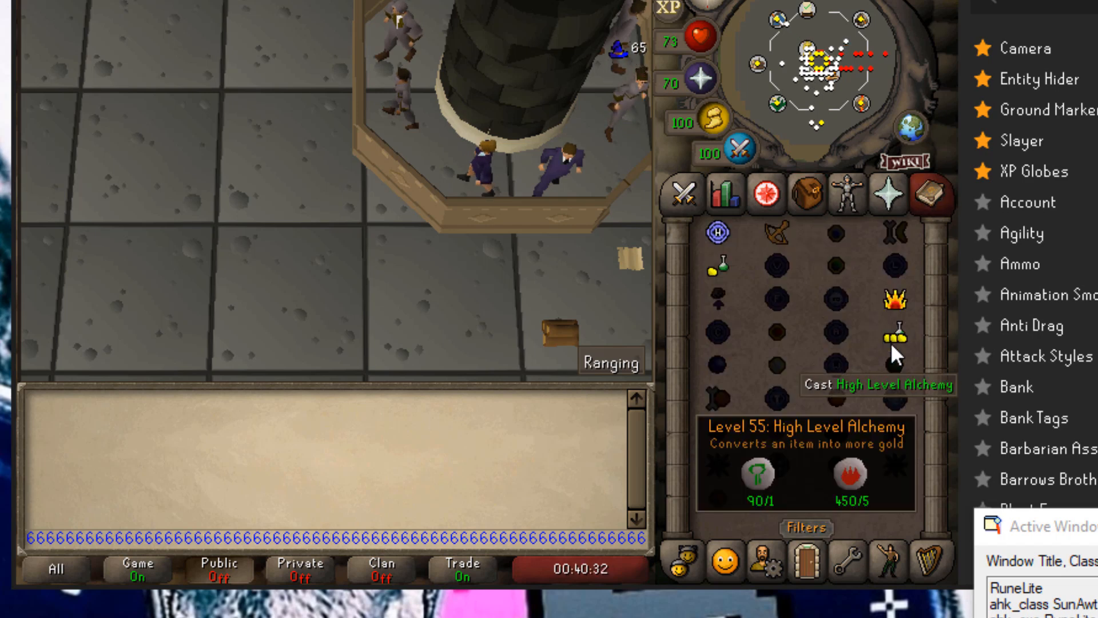
left_click(893, 338)
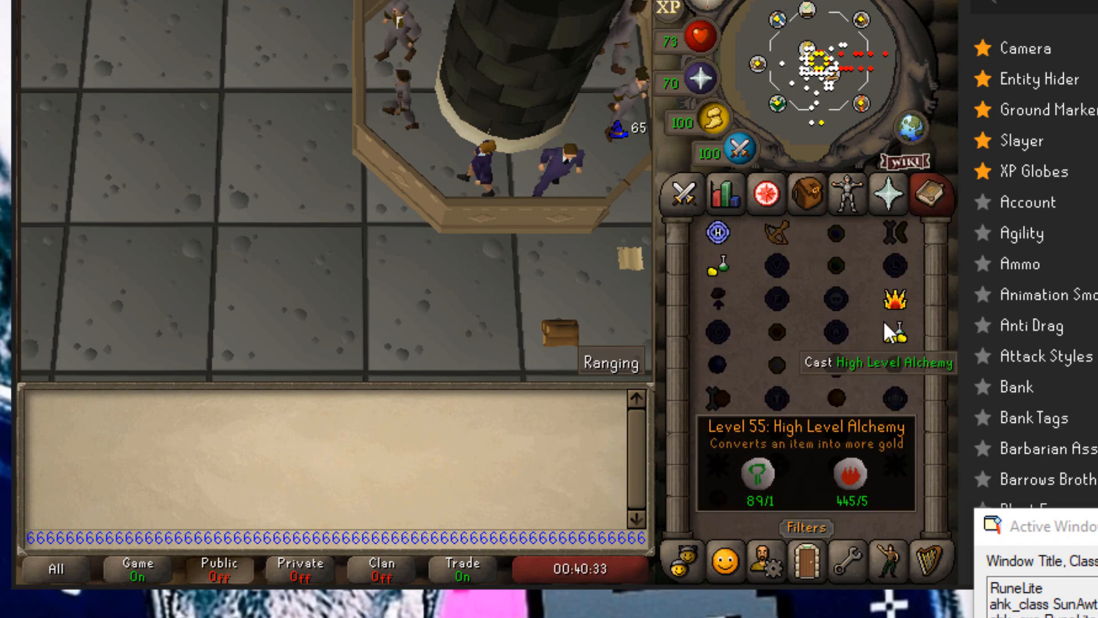
left_click(803, 193)
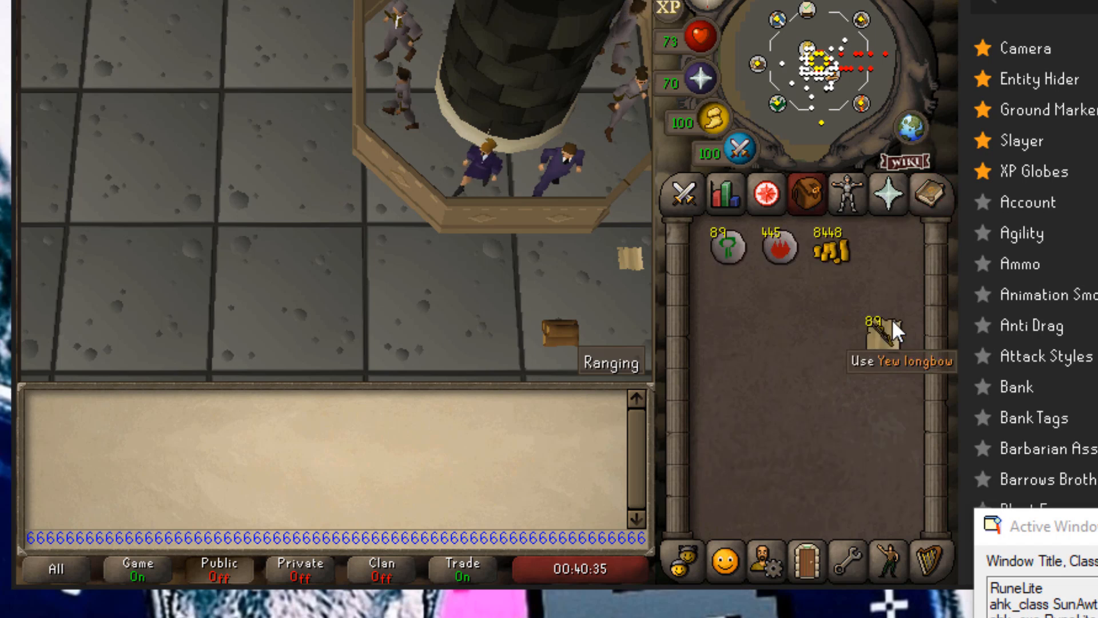
left_click(943, 193)
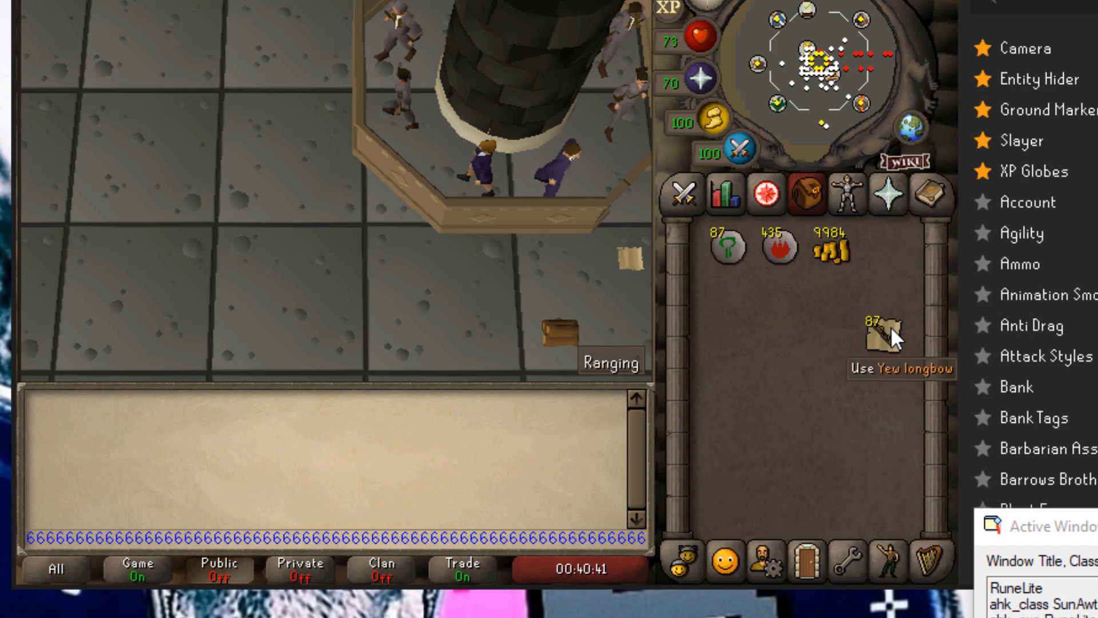
left_click(943, 194)
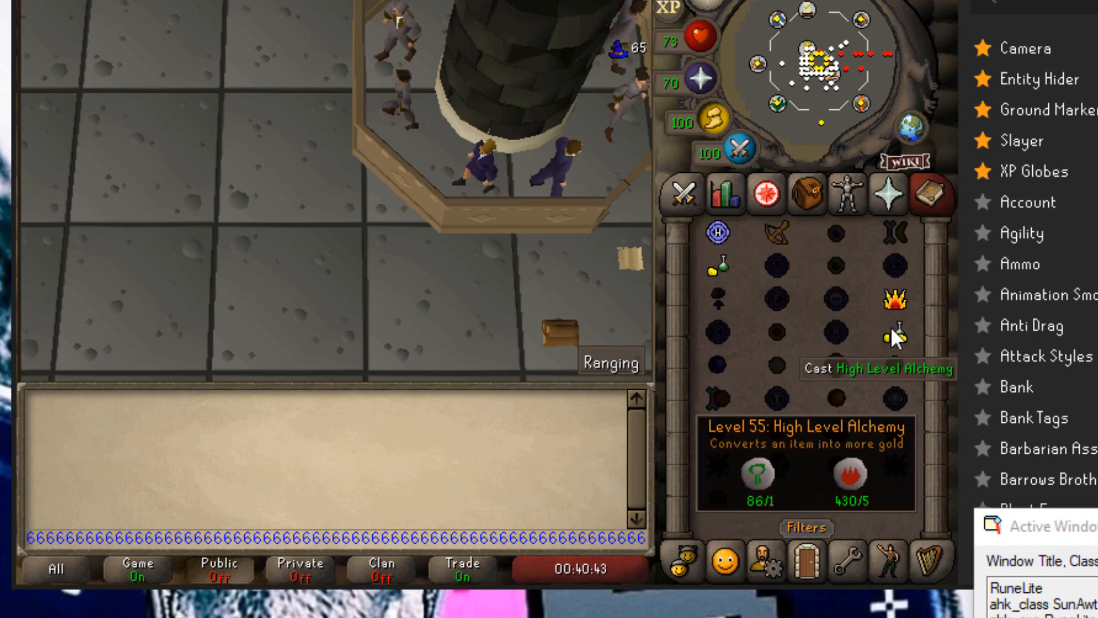
left_click(777, 194)
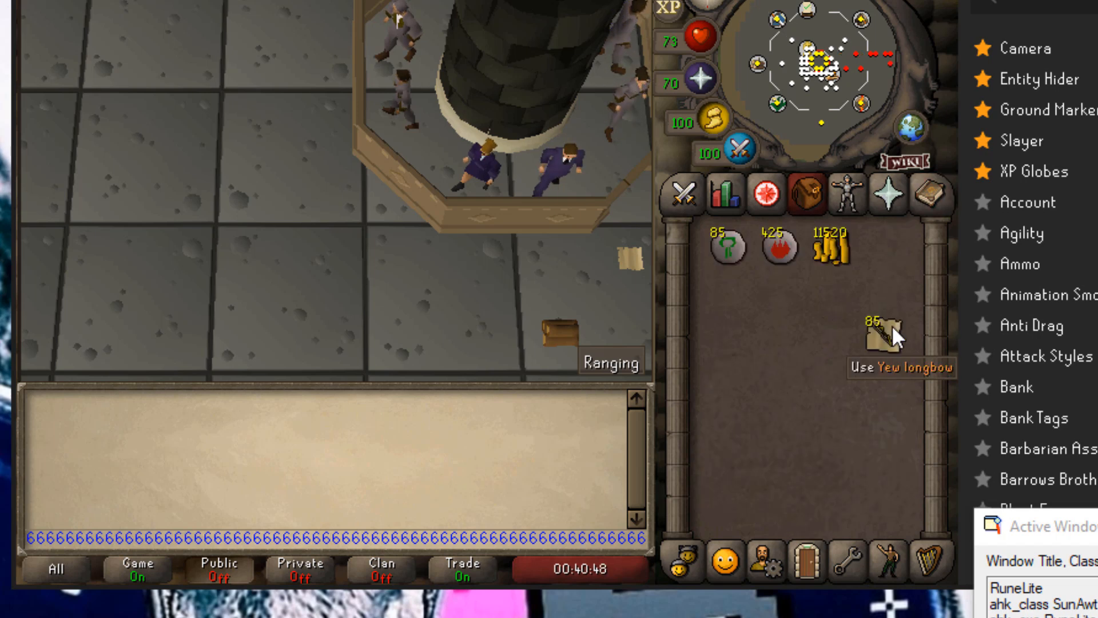
left_click(931, 193)
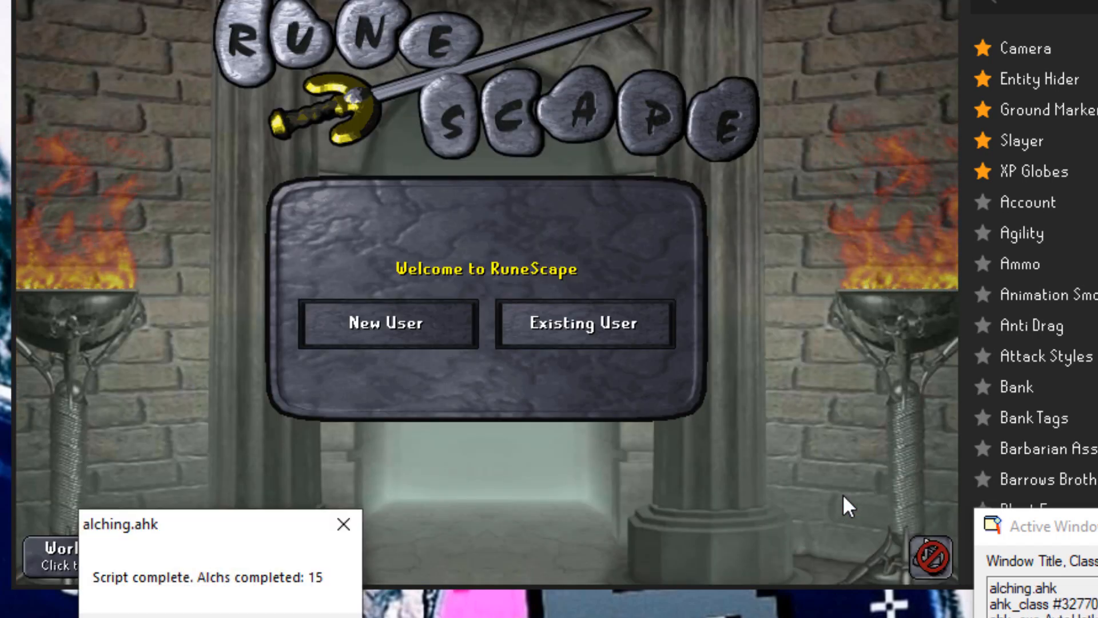
mouse_move(760, 473)
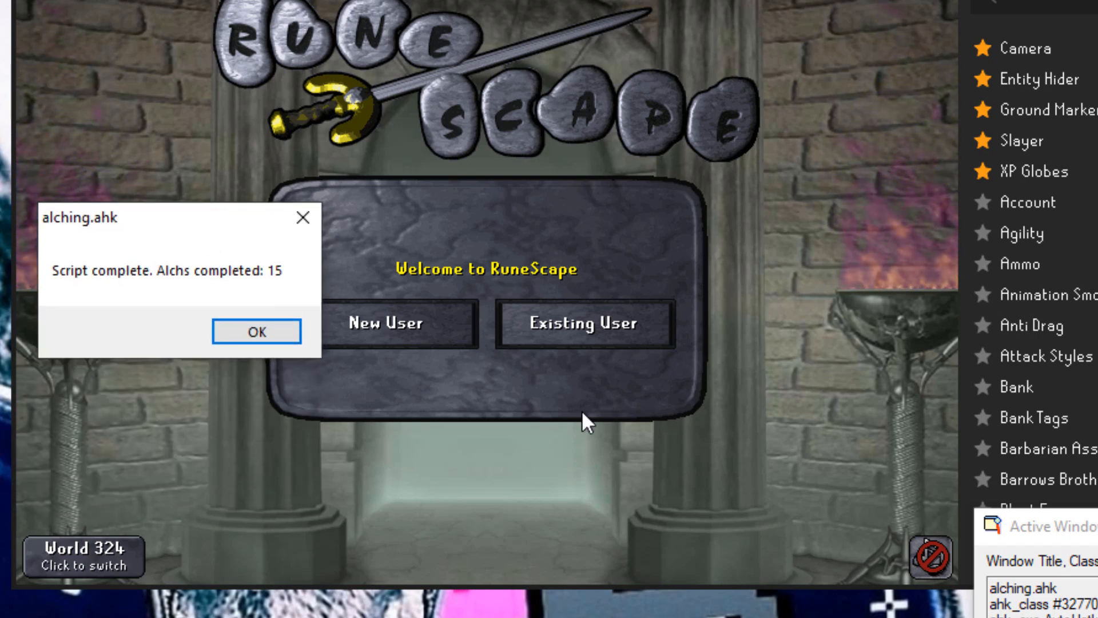
Step: Dismiss the 'Script complete. Alchs completed: 15' message with OK
left_click(256, 330)
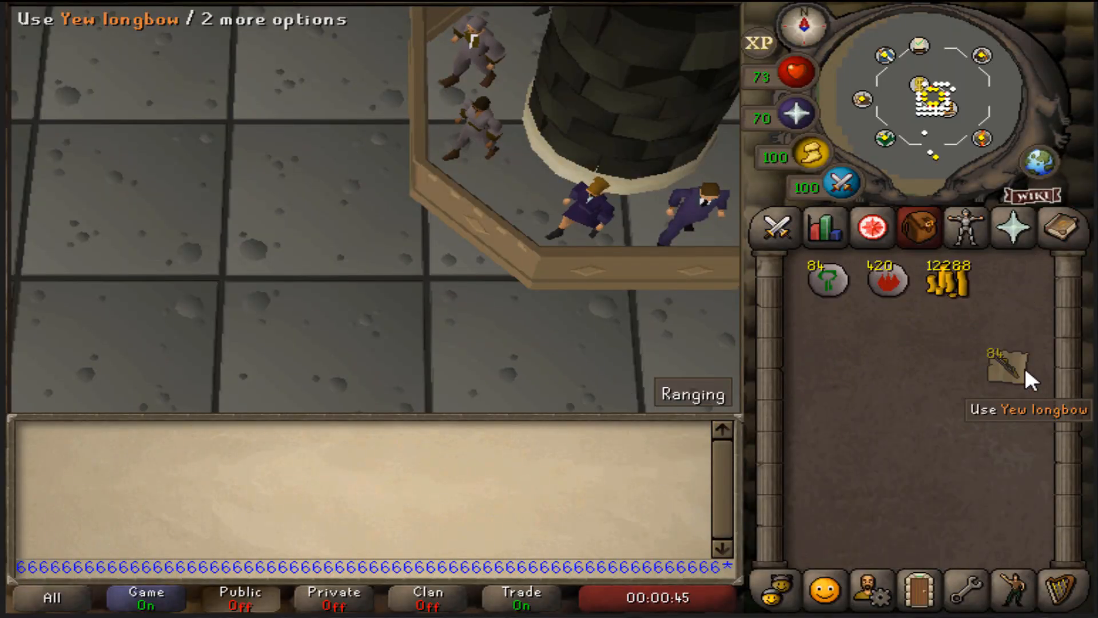
Step: Repeatedly cast High Level Alchemy on yew longbows, reducing them to 70 and coins to 23,040
left_click(1063, 227)
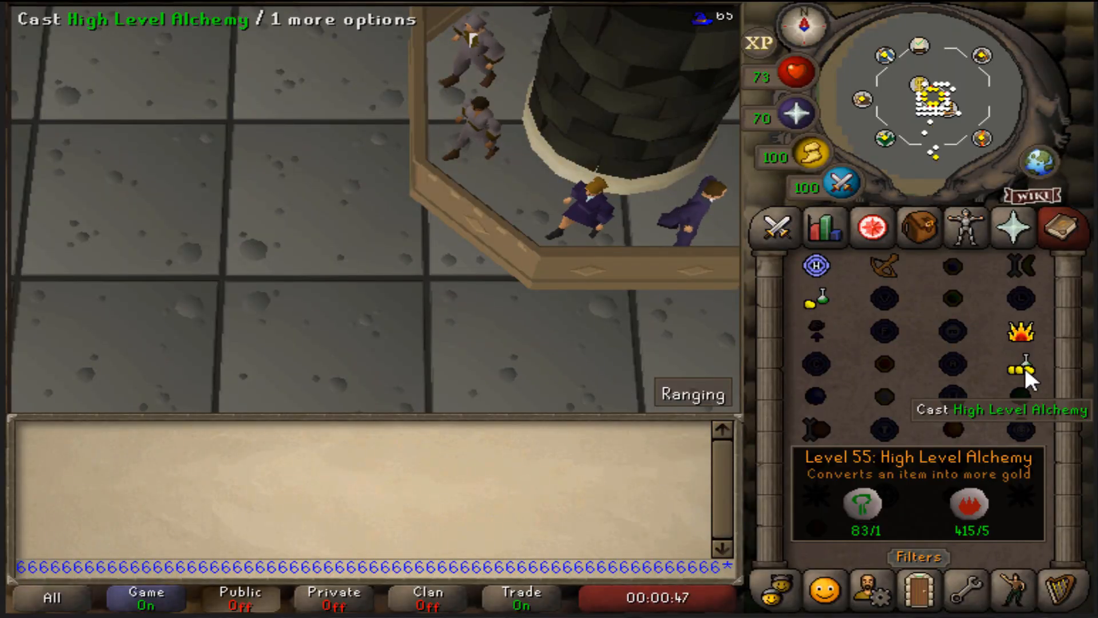
left_click(1023, 366)
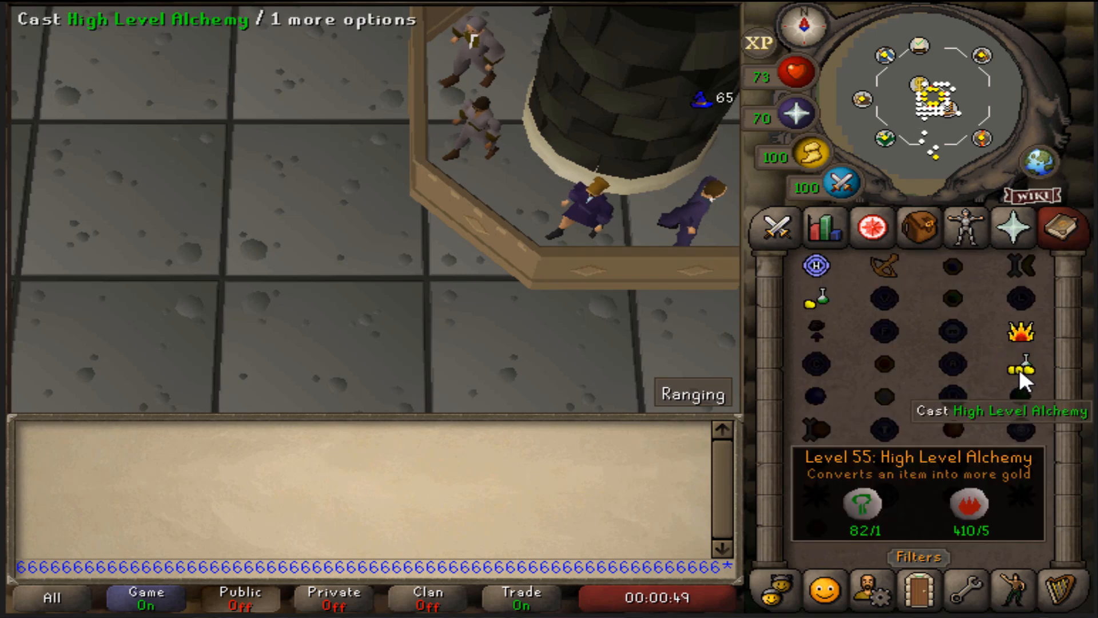
left_click(918, 228)
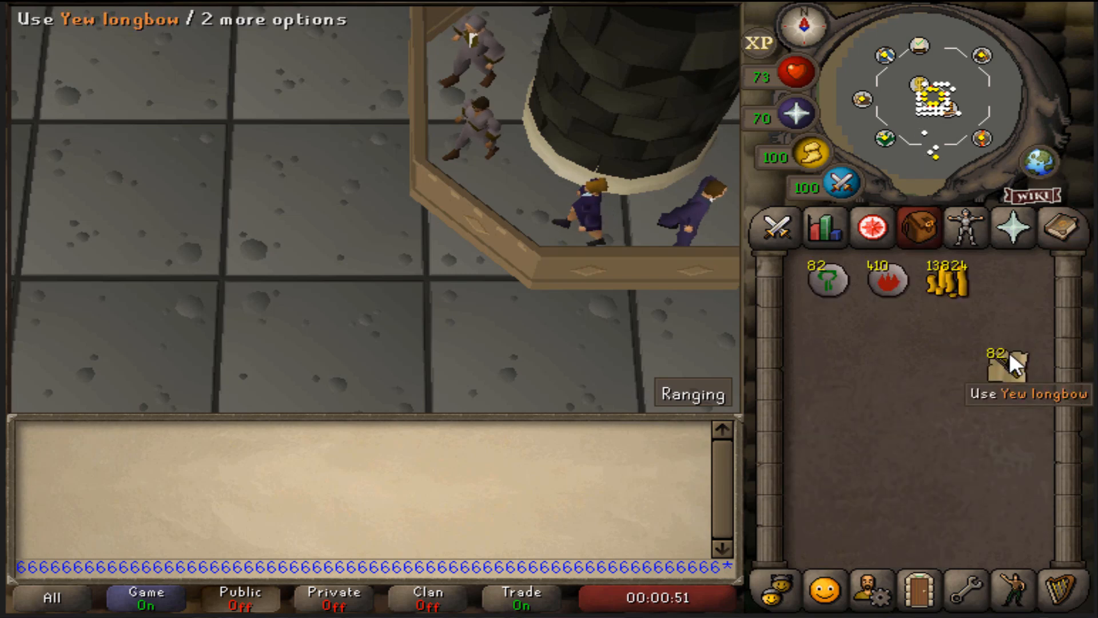
left_click(1060, 228)
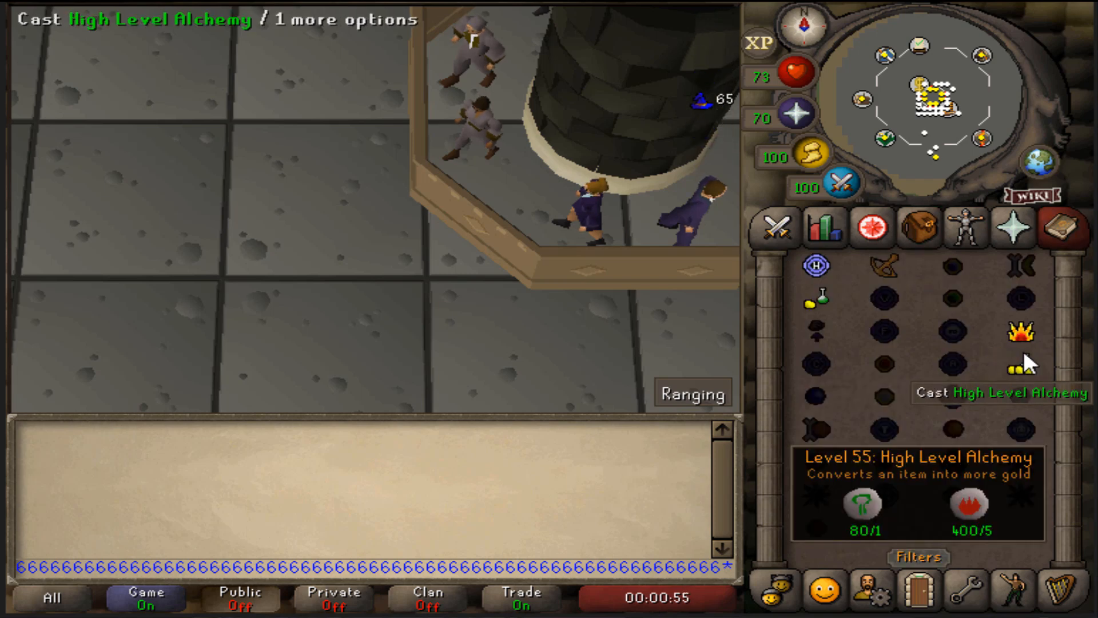
left_click(917, 228)
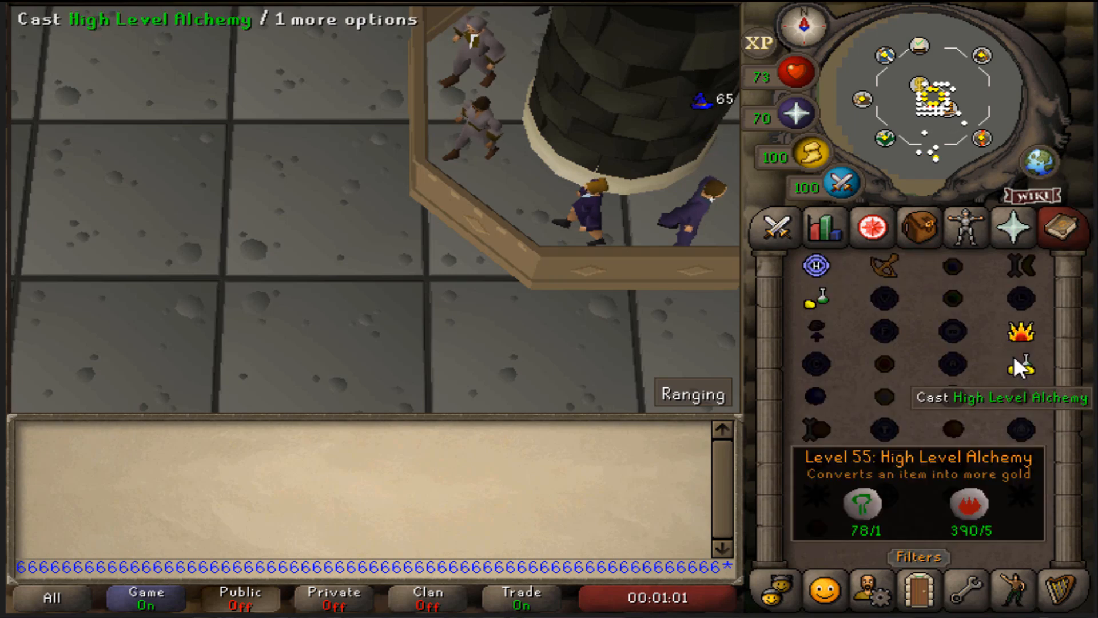
left_click(918, 227)
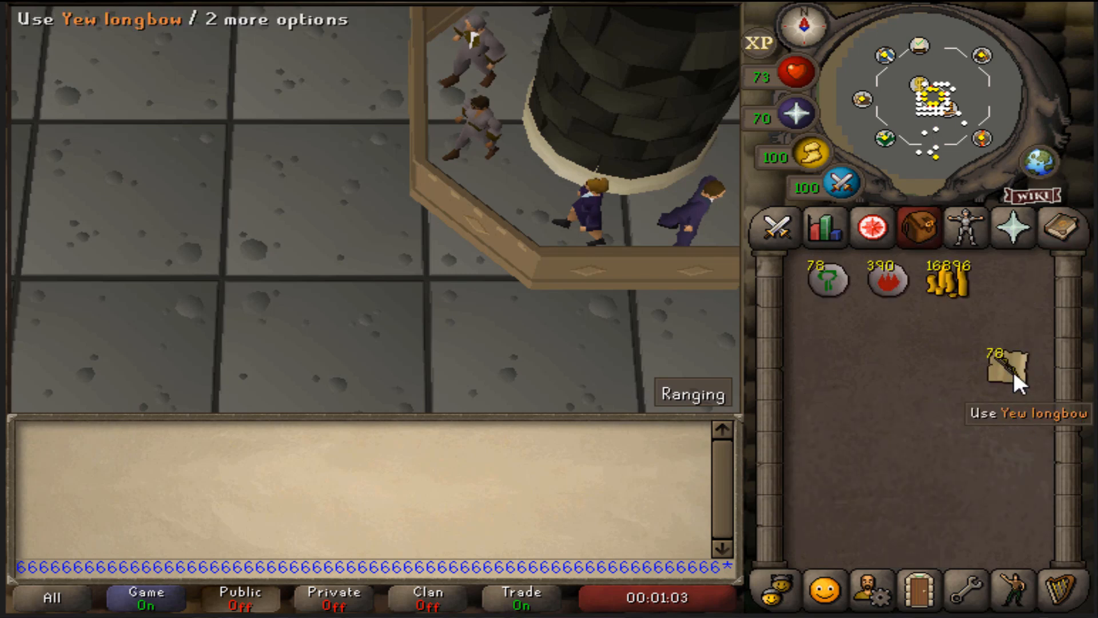
left_click(1060, 227)
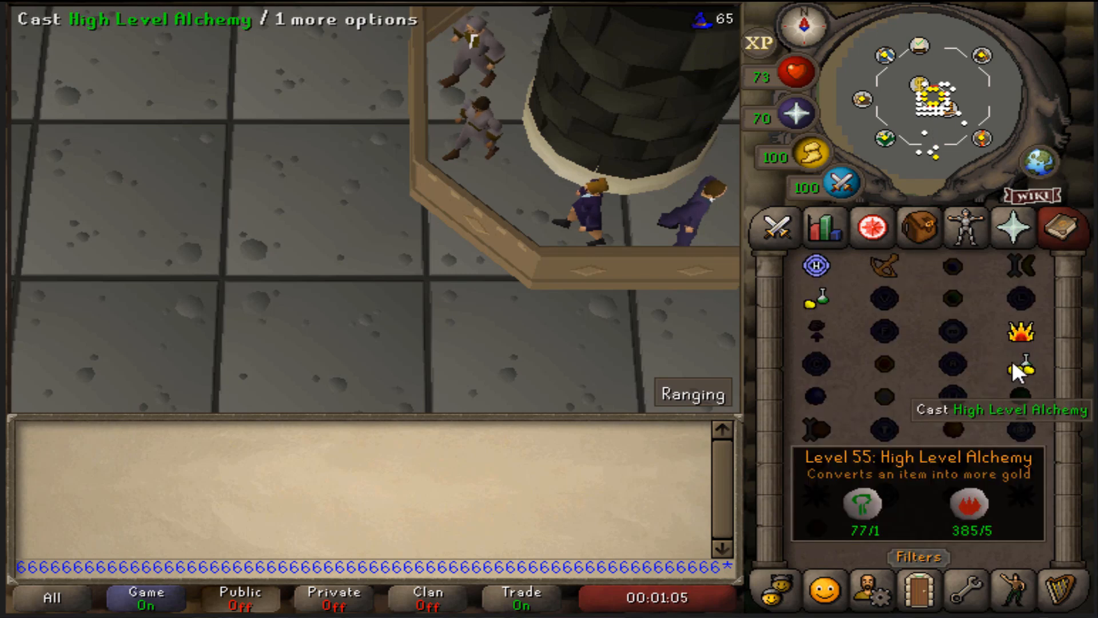
left_click(1021, 368)
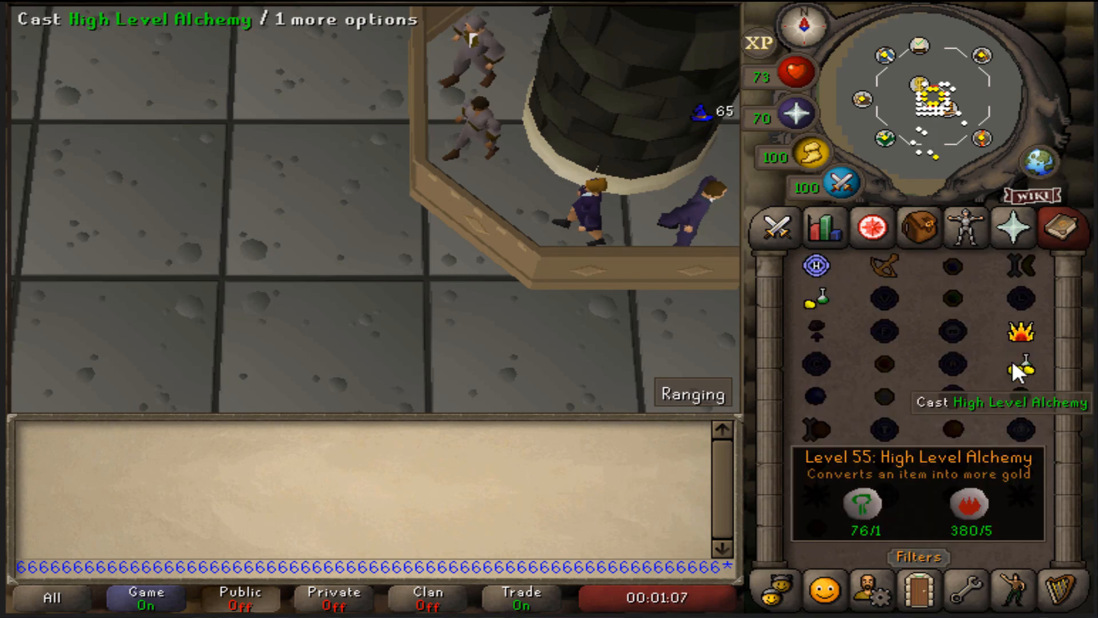
left_click(918, 228)
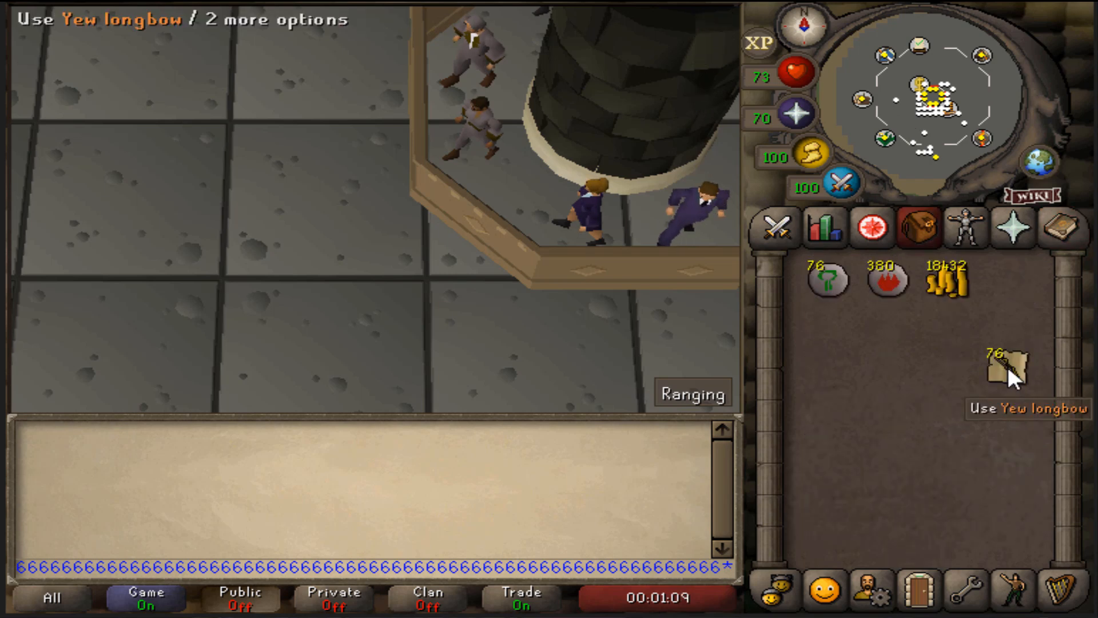
left_click(1060, 227)
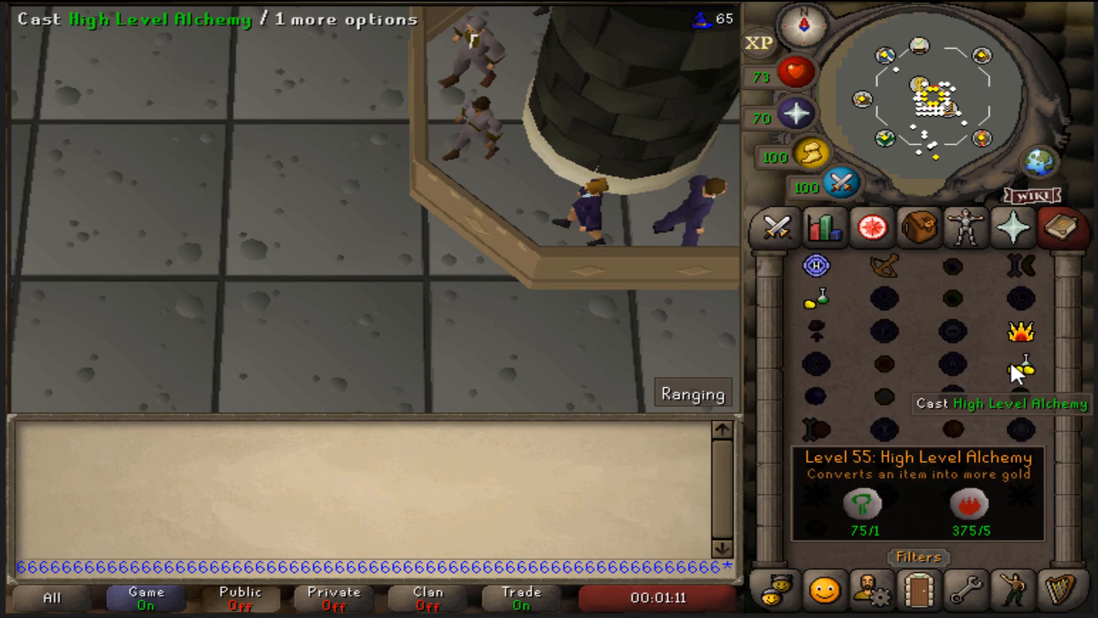
left_click(1023, 369)
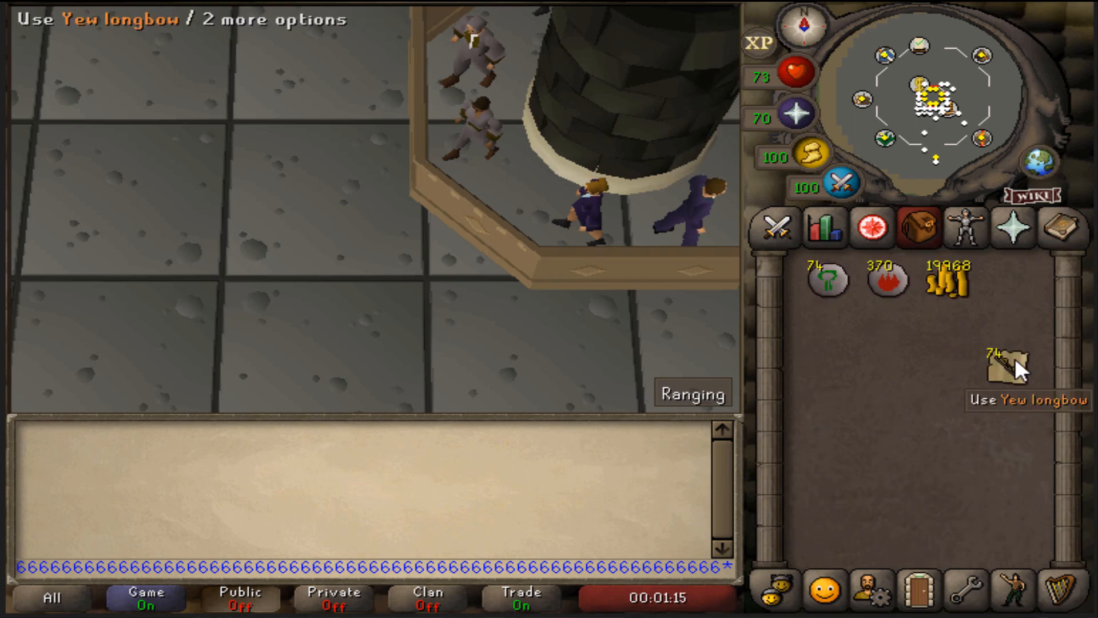
left_click(1007, 362)
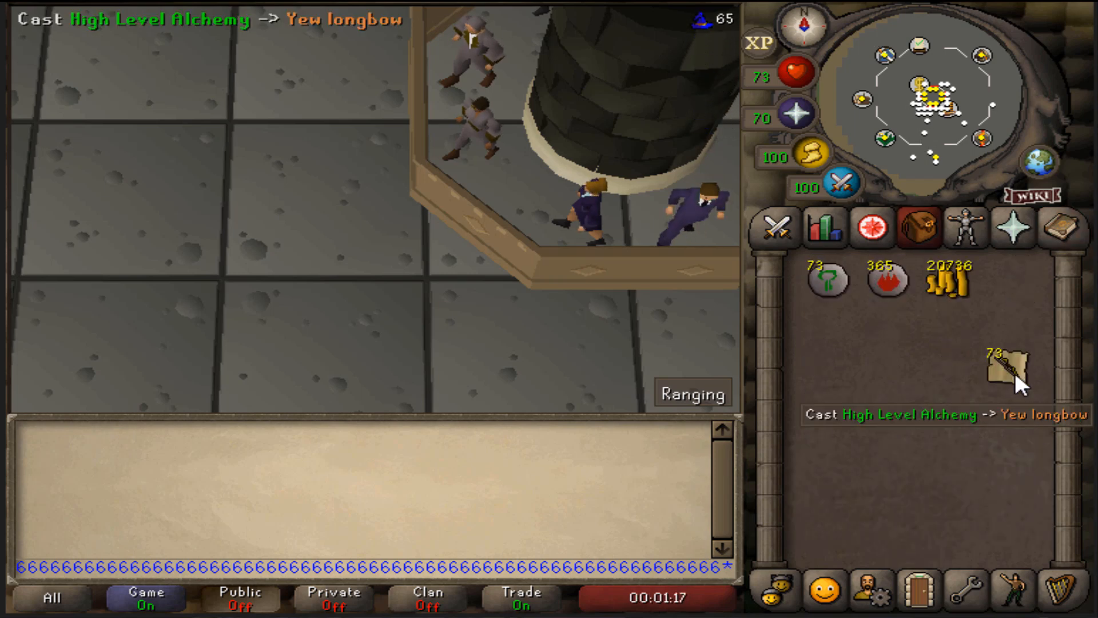
left_click(1063, 227)
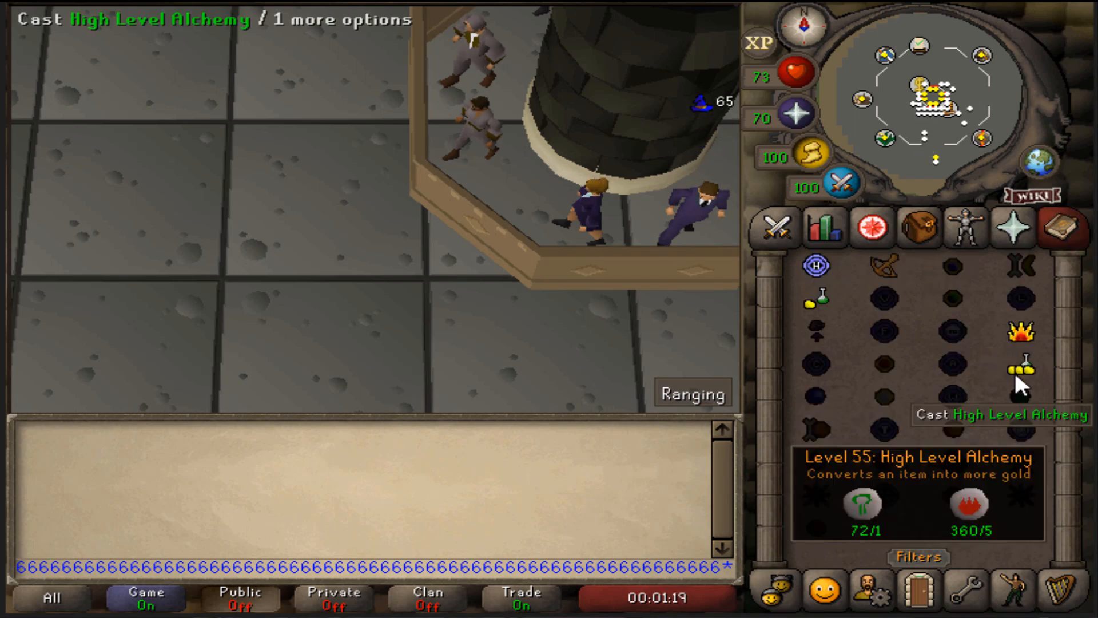
left_click(919, 228)
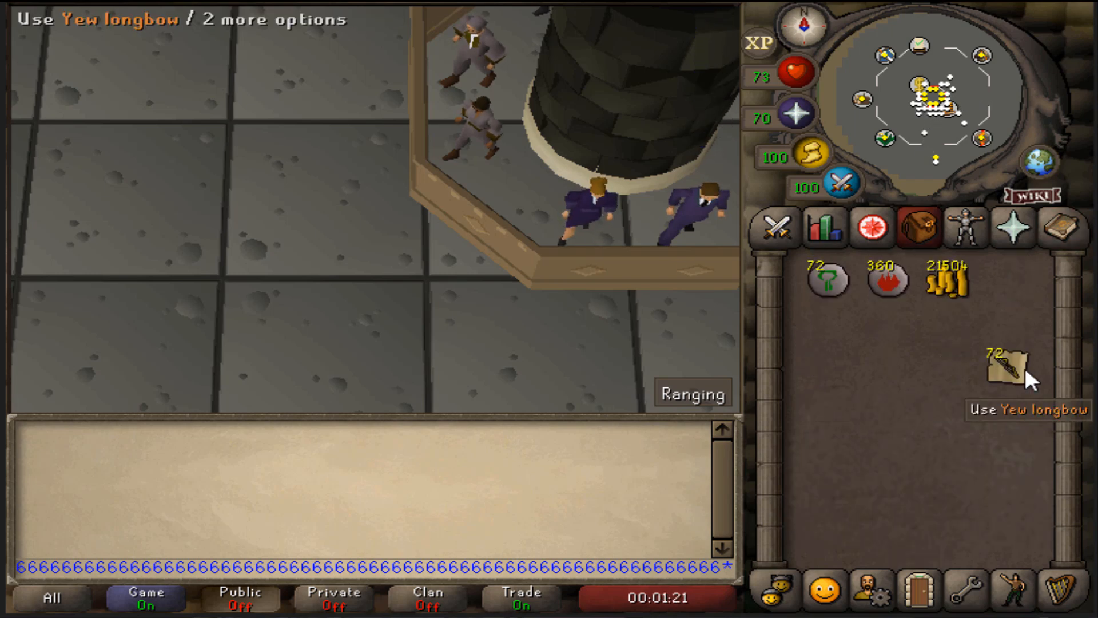
left_click(1003, 362)
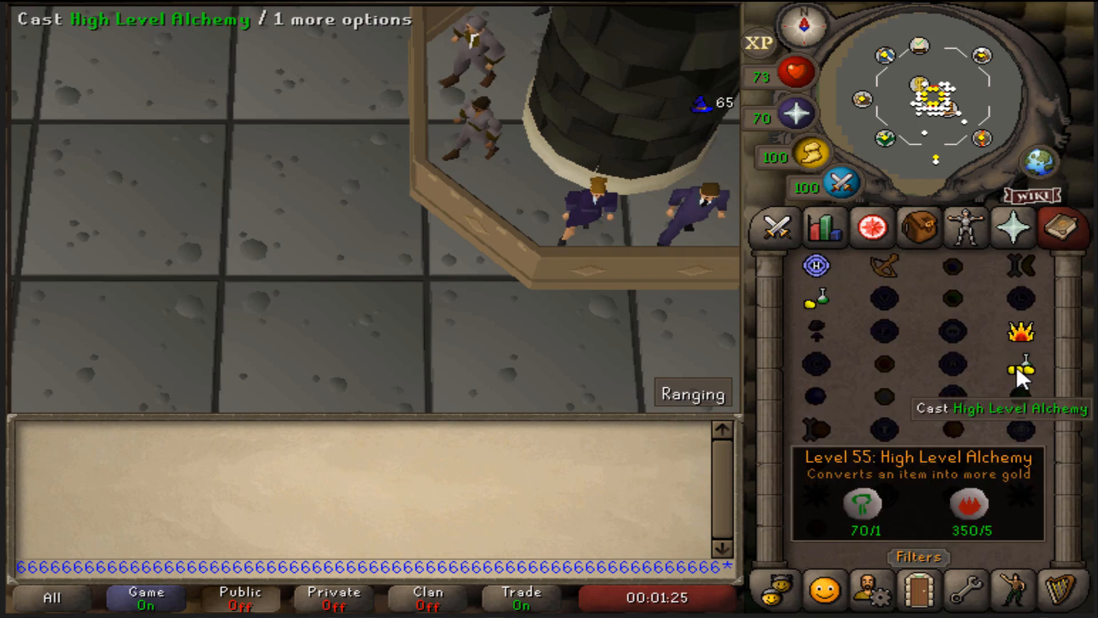
left_click(918, 227)
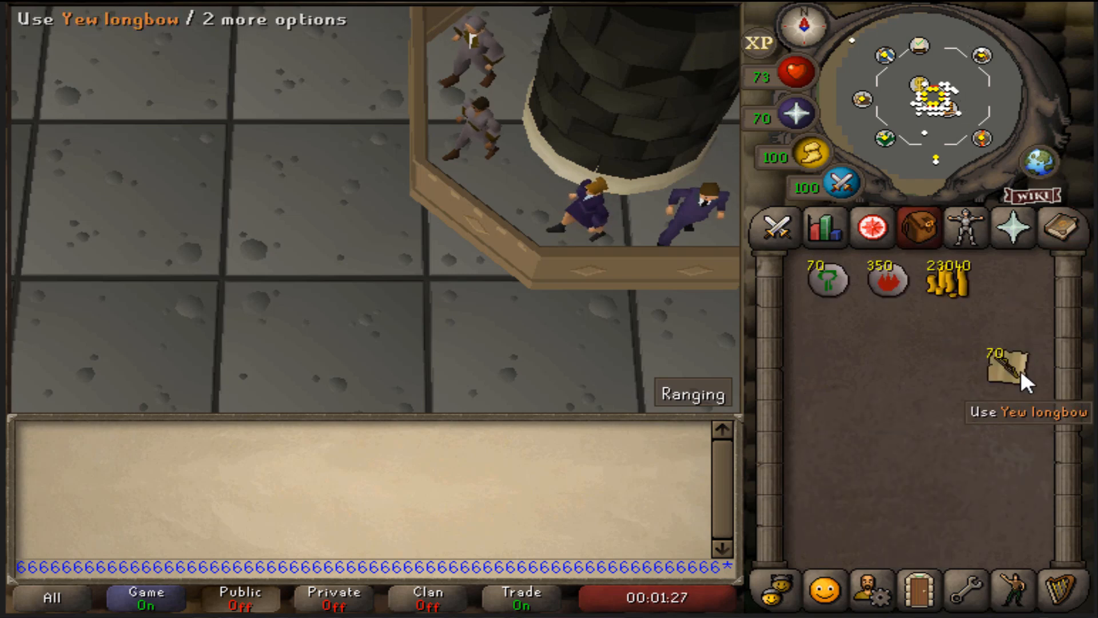